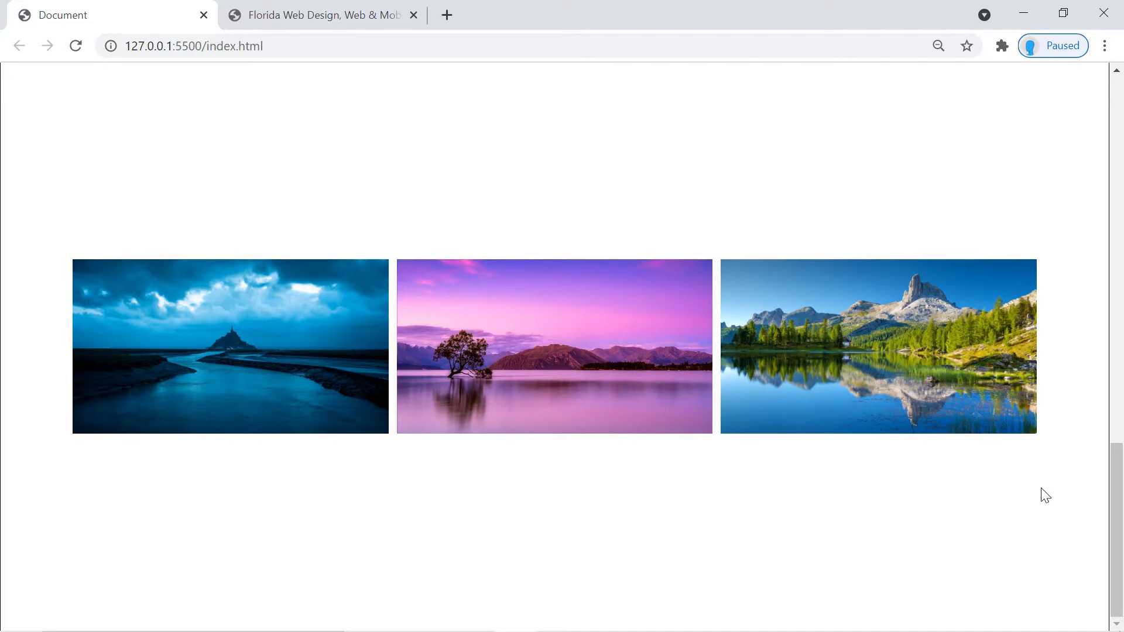
mouse_move(609, 483)
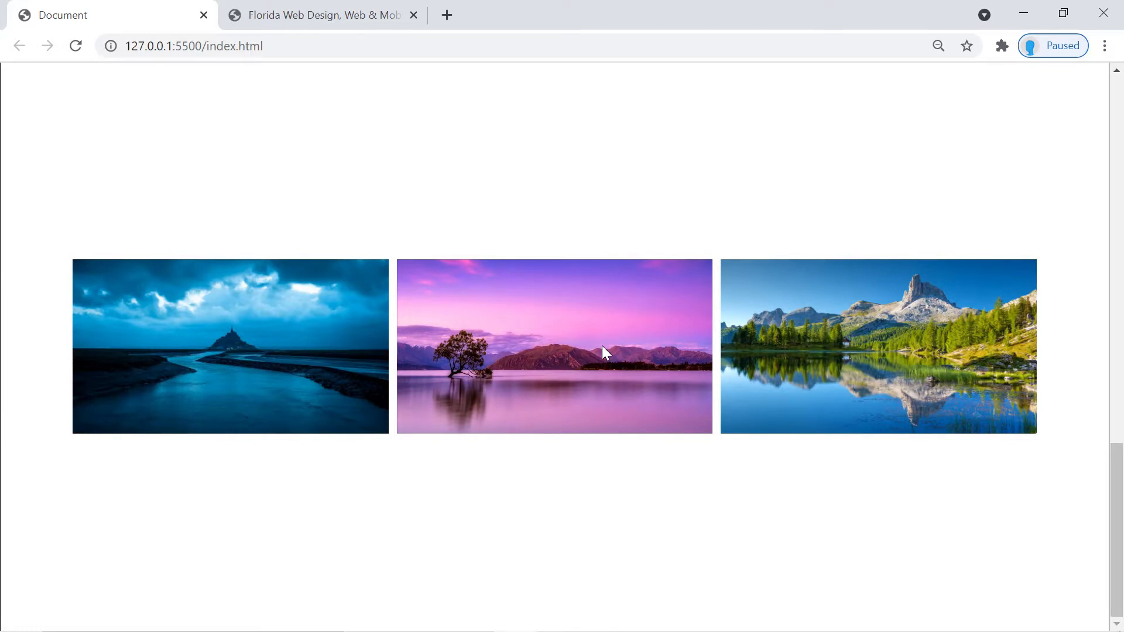
- Delete fadeInLeft, fadeInTop and fadeInRight from the three image divs and add an empty header above the container
left_click(324, 15)
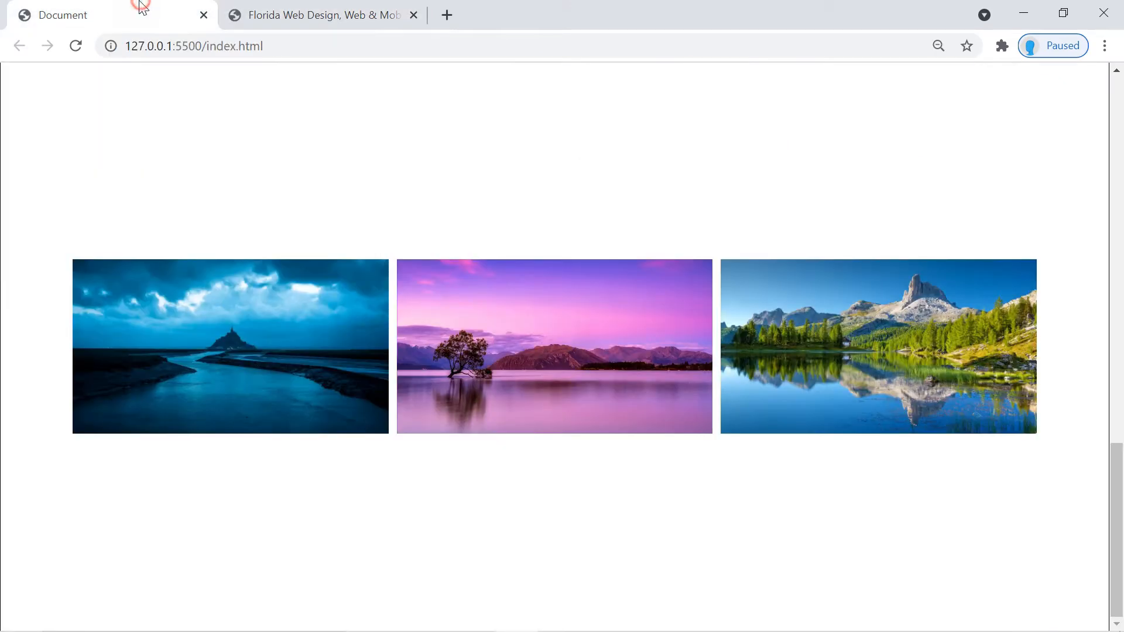
mouse_move(580, 405)
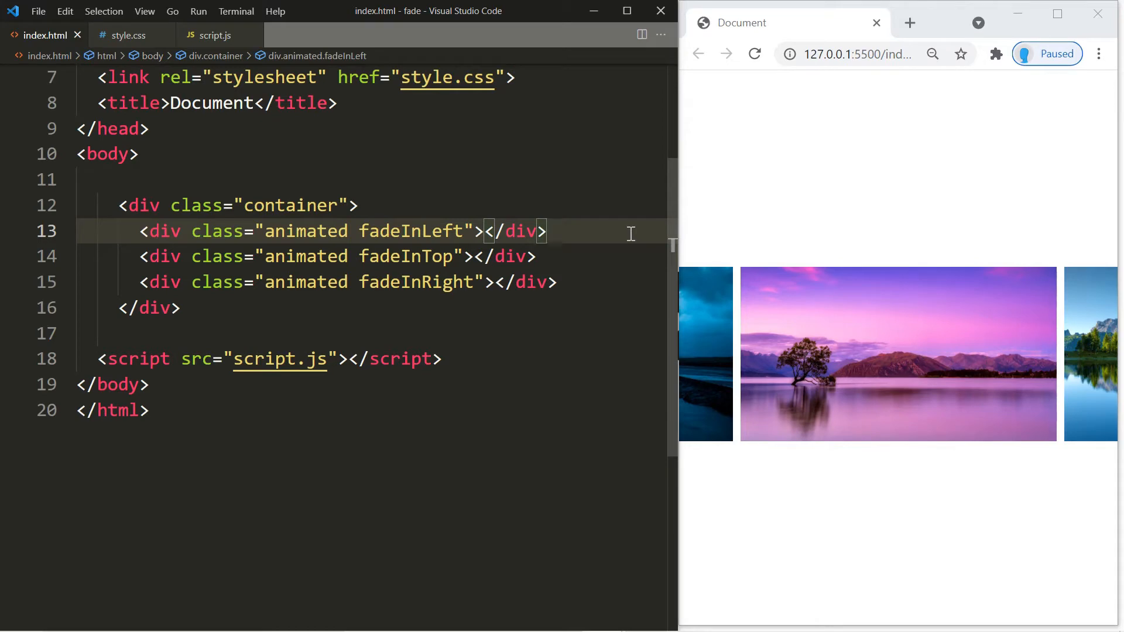
mouse_move(117, 321)
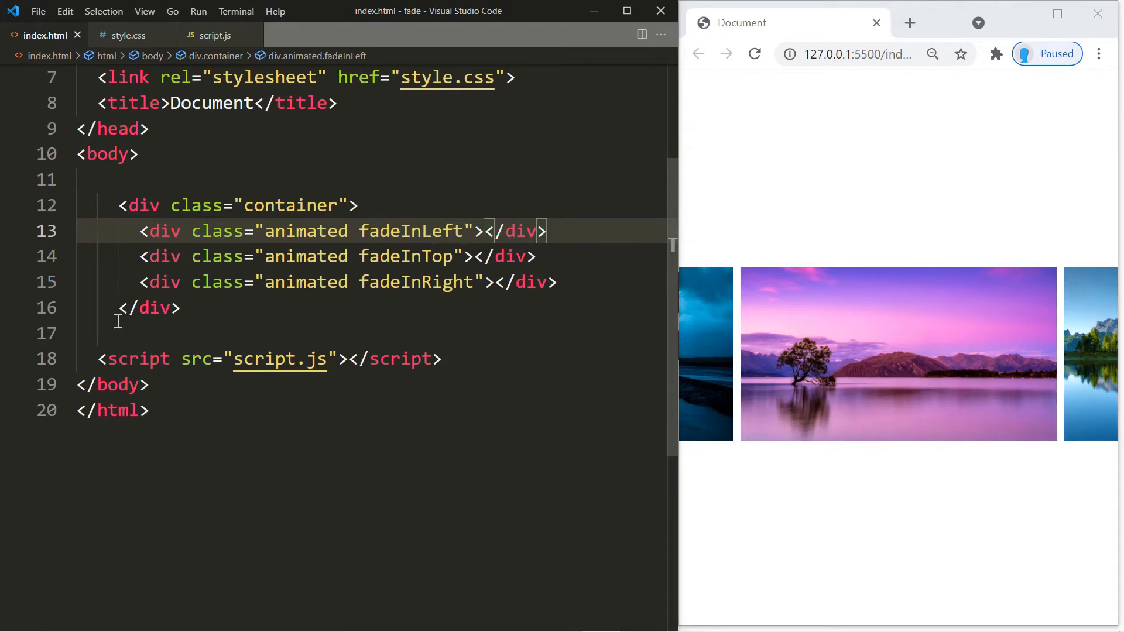
left_click(129, 35)
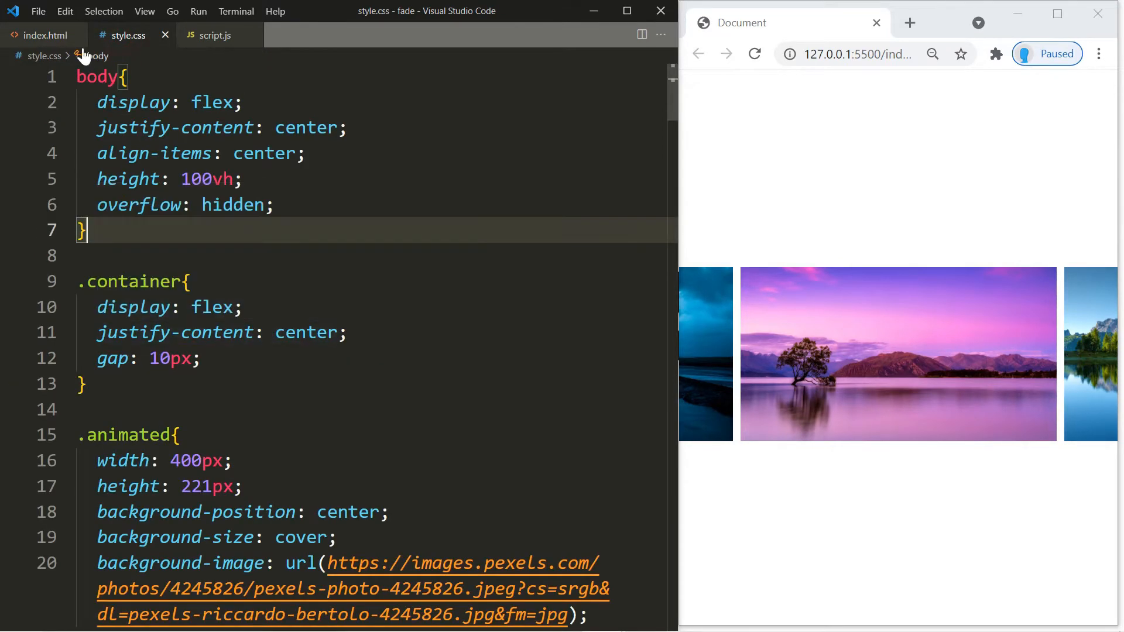
left_click(41, 36)
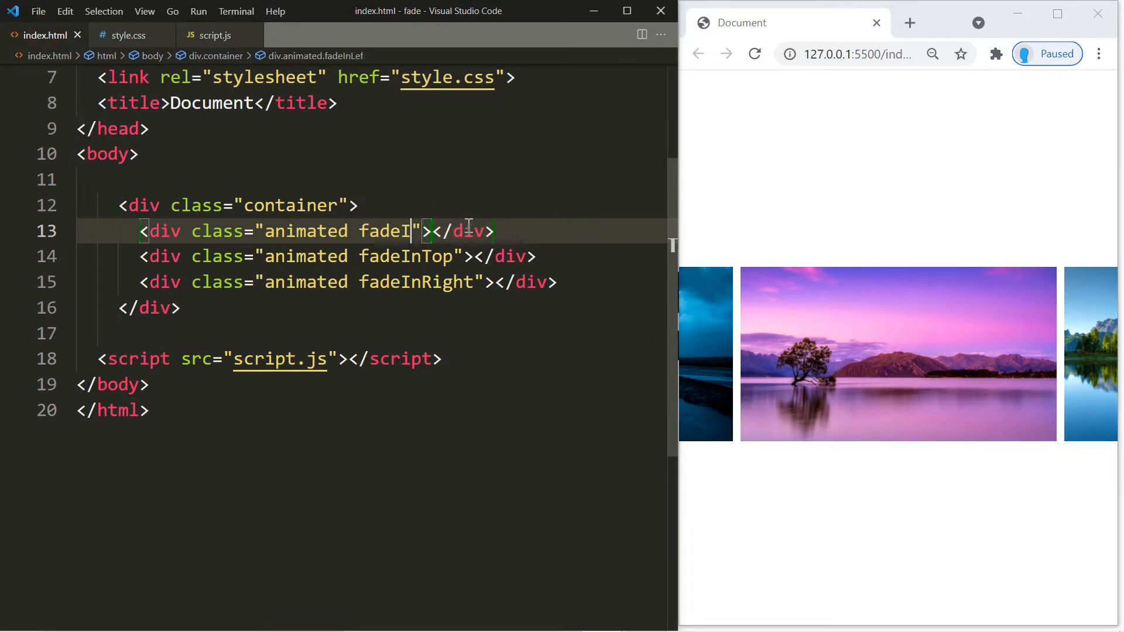
key("Backspace")
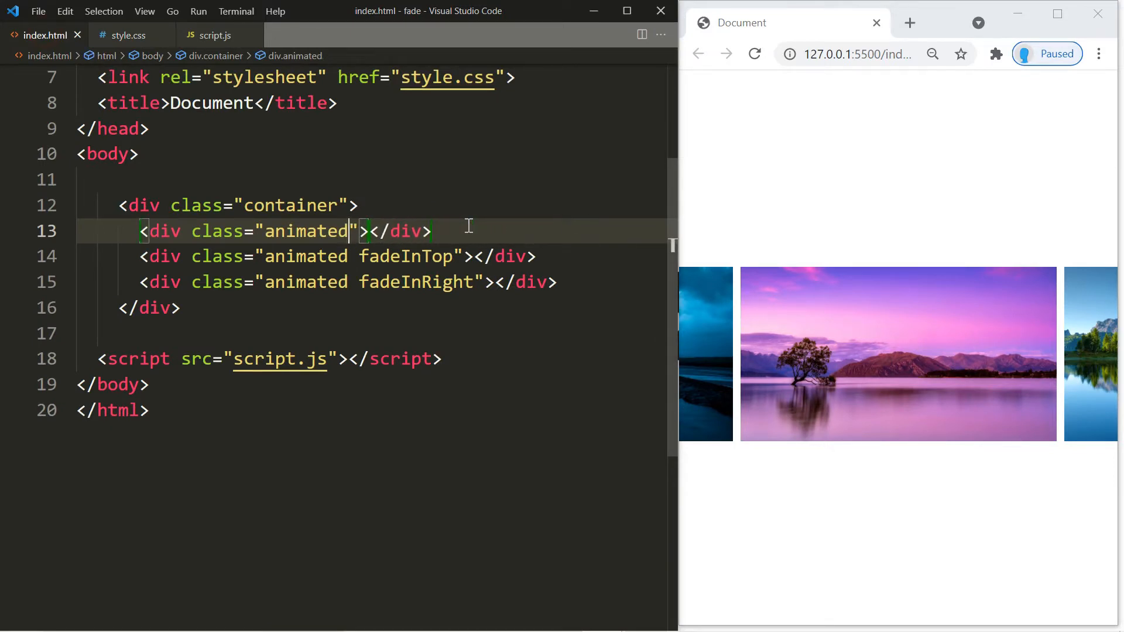
key("Backspace")
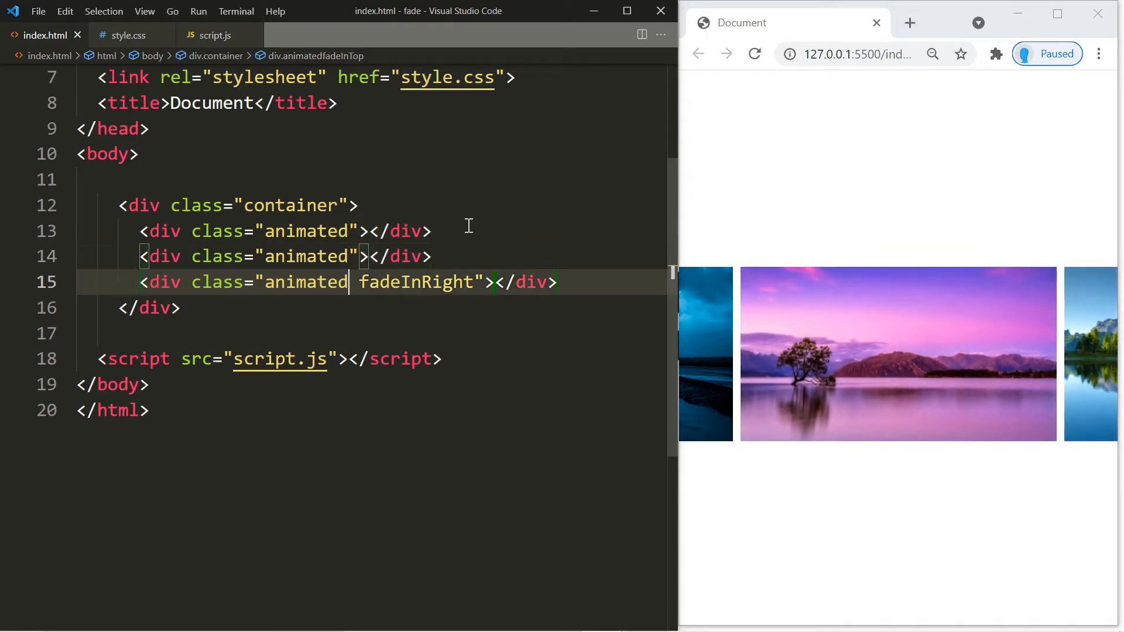
key("Backspace")
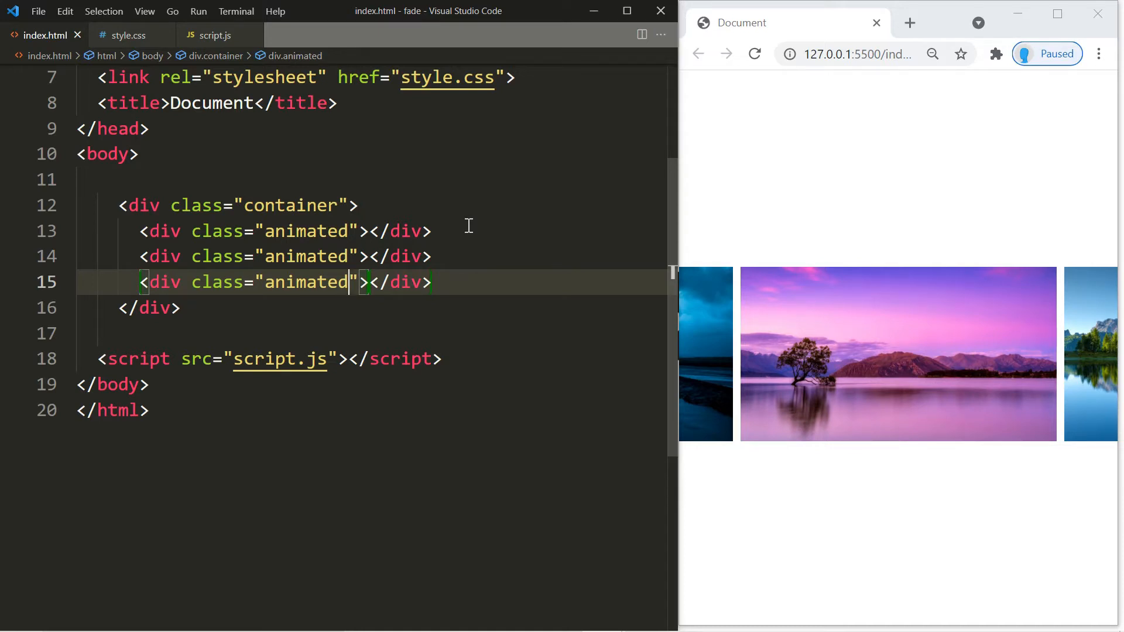
key("Enter")
type("<header></header>")
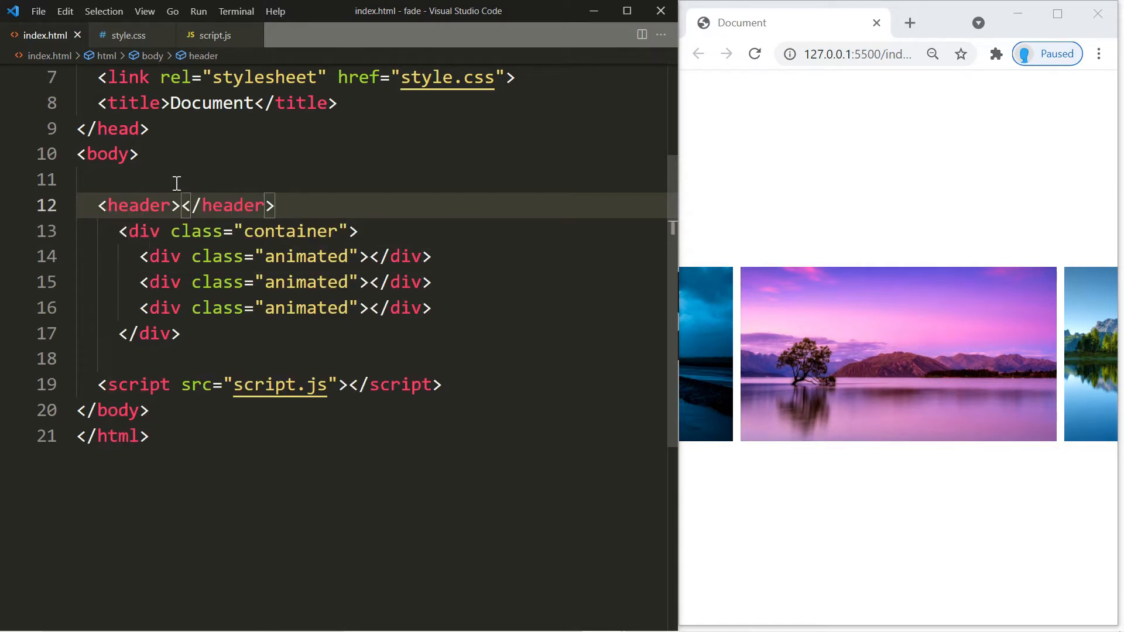
- Give the header id="header" with an h1 'Header' and add a section#home with an h1 'Home'
type("id=\"hea\"")
type("h1")
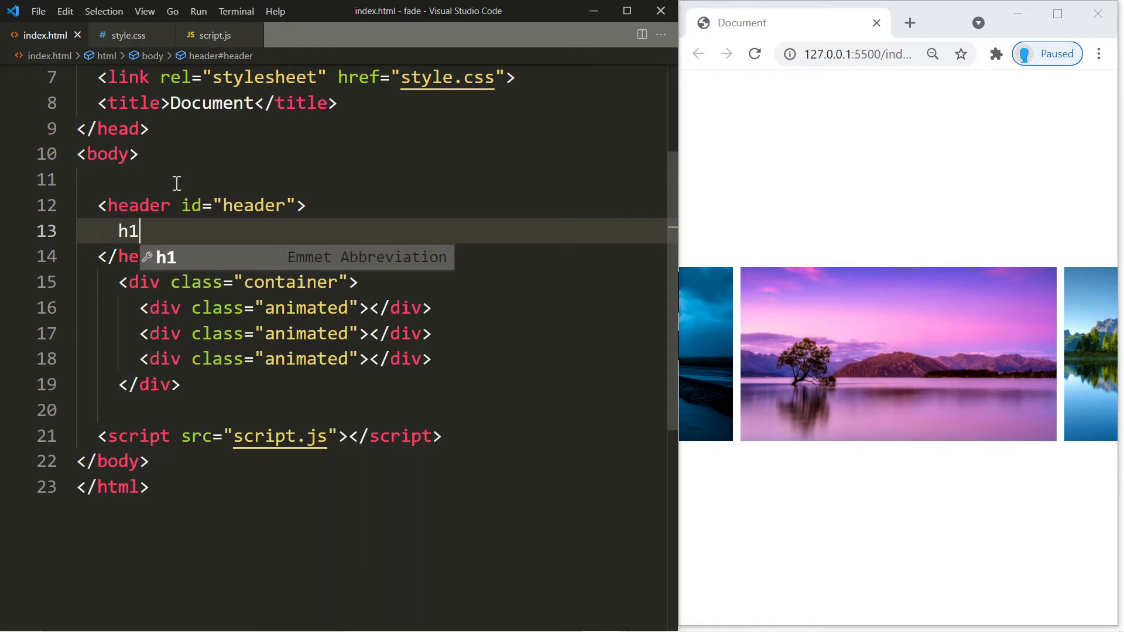
type("Header</h1>")
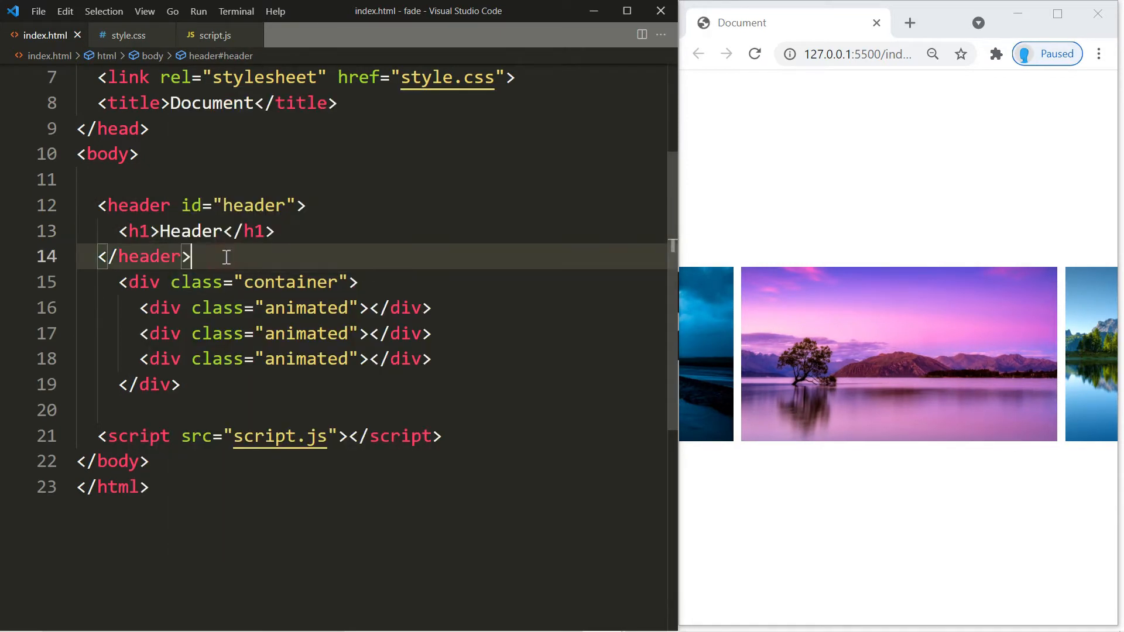
type("section></section>")
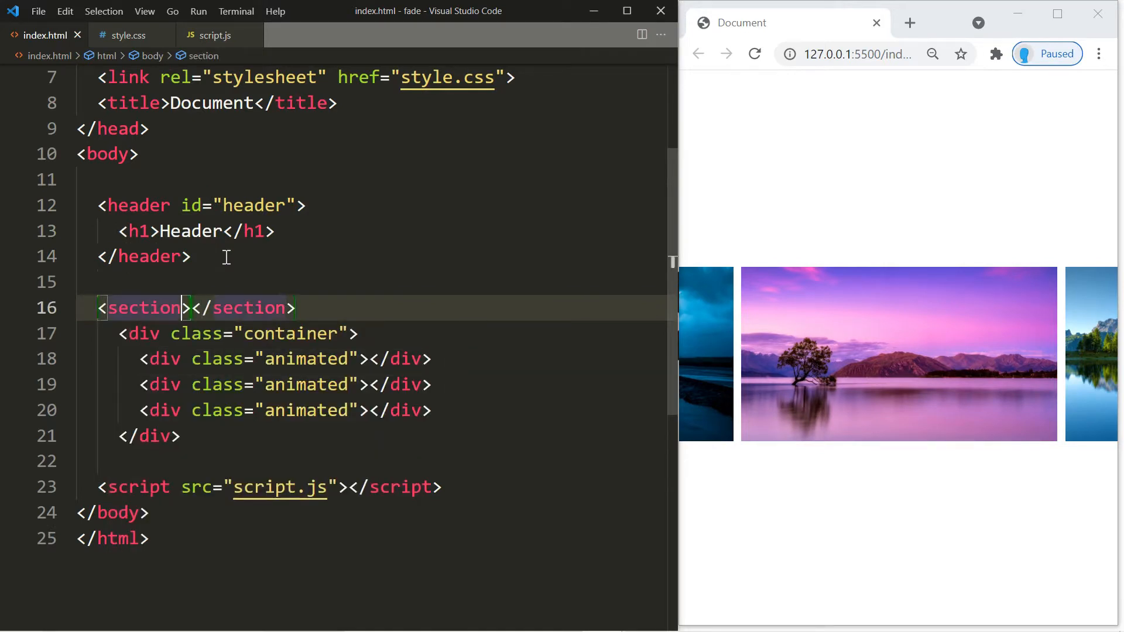
type("id=\"\"")
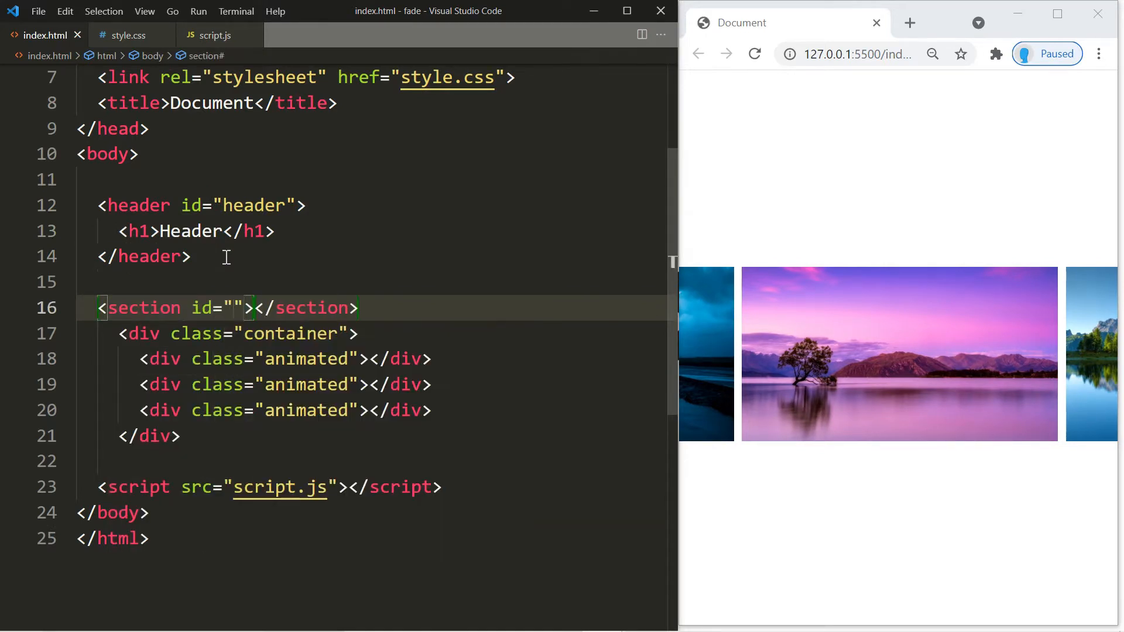
type("home")
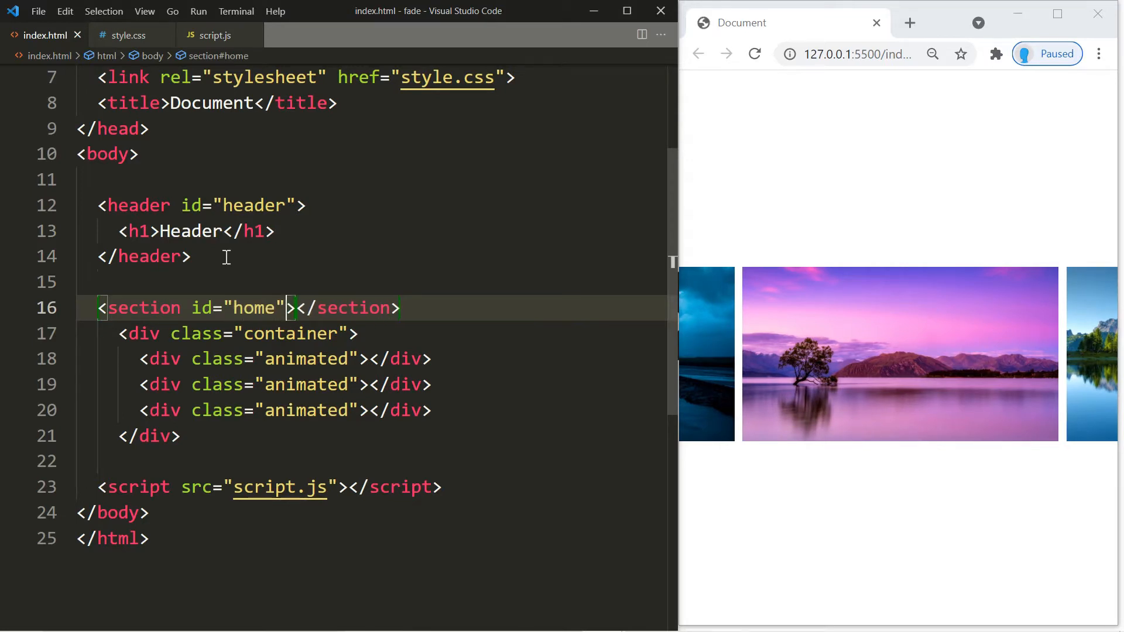
type("<h1></h1>")
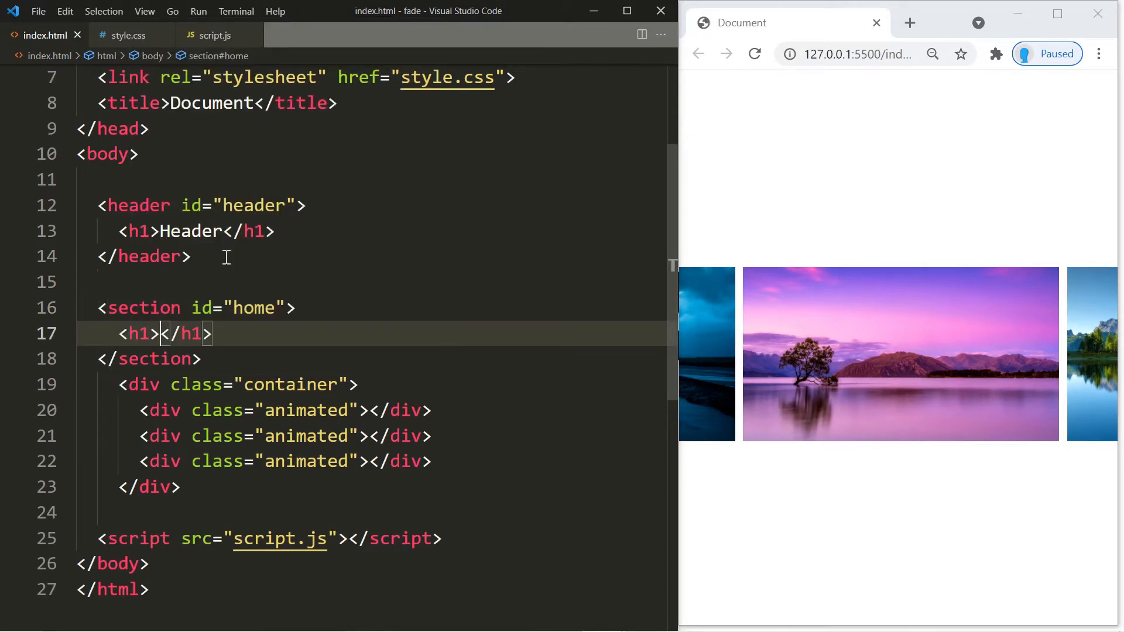
type("Home")
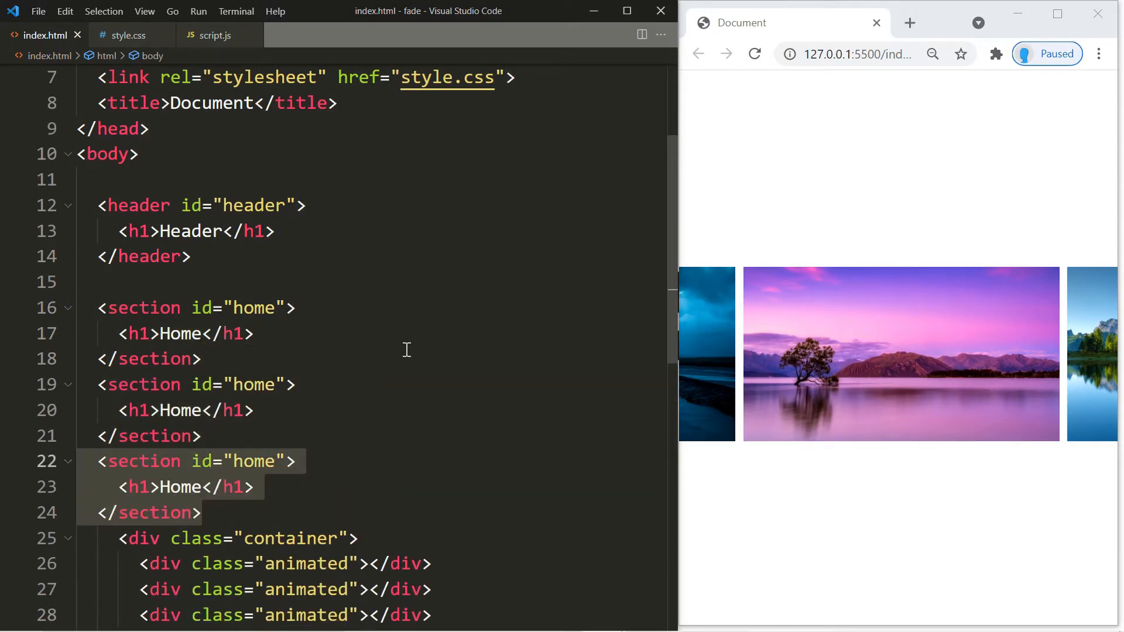
- Duplicate the home section twice and rename the copies to about/About and contact
key("Enter")
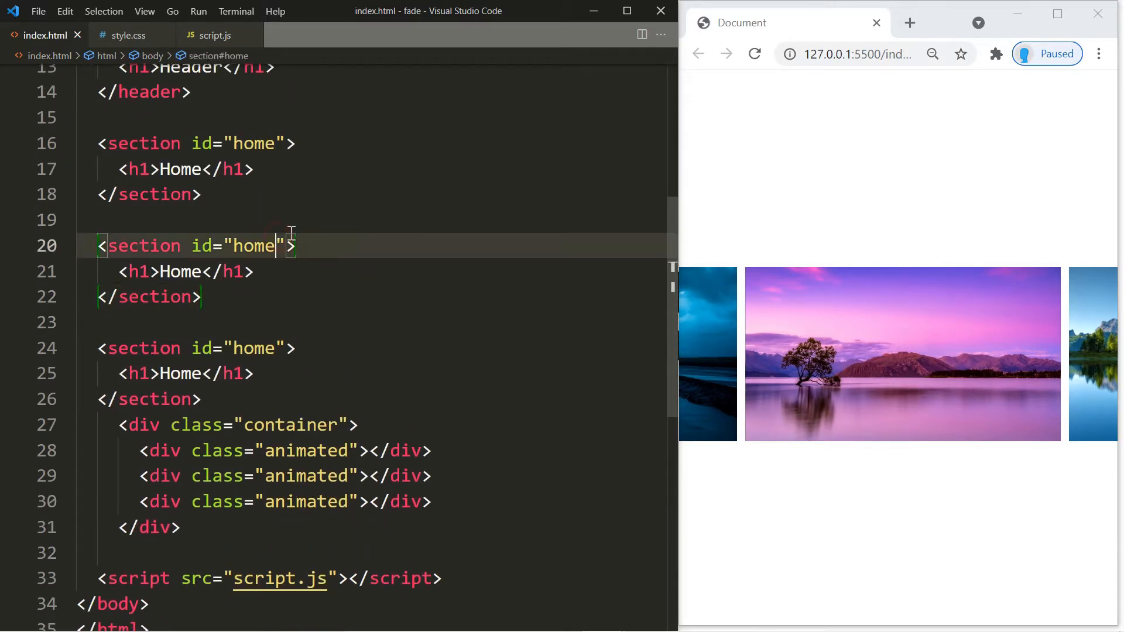
type("about")
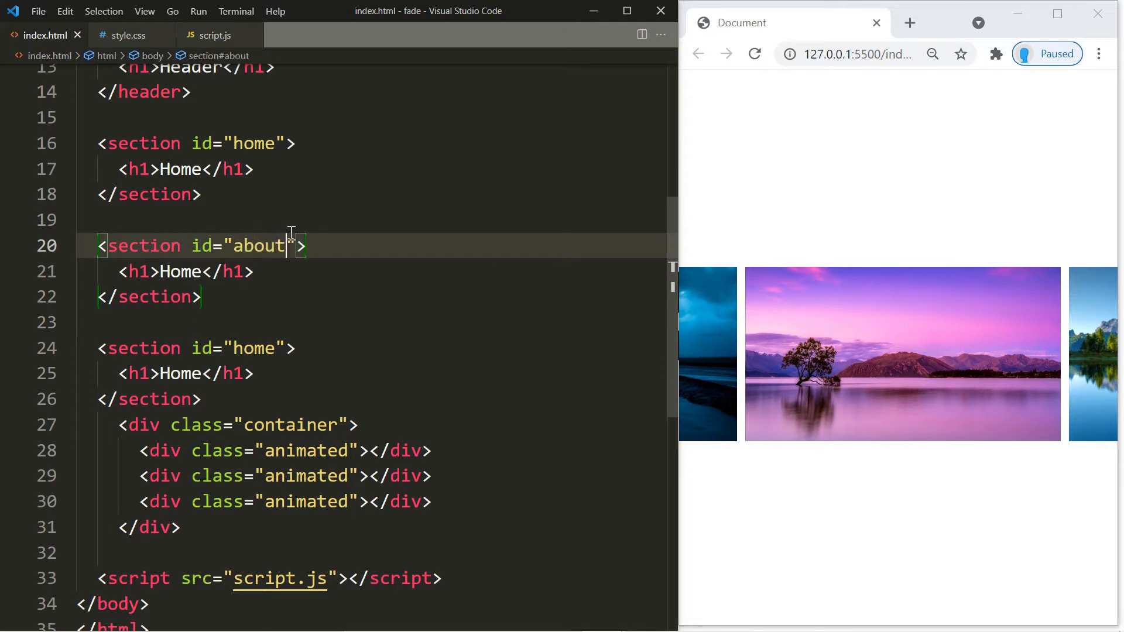
left_click(209, 272)
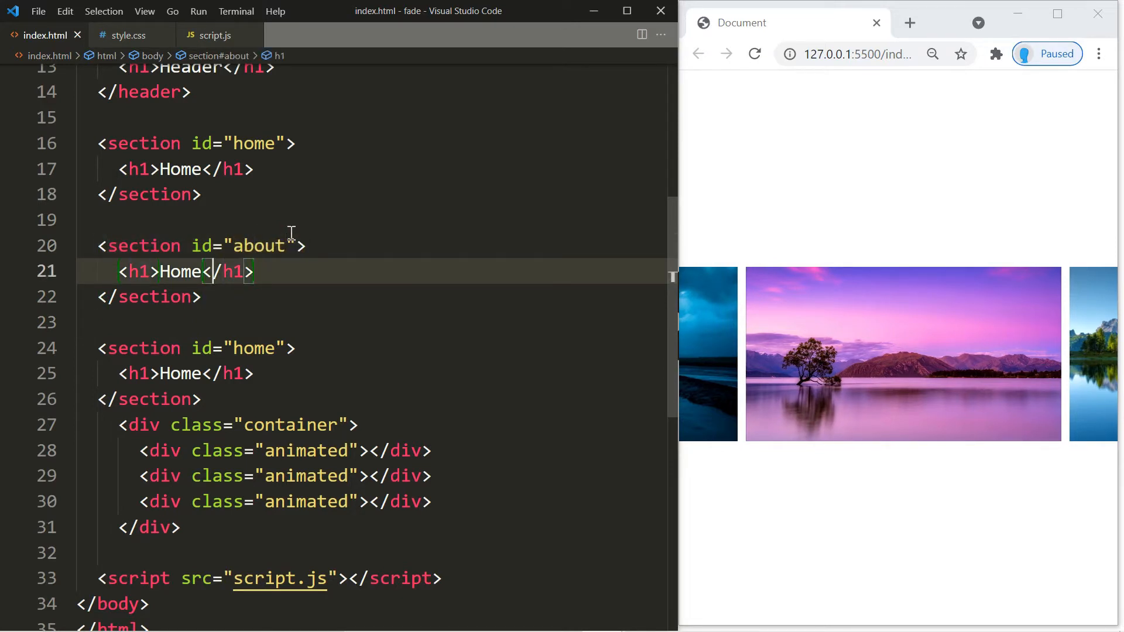
type("About")
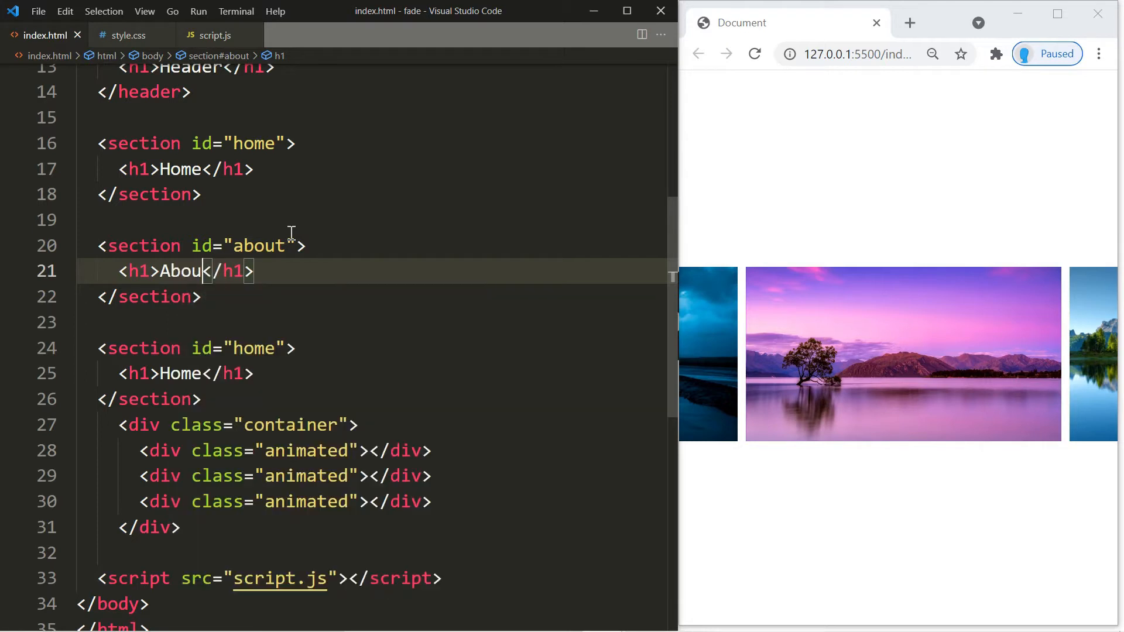
type("t")
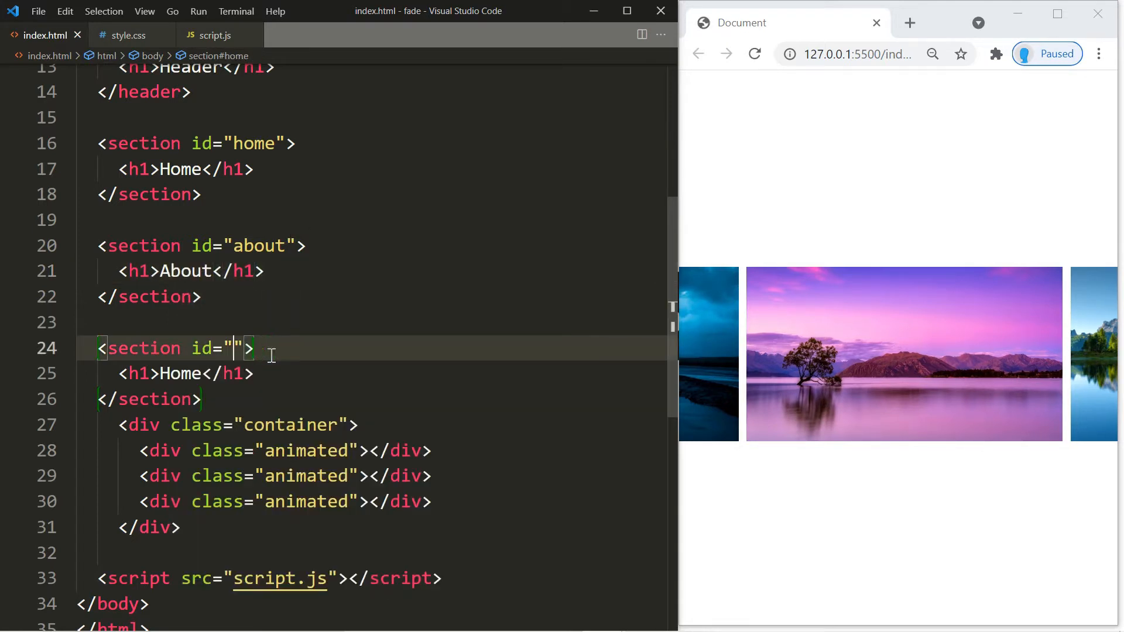
type("contact")
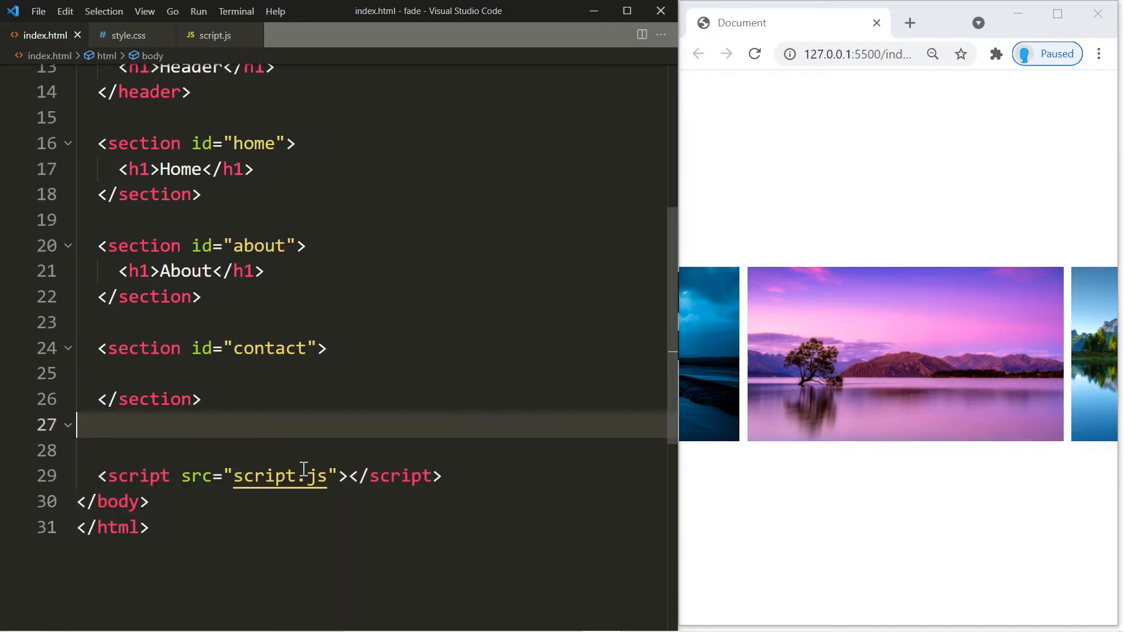
left_click(197, 374)
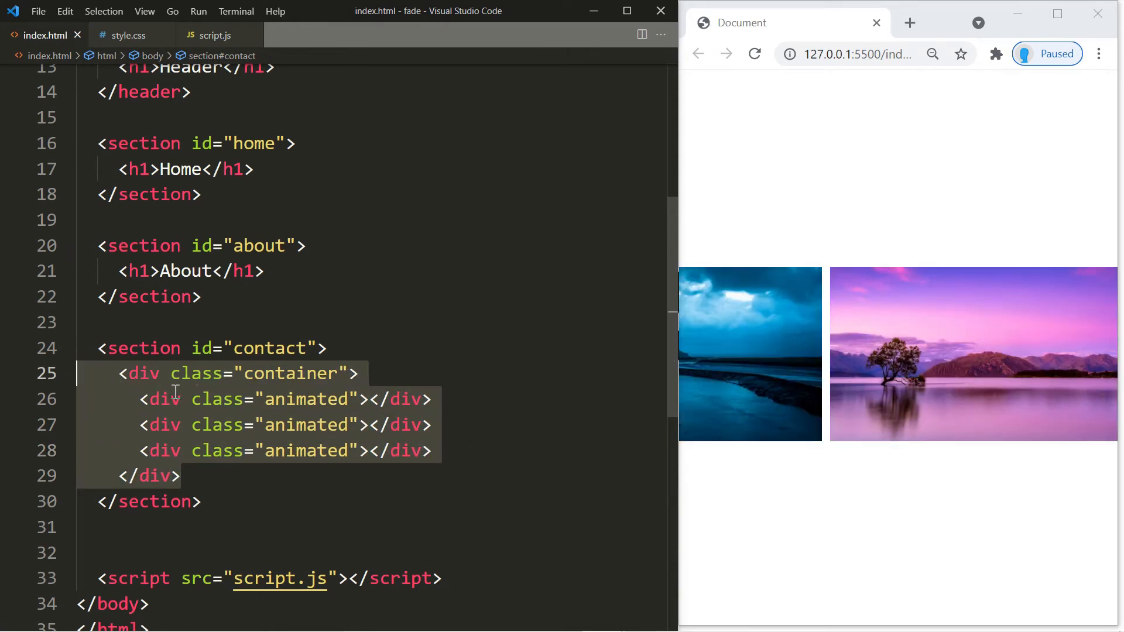
left_click(355, 353)
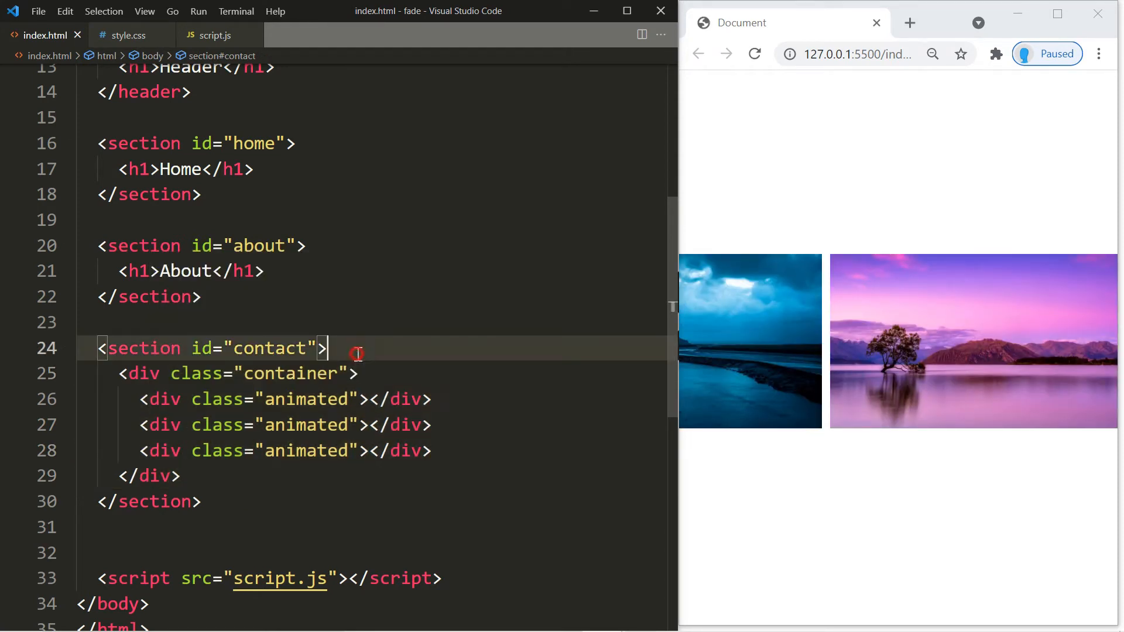
mouse_move(515, 337)
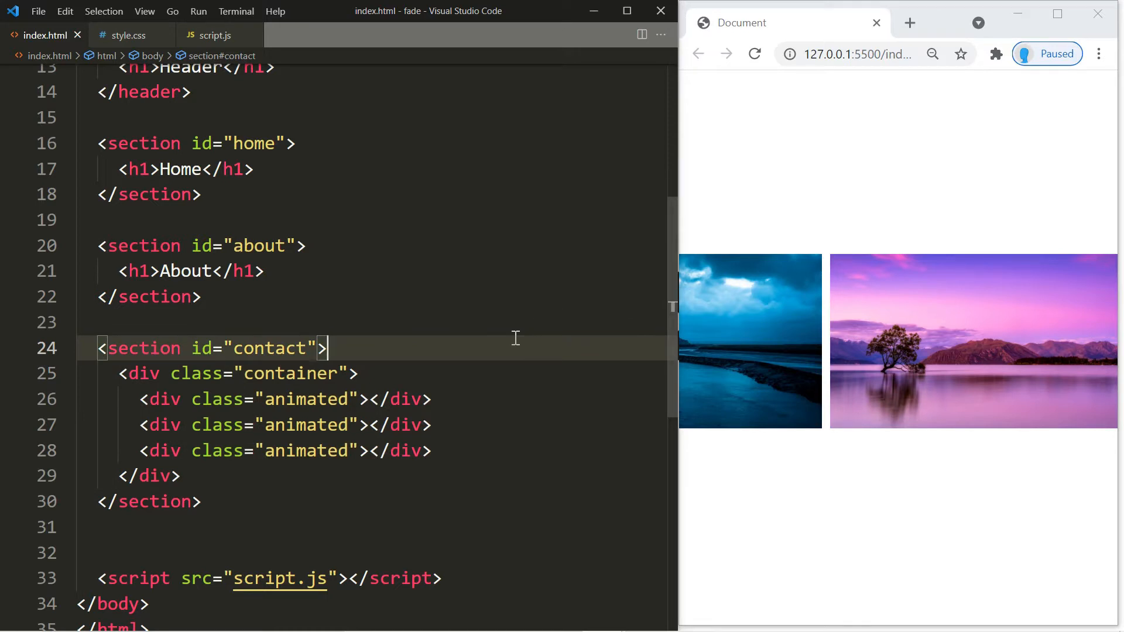
- In style.css replace the body rule with a universal reset *{padding:0;margin:0;}
left_click(126, 34)
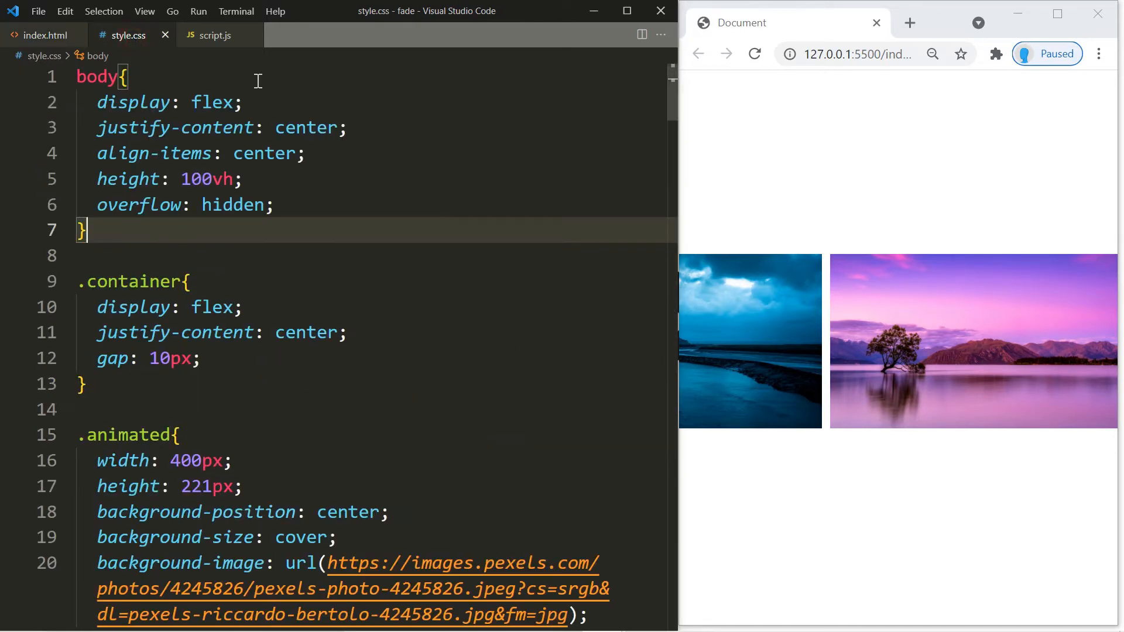
mouse_move(178, 237)
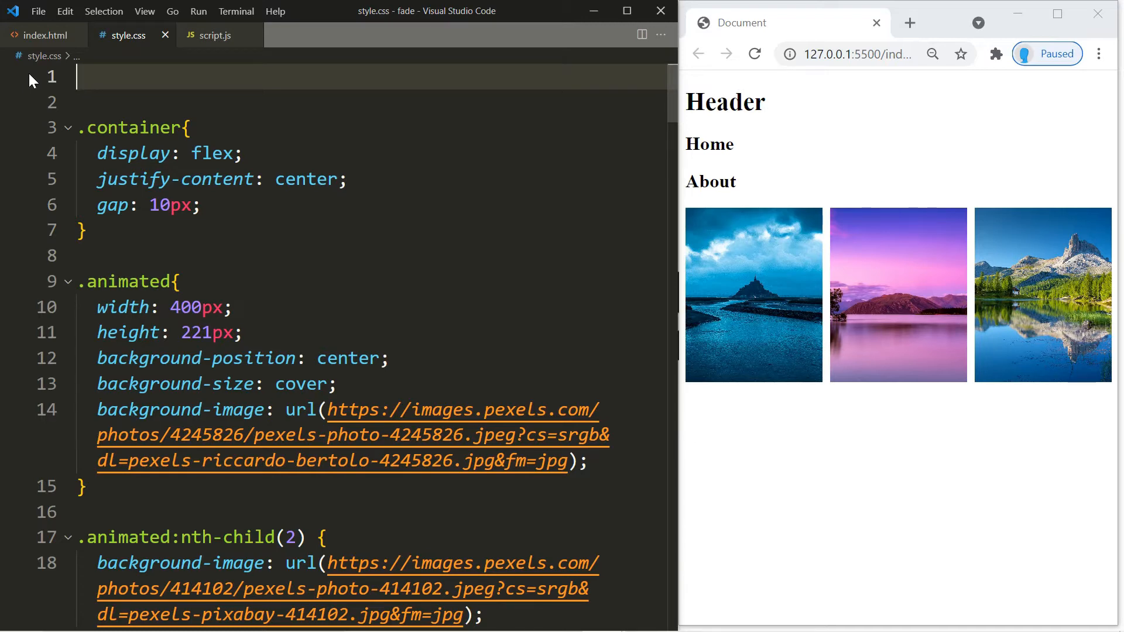
type("*{")
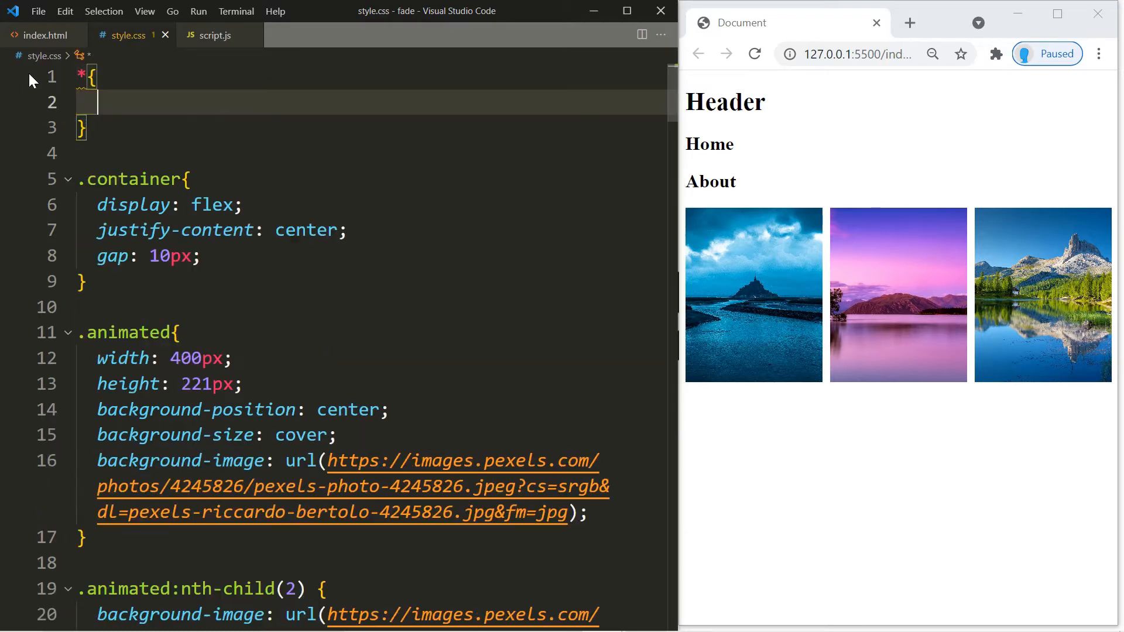
type("padding: 0;")
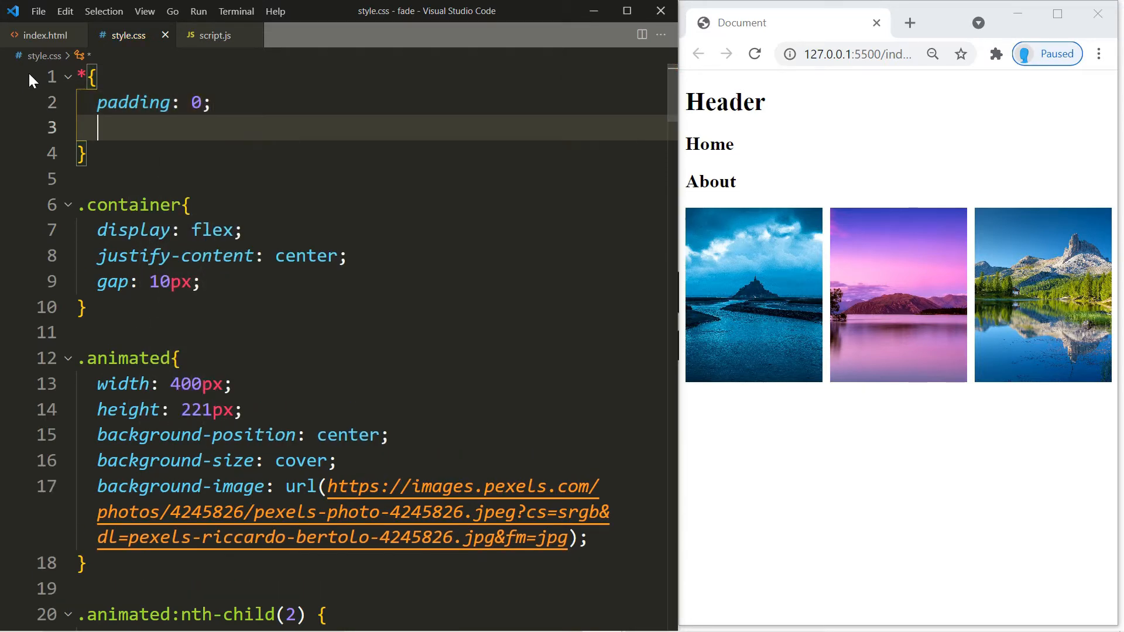
type("margin: 0;")
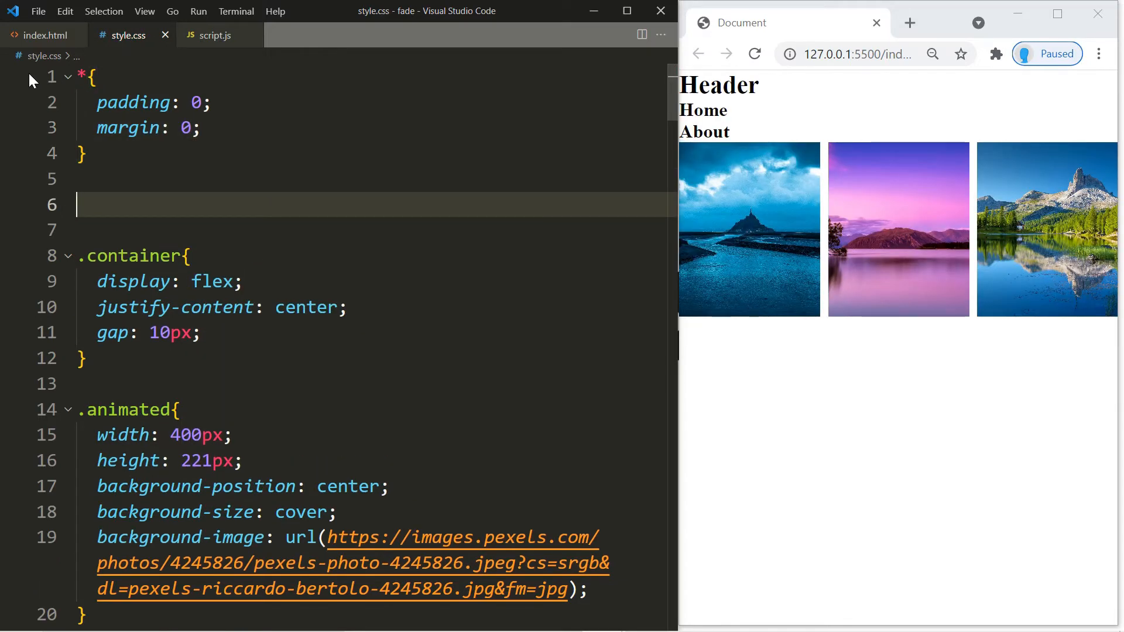
- Add #header{min-height:70px;border:1px solid black;} and open a blank line before the container rule
type("#head")
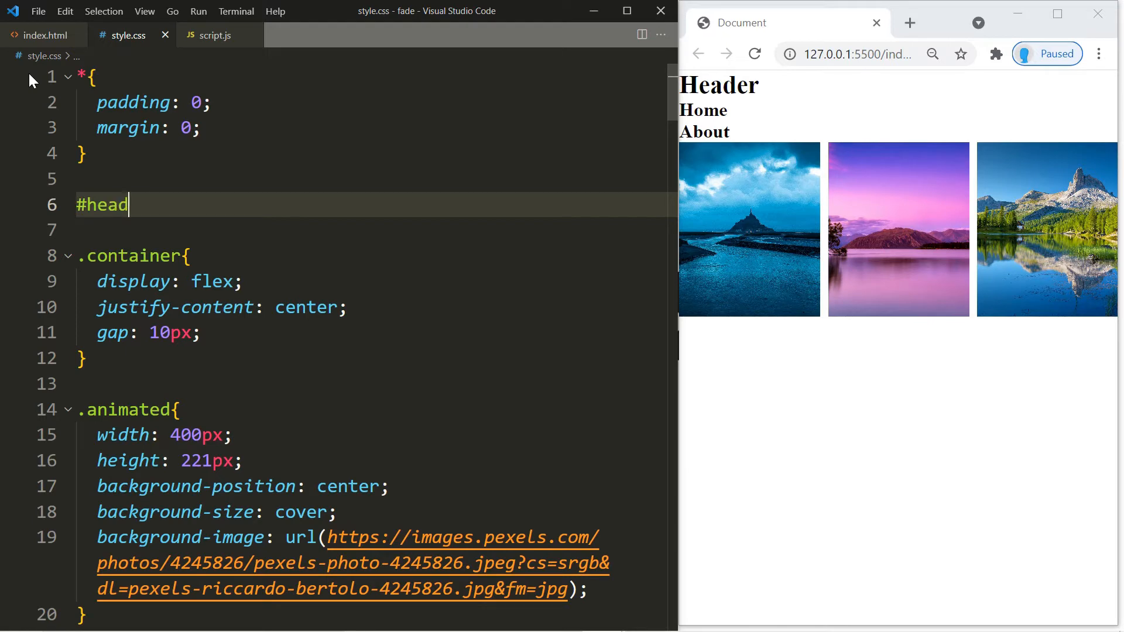
type("er{")
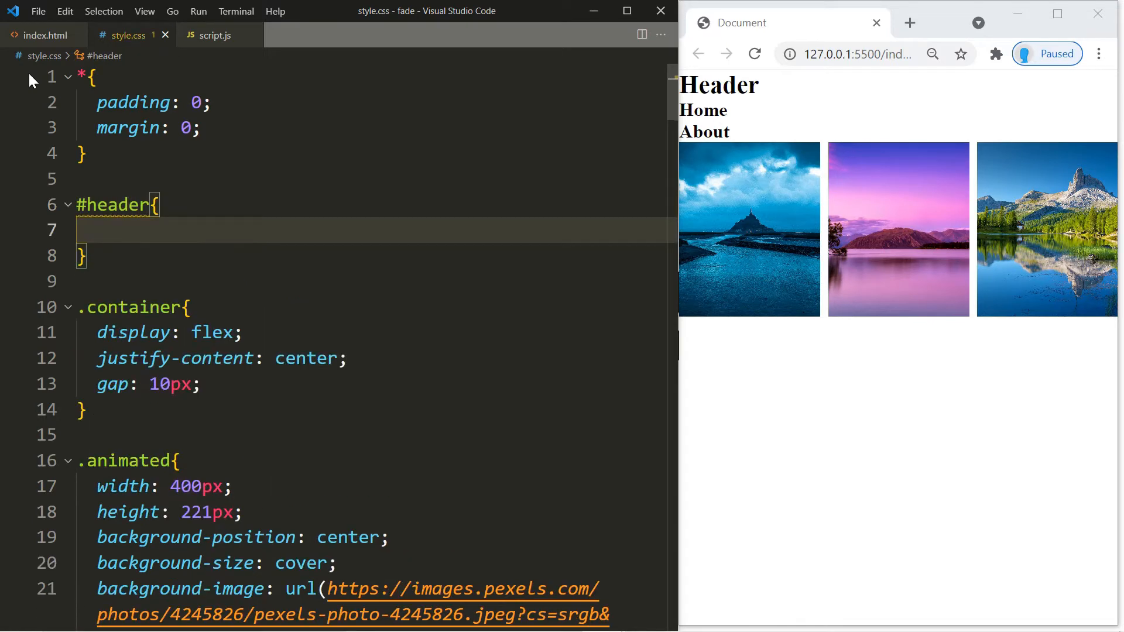
type("min-height: 70px;")
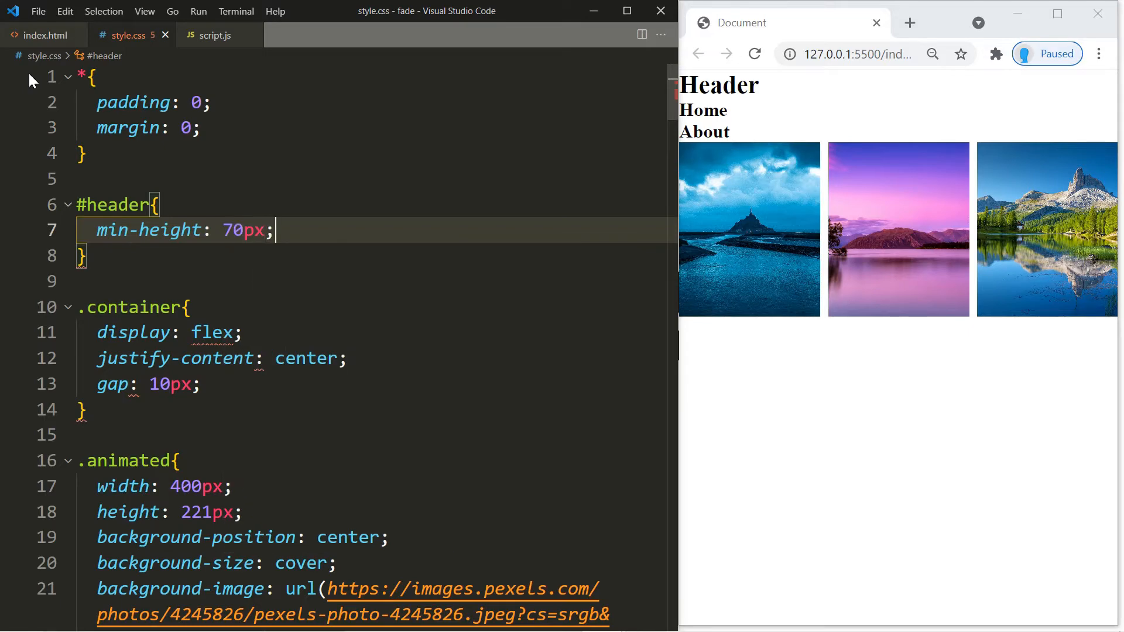
type("border: ;")
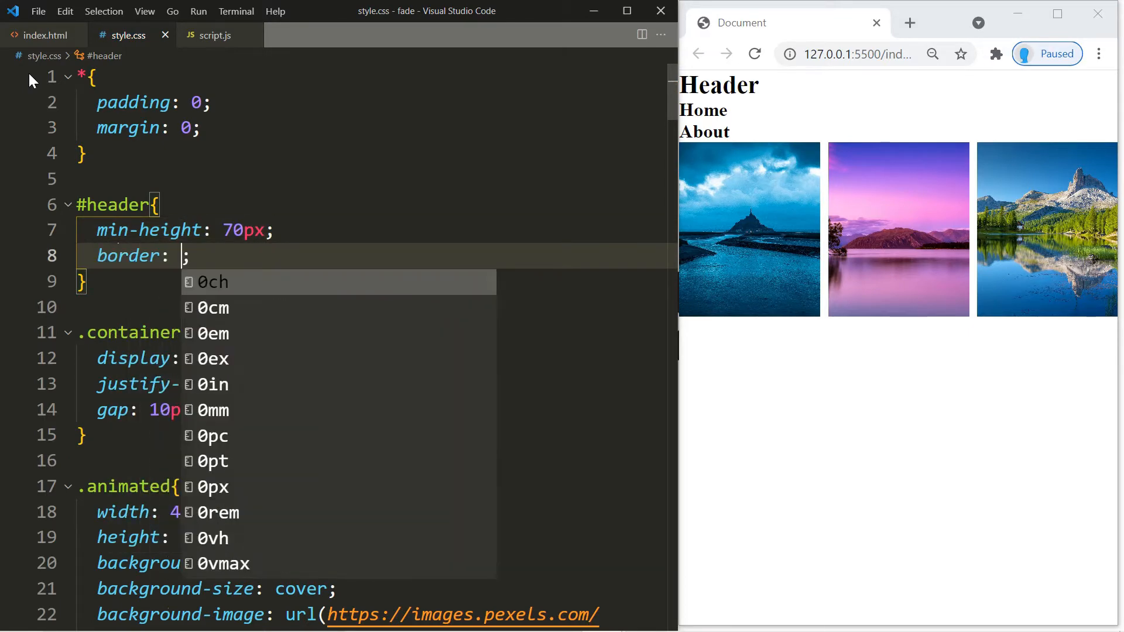
type("1px solid black")
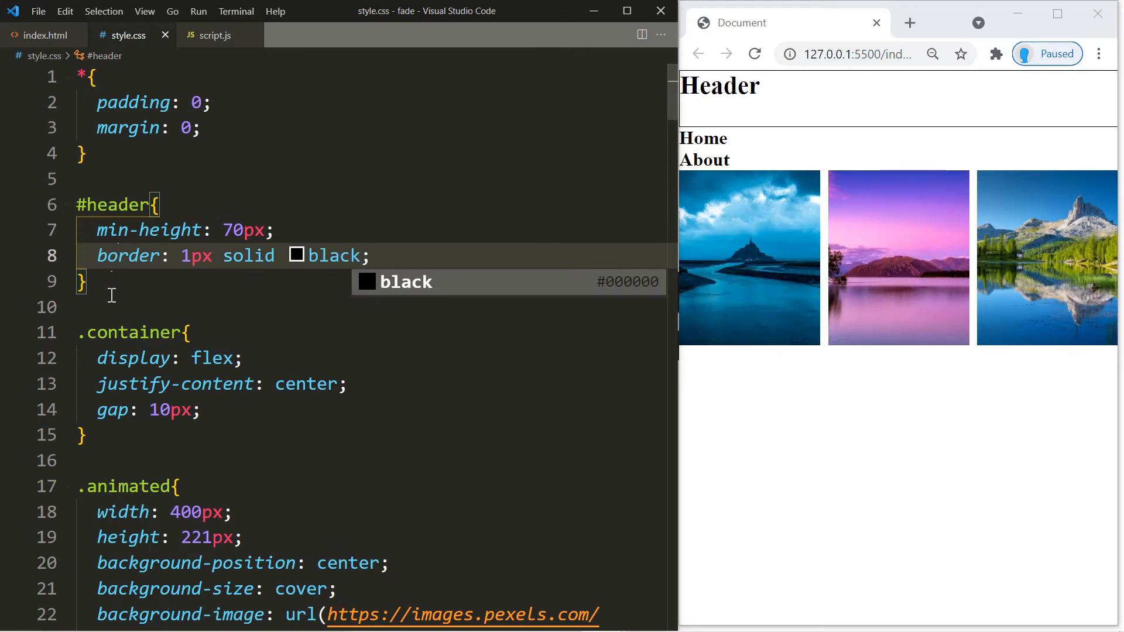
left_click(115, 307)
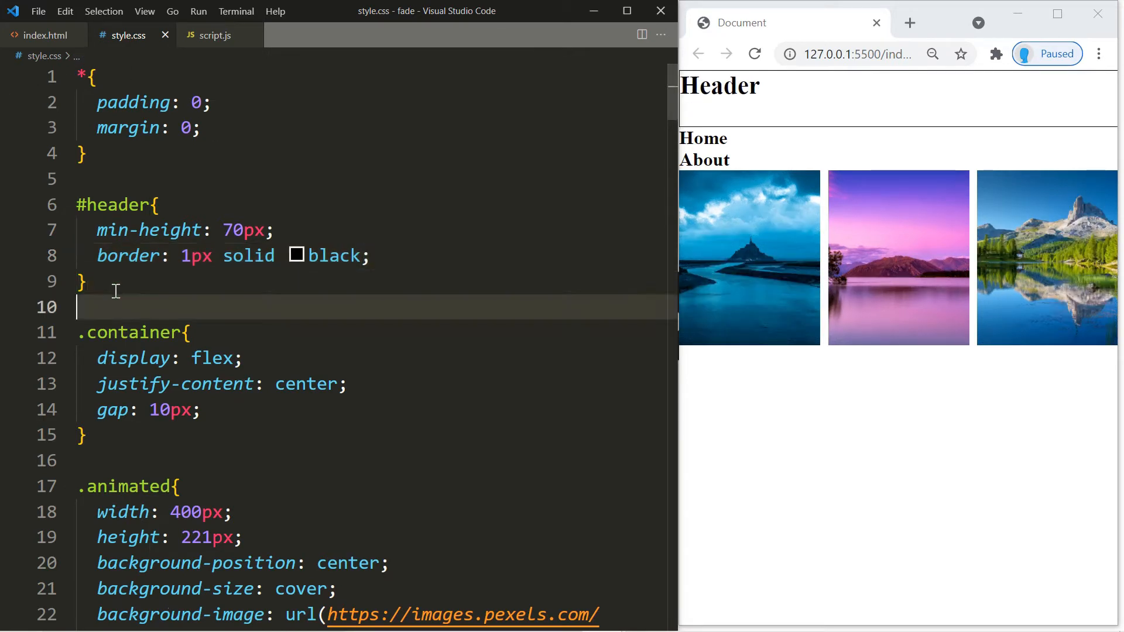
key("enter")
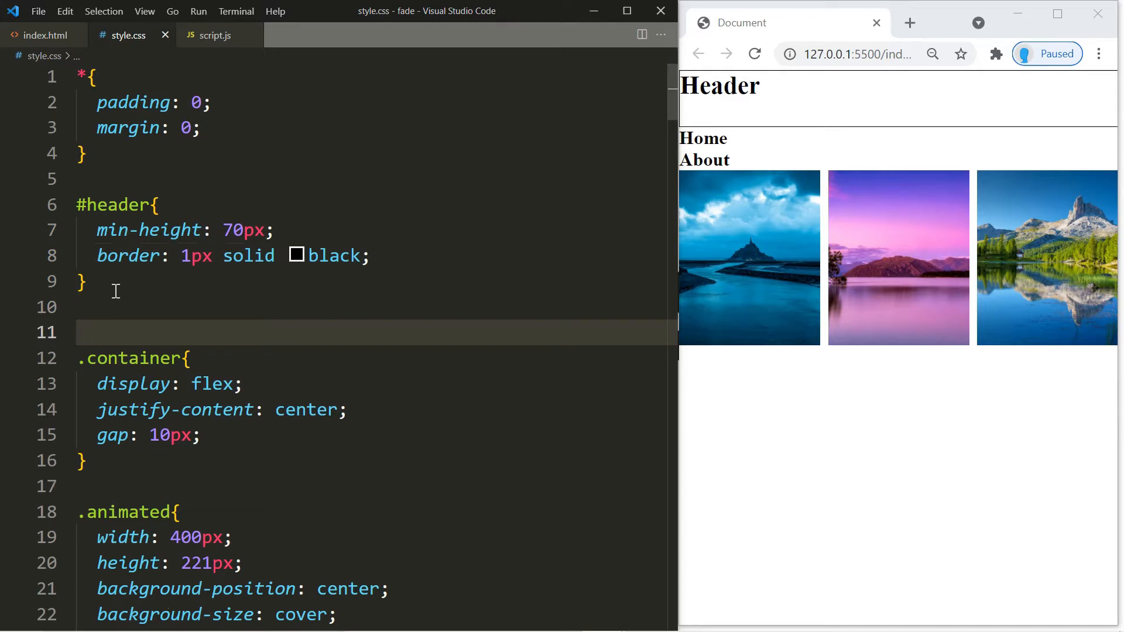
- Write #home, #about, #contact{height:720px;display:flex;justify-content:center;align-items:center;border:1px solid black;}
type("#home, #")
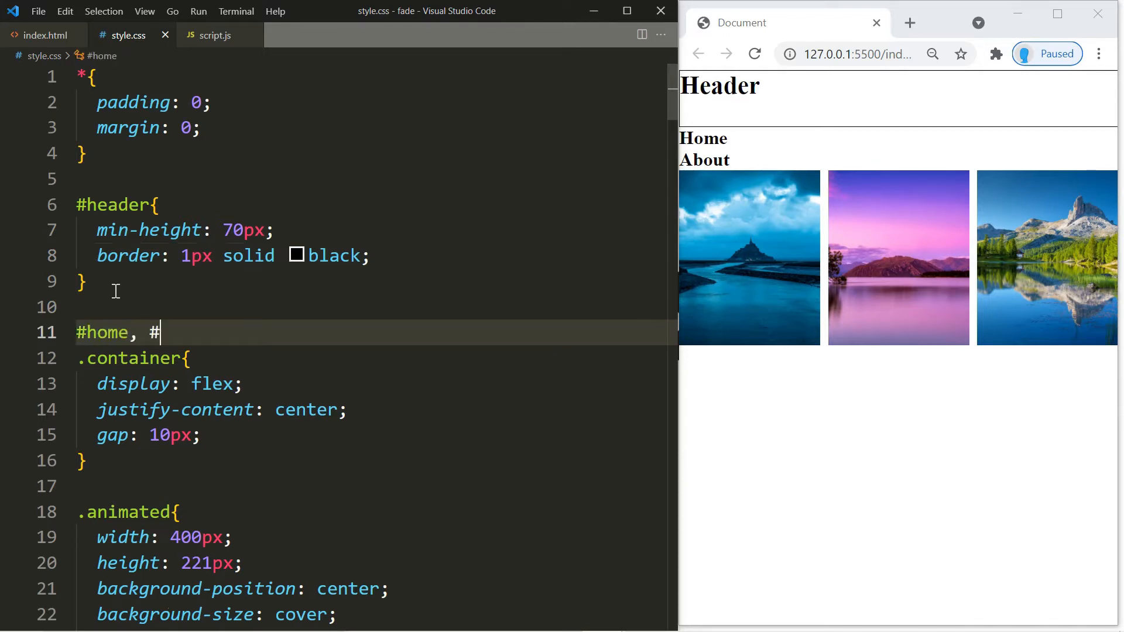
type("about, #contact{")
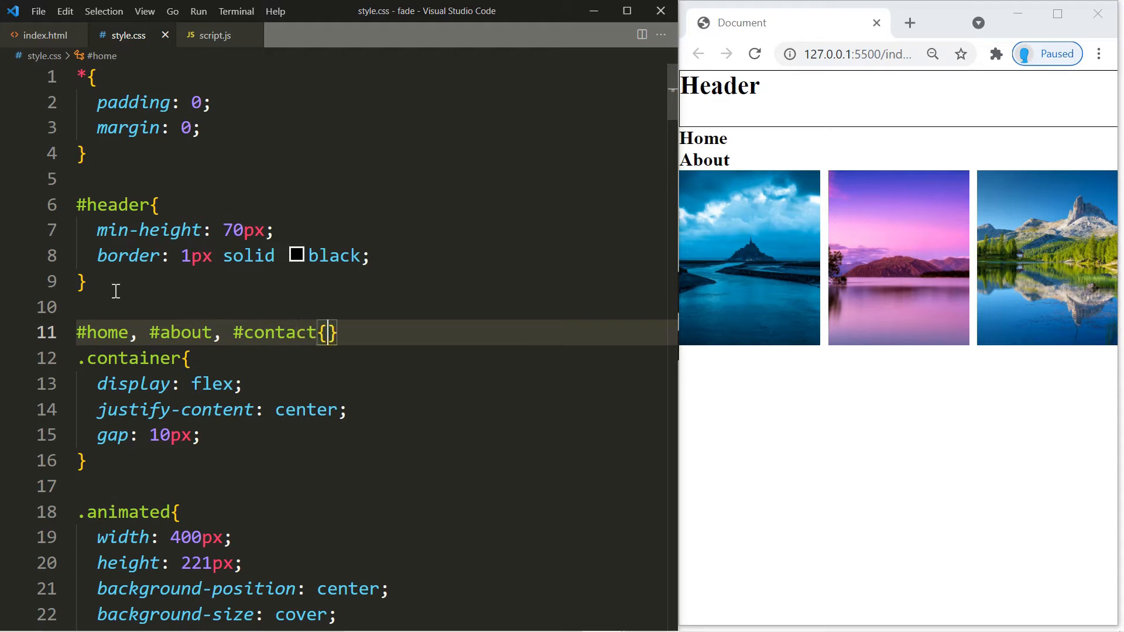
key("Enter")
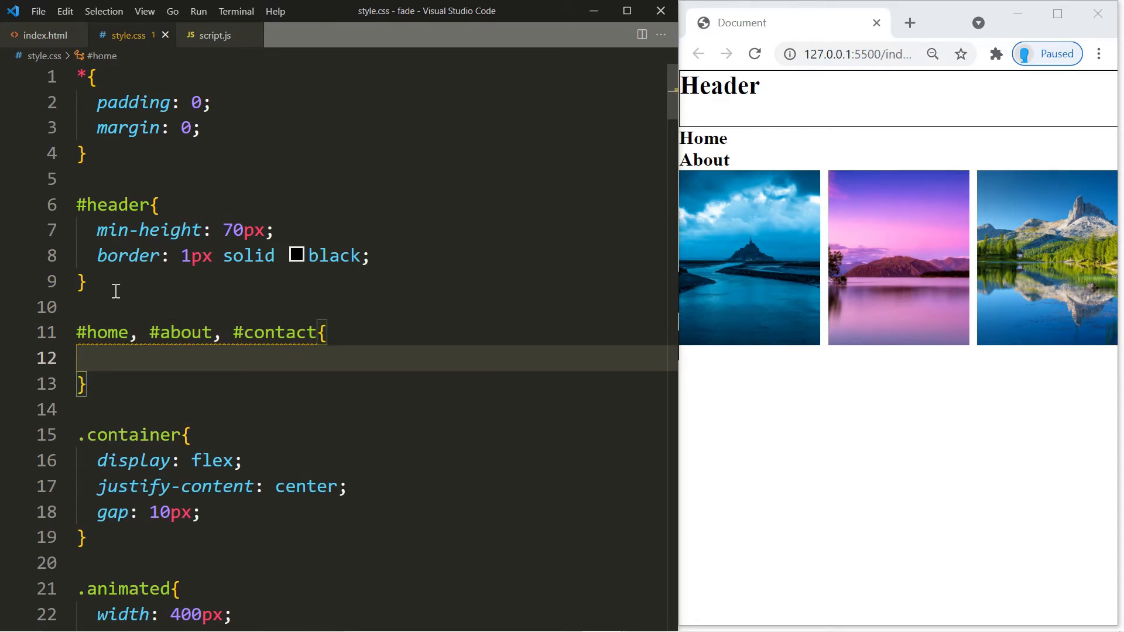
type("height: 72;")
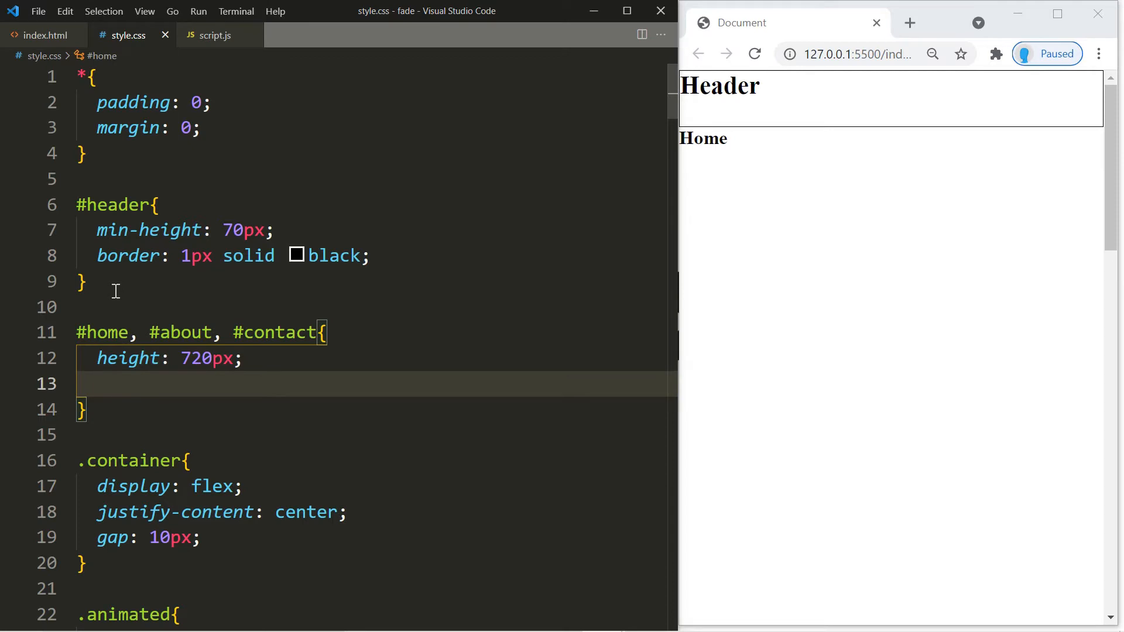
type("display: flex;")
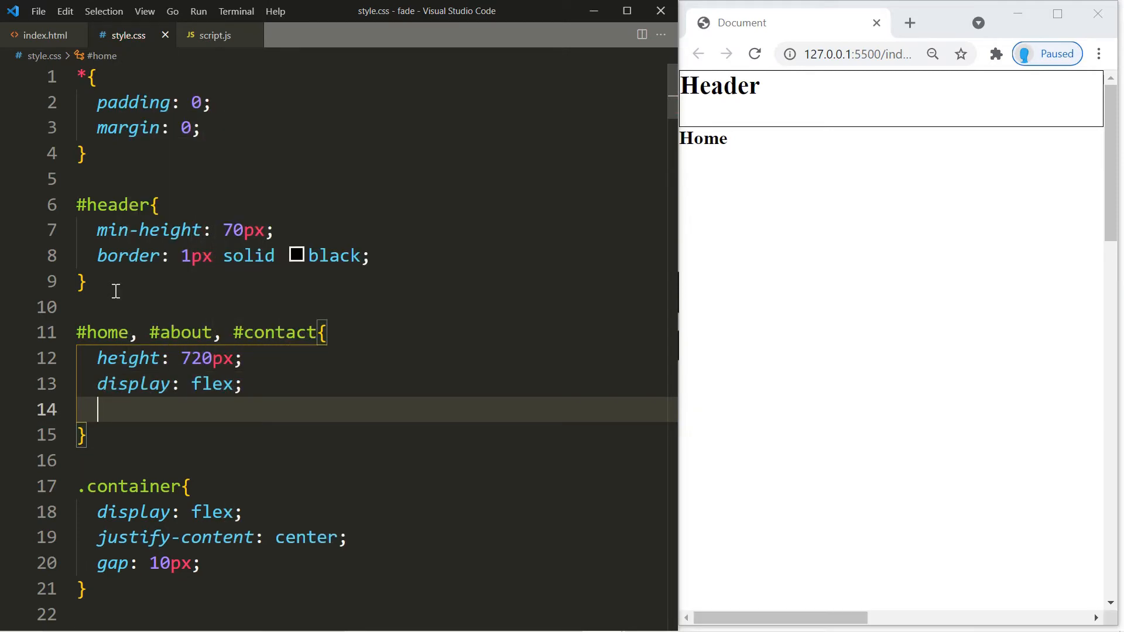
type("justify-content: center;")
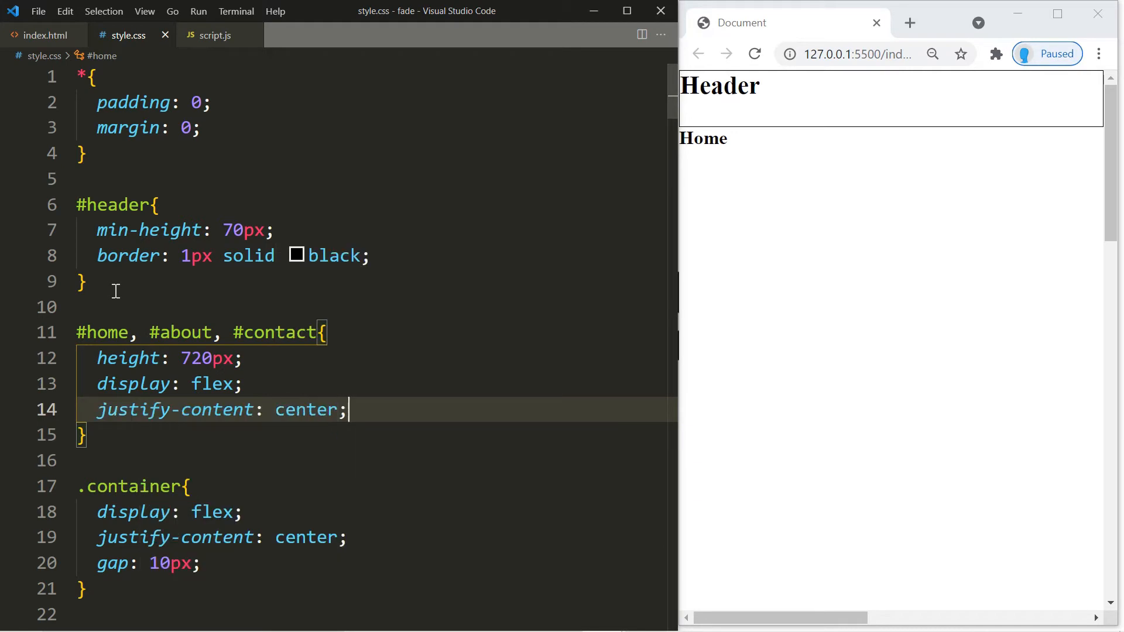
type("align-items: center;")
type("border: ;")
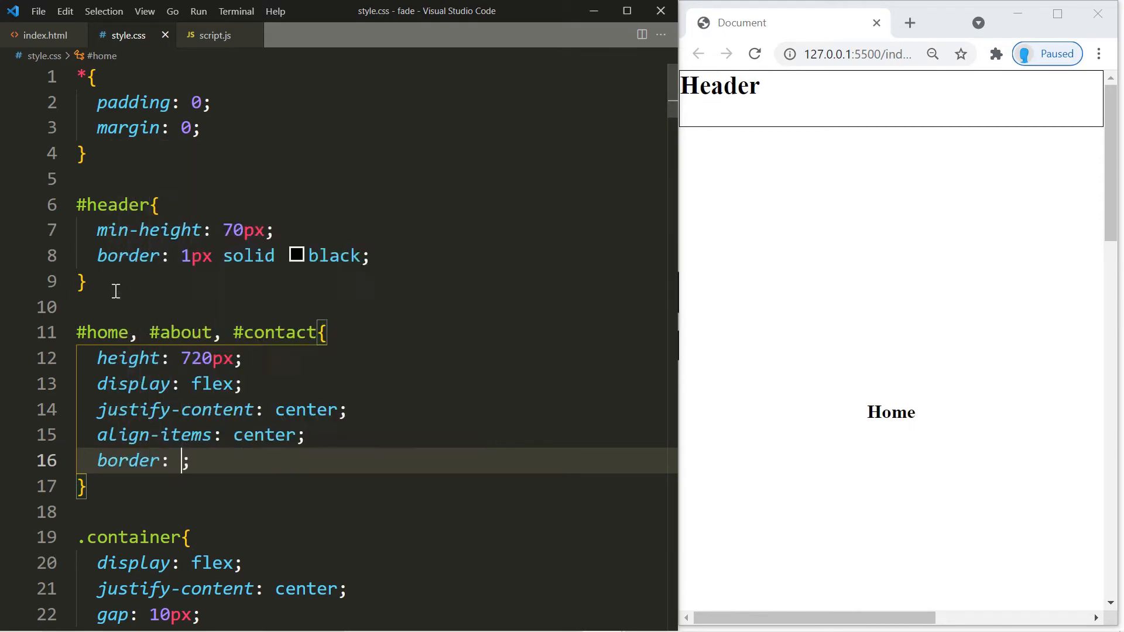
type("1px")
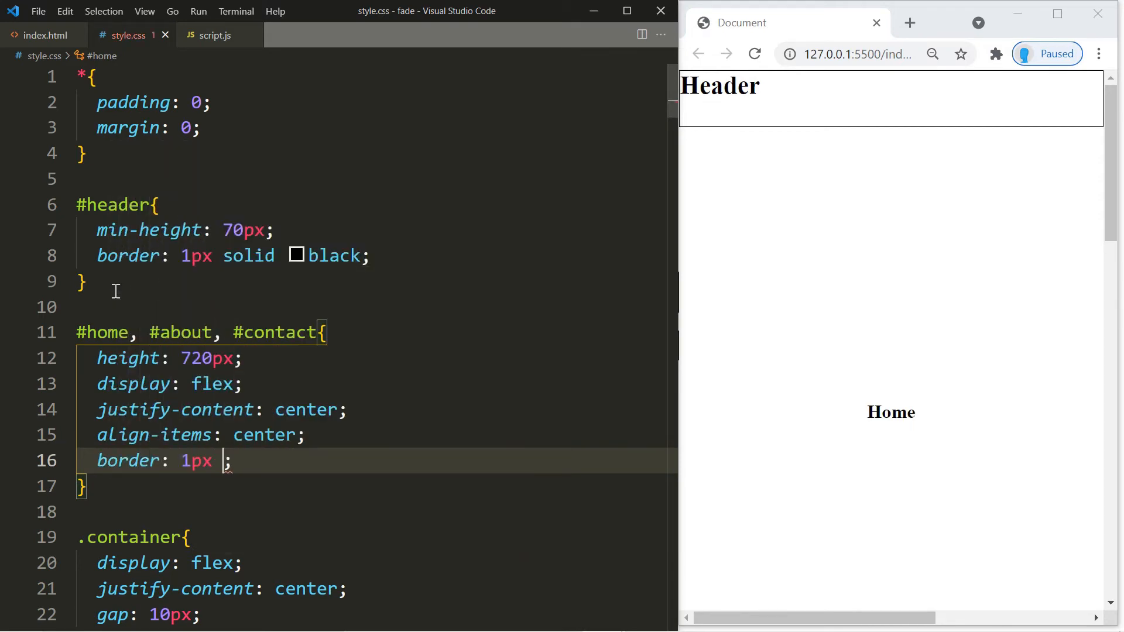
type("solid black")
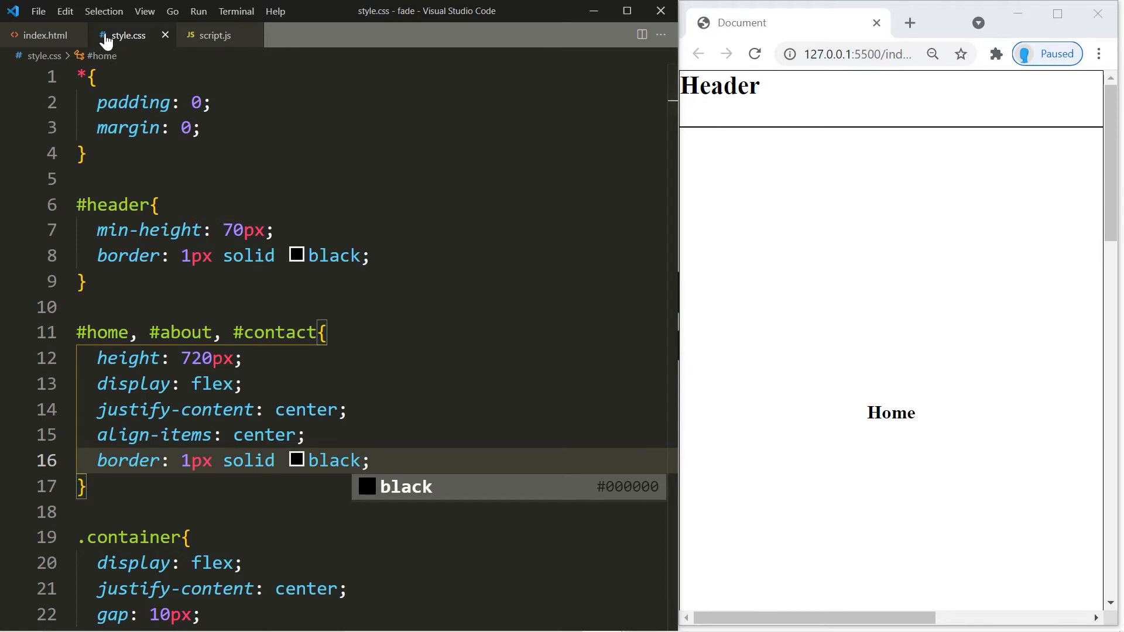
left_click(214, 35)
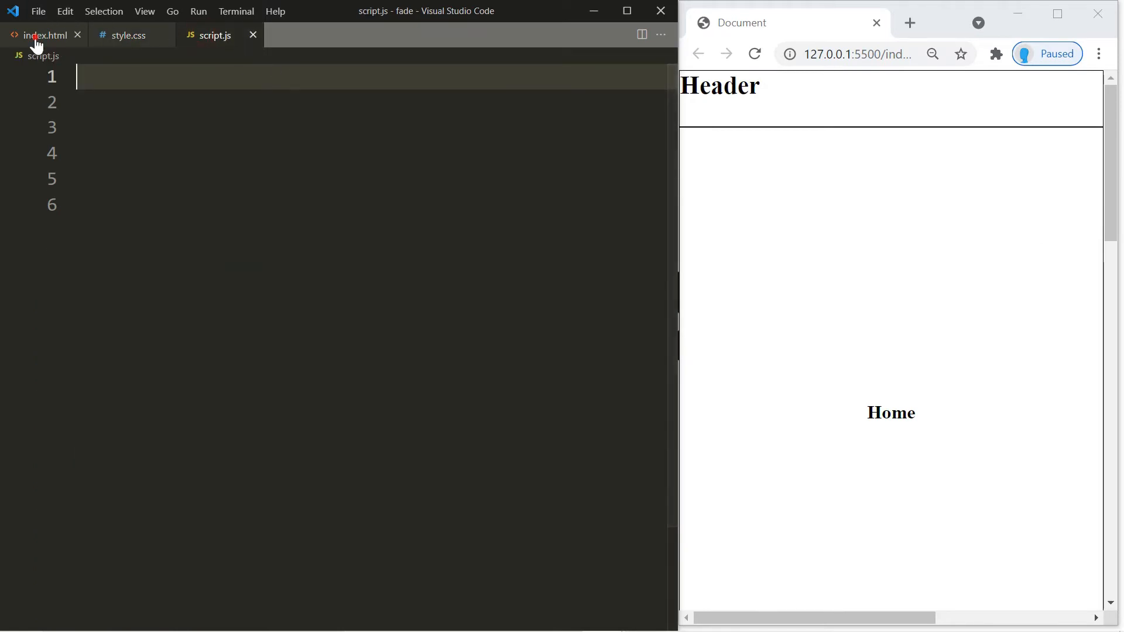
left_click(43, 34)
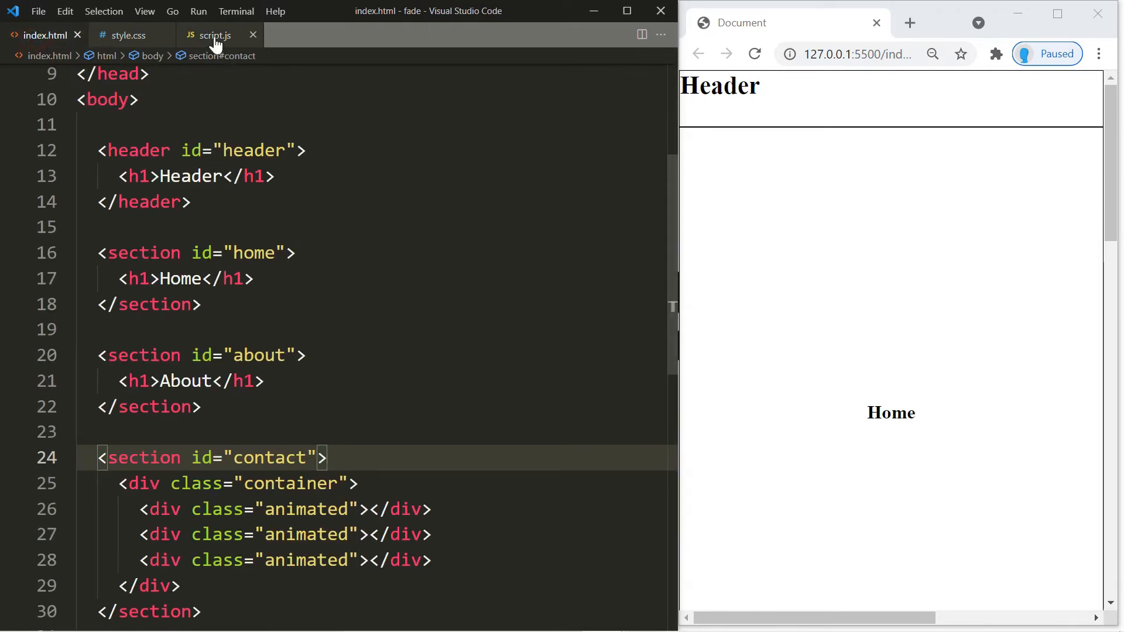
left_click(213, 34)
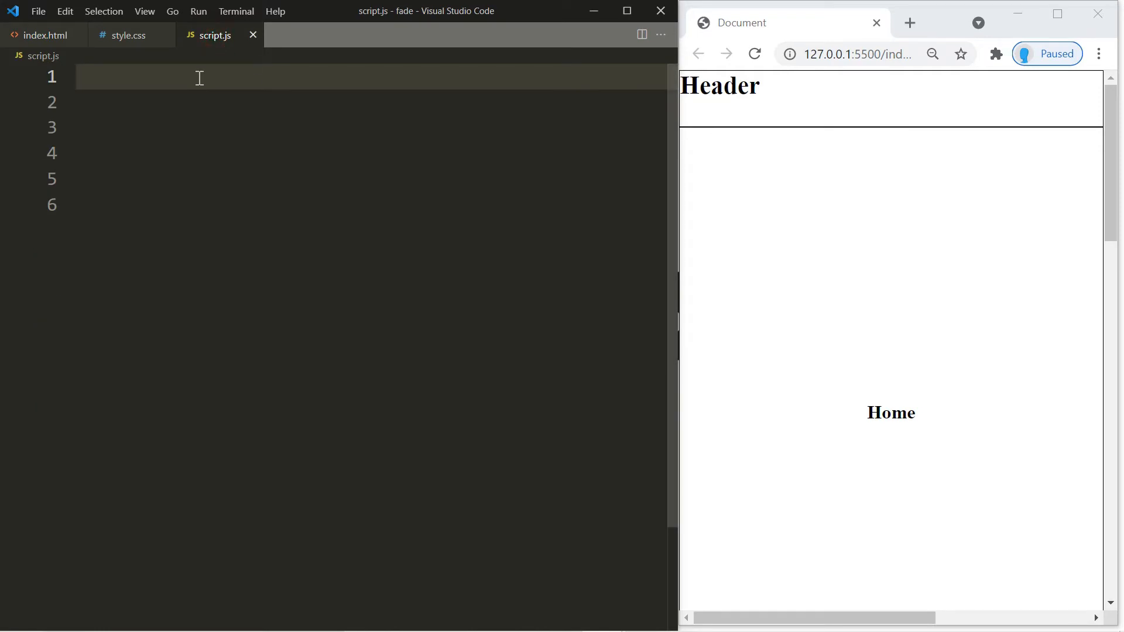
scroll("down", 3)
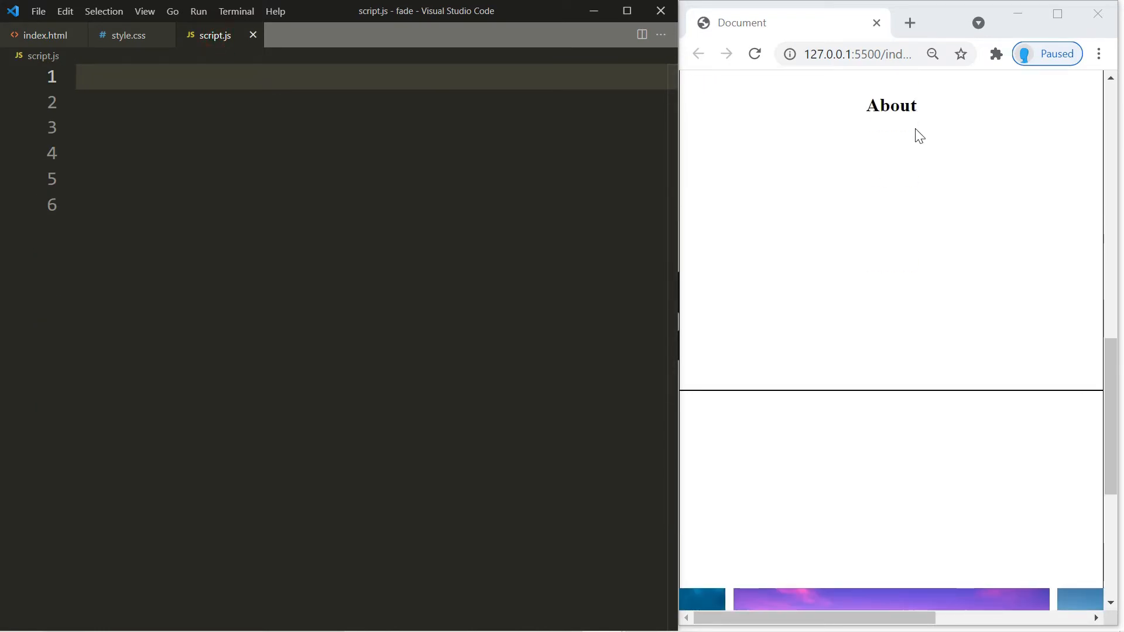
scroll("down", 3)
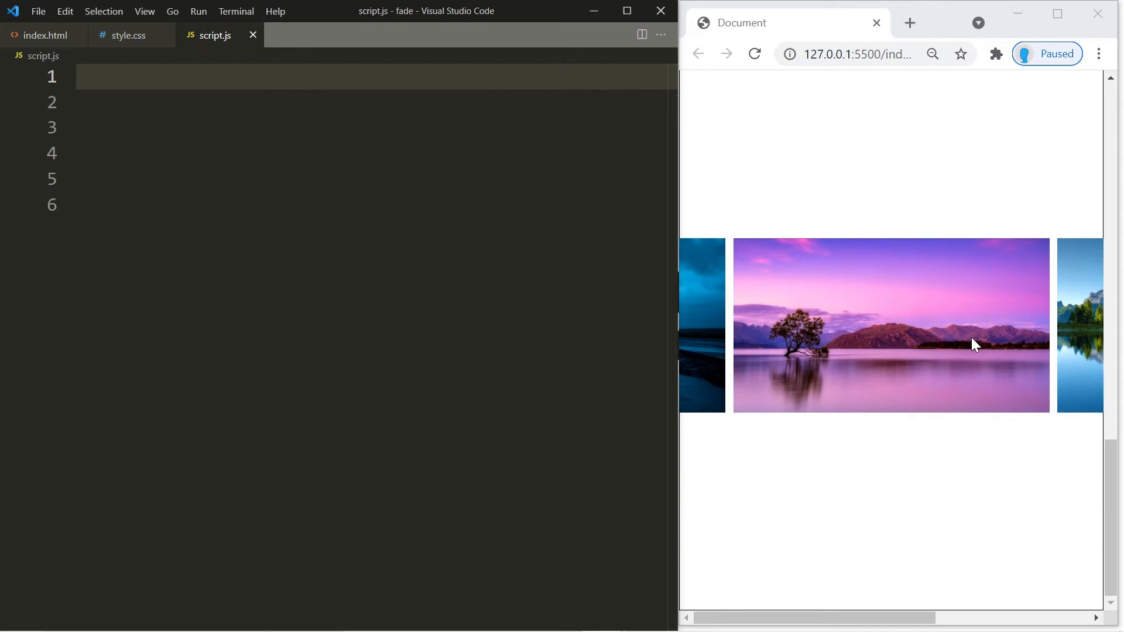
mouse_move(939, 338)
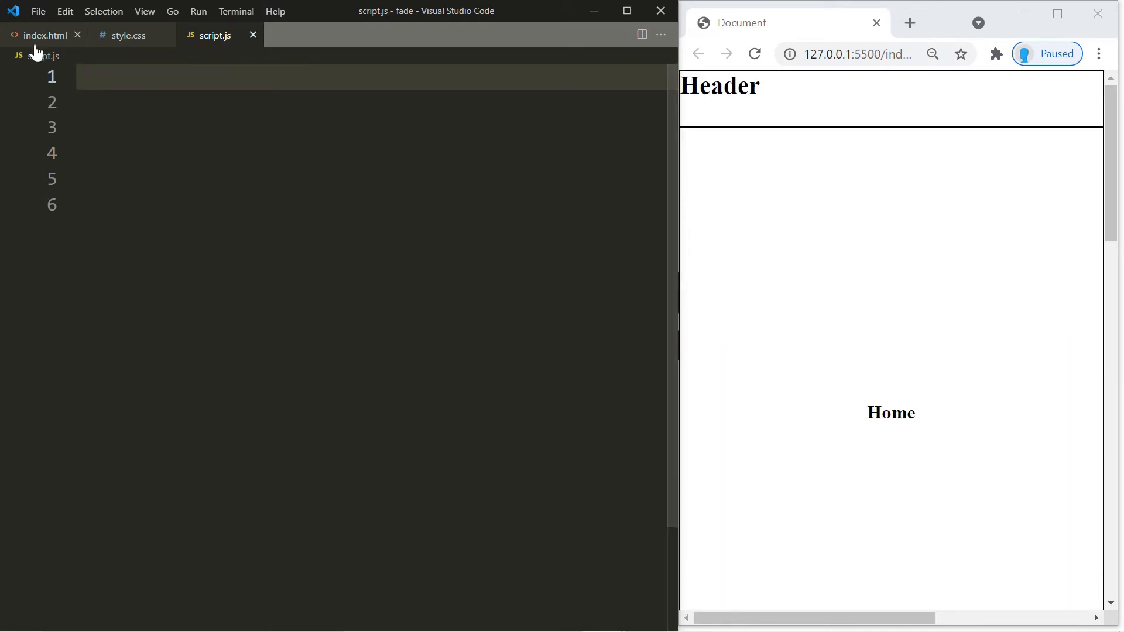
left_click(41, 34)
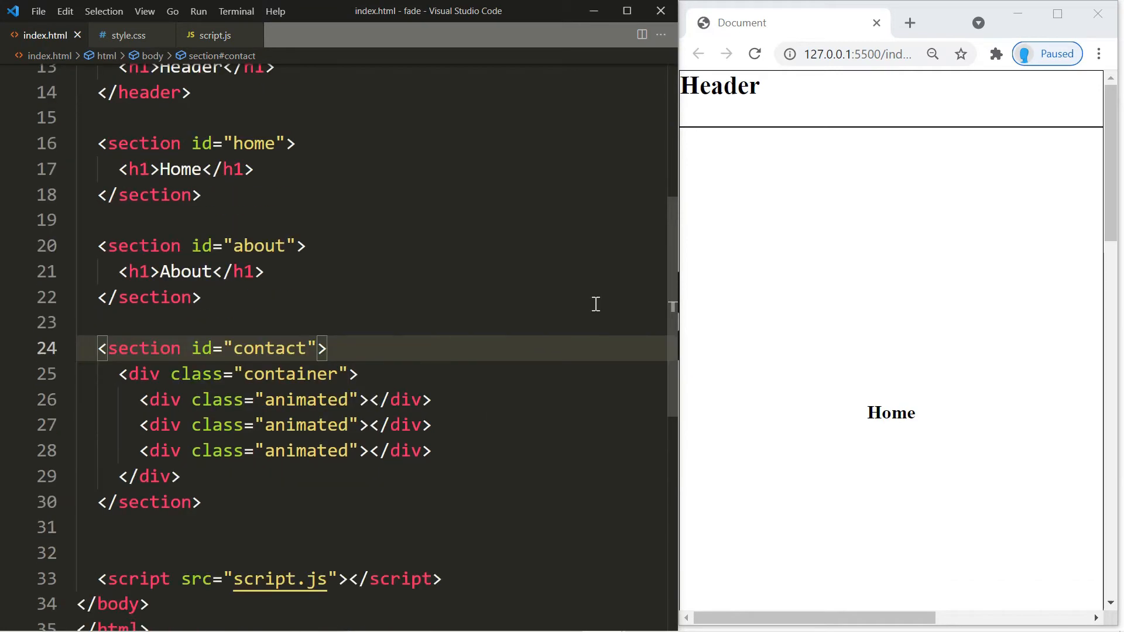
left_click(136, 374)
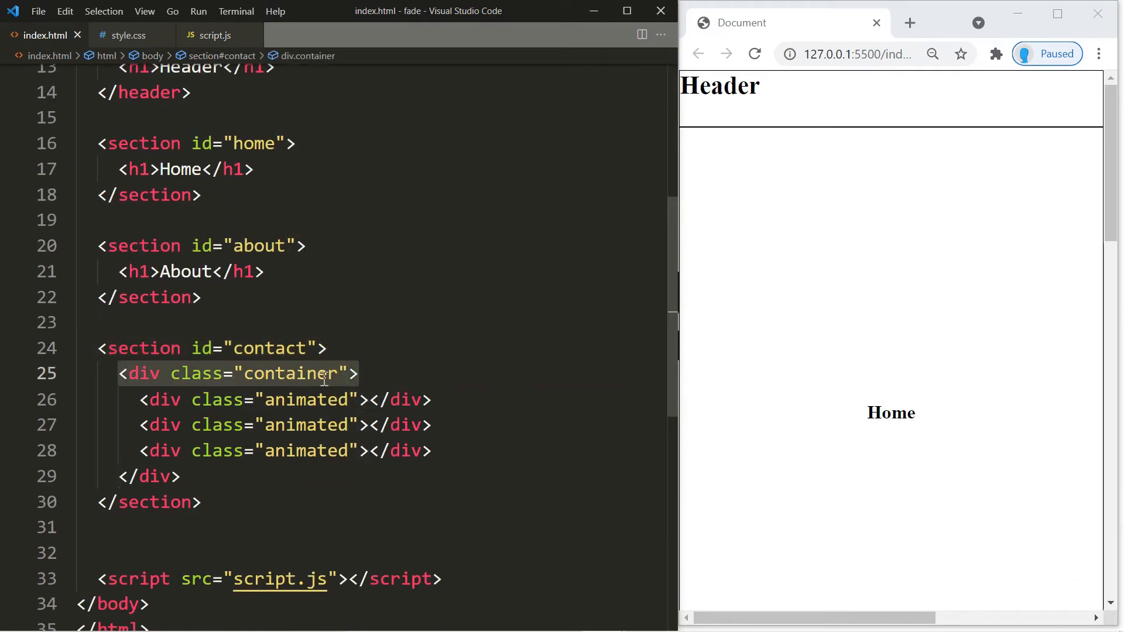
mouse_move(164, 399)
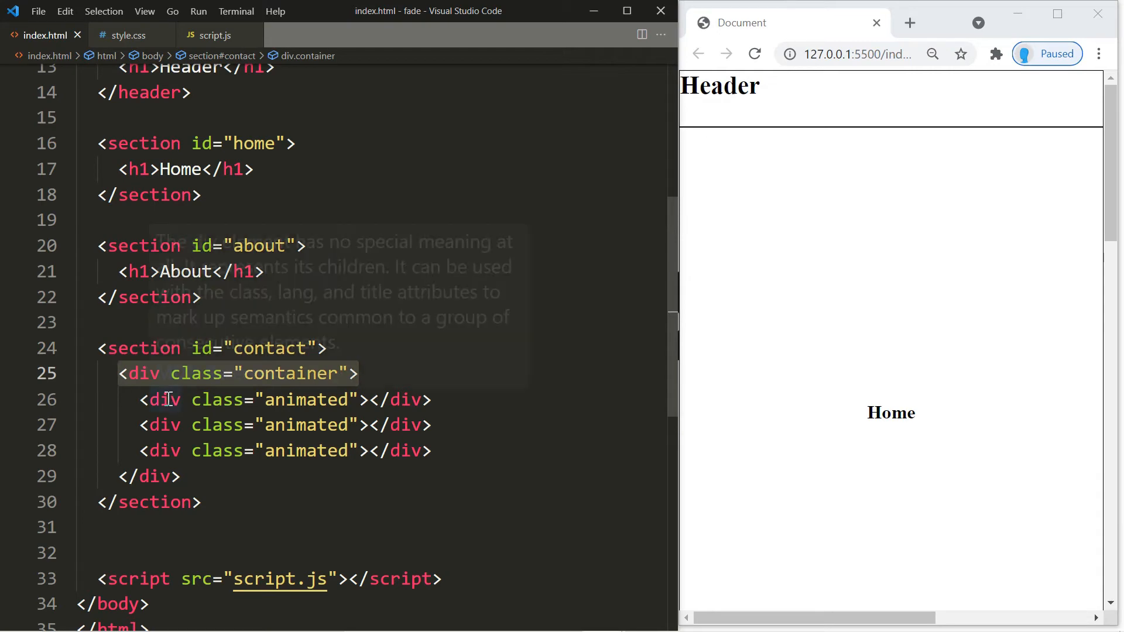
mouse_move(333, 423)
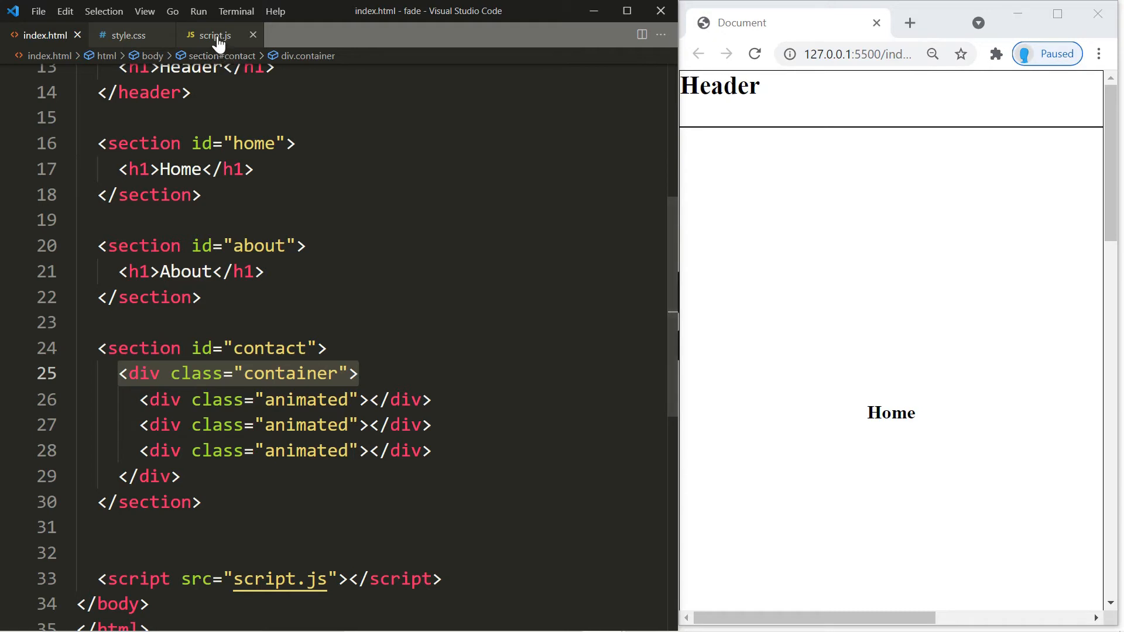
left_click(214, 34)
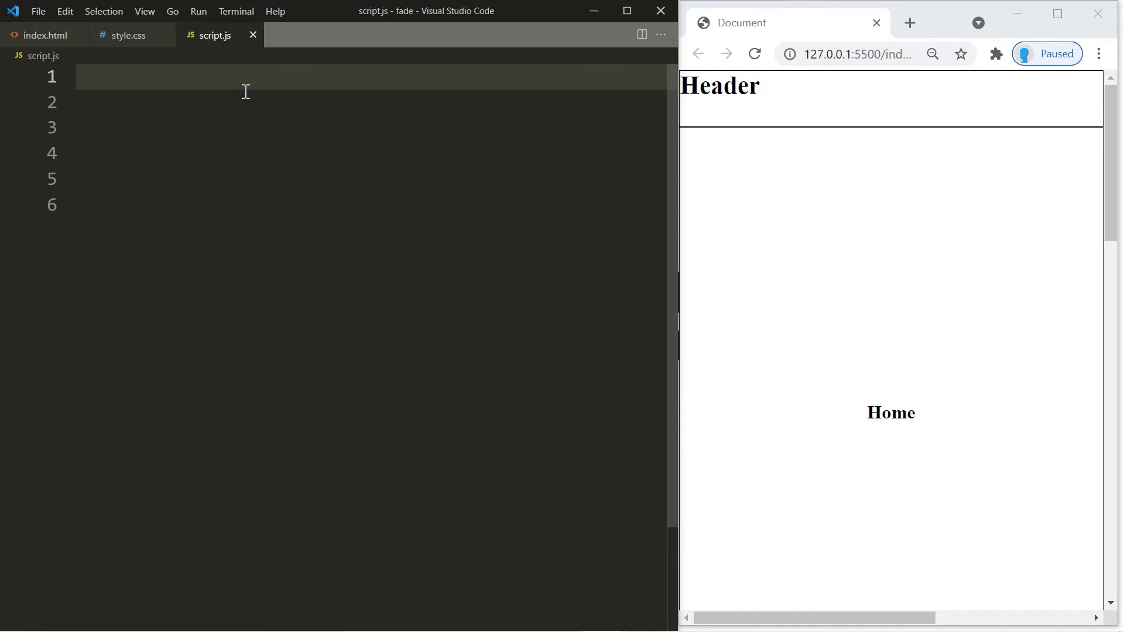
- Declare const observer = new IntersectionObserver(entries => {}) in script.js
type("const ob")
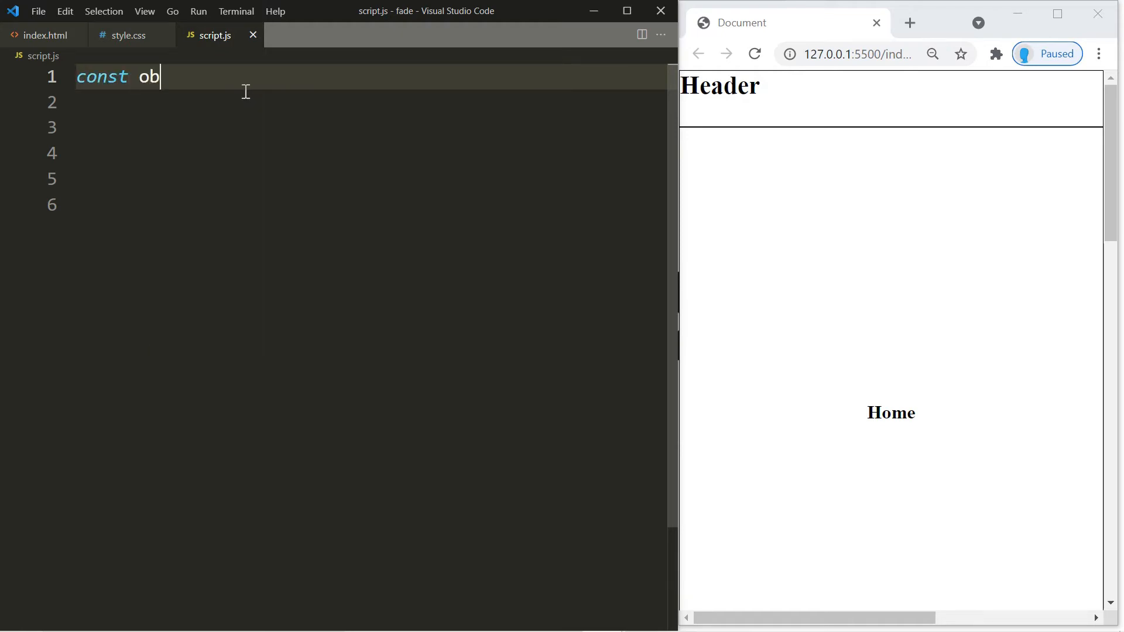
type("server")
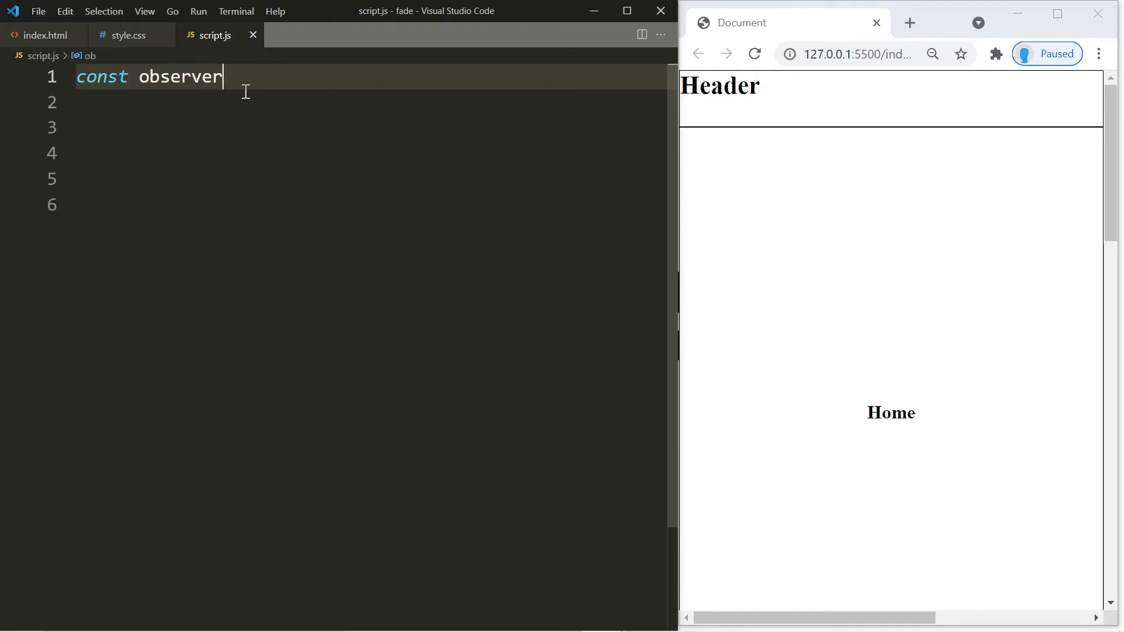
type("= new IntersectionObserver")
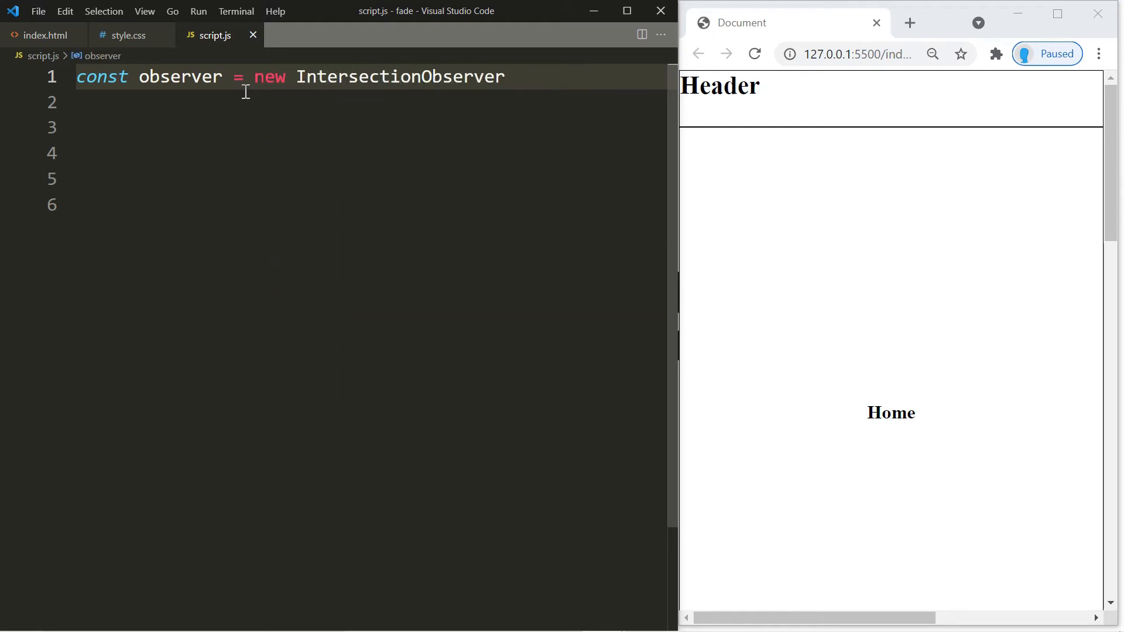
type("(entries => {")
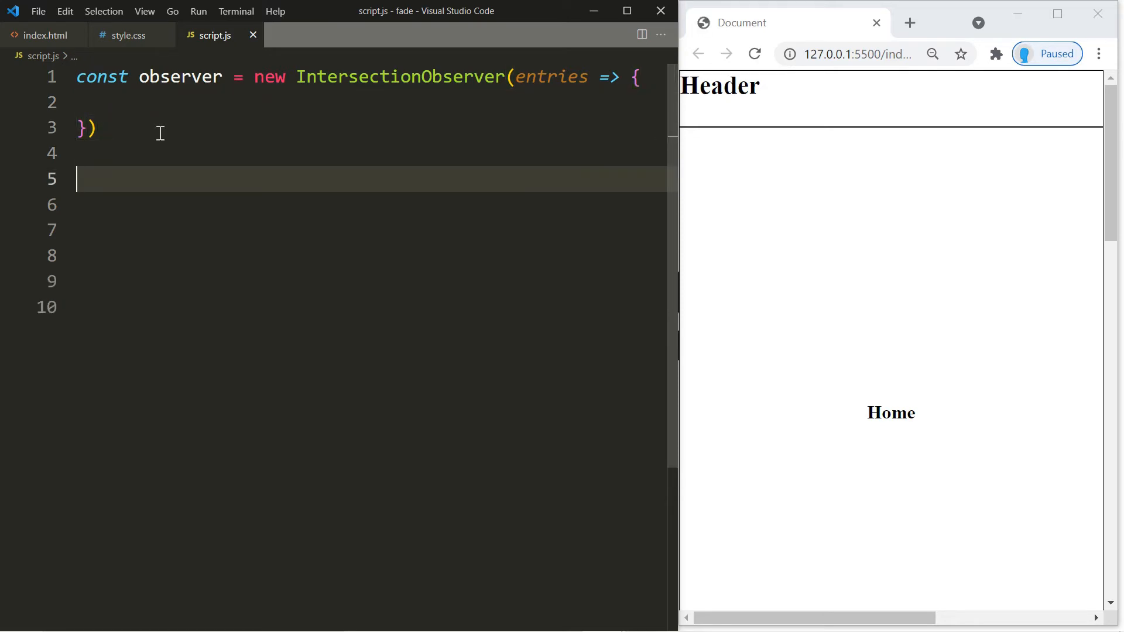
- Call observer.observe(document.querySelector(".container"))
type("observer")
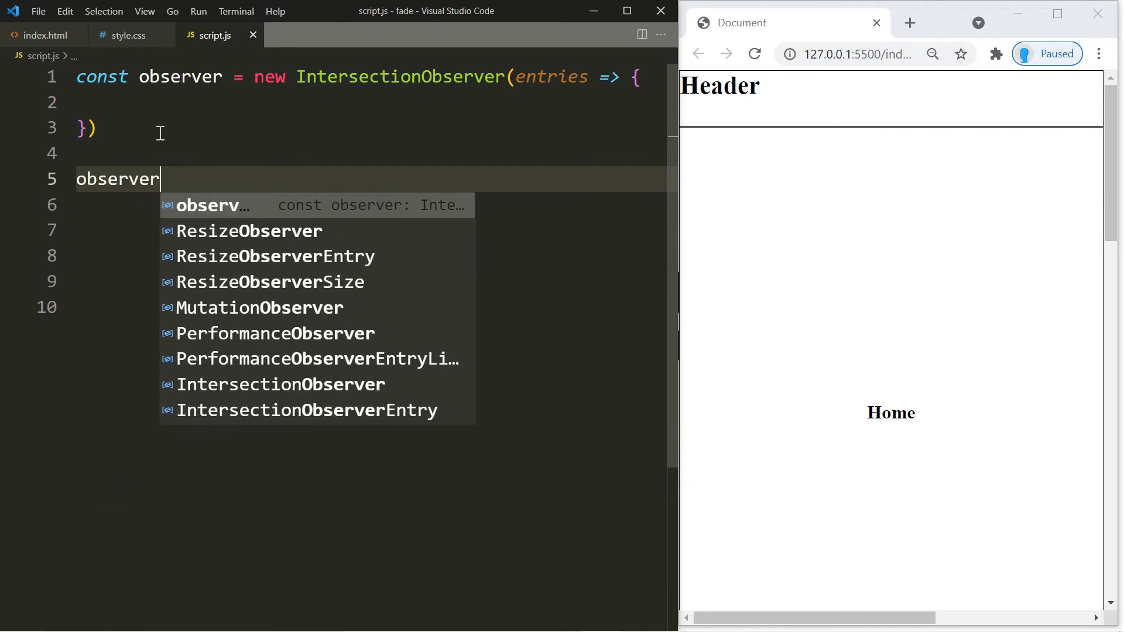
type(".observe")
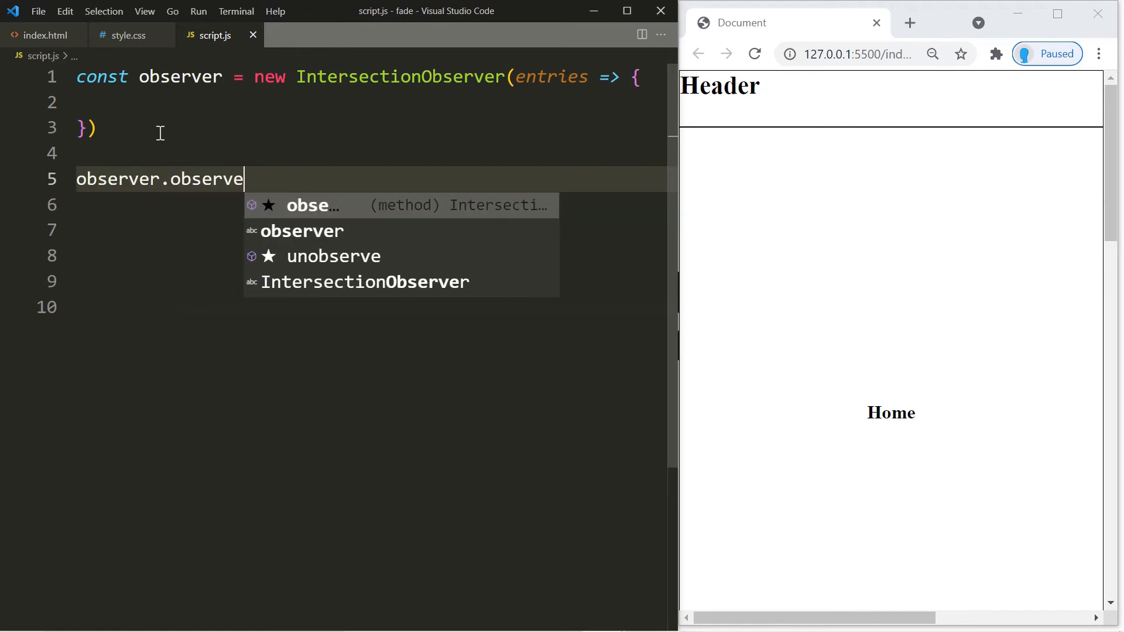
type("(document)")
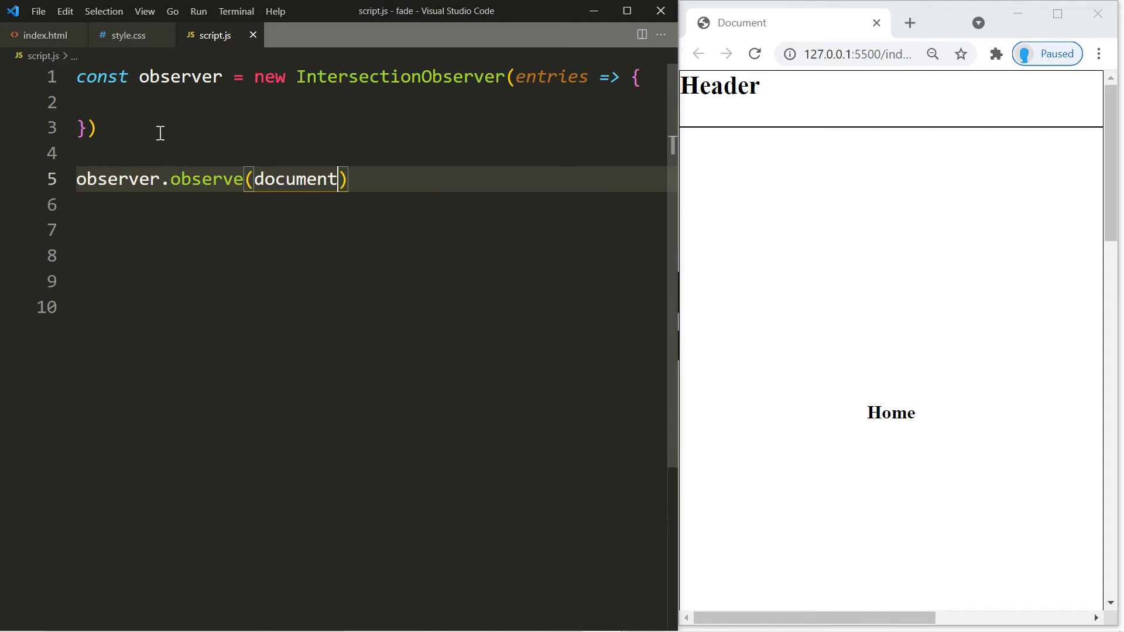
type(".querySelector")
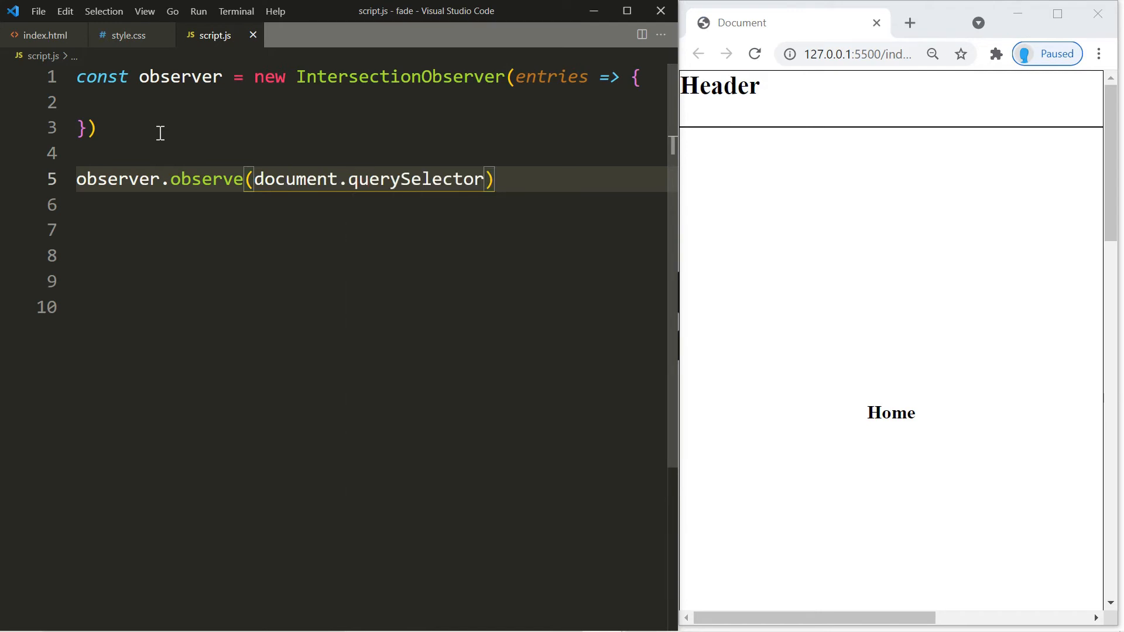
type("(\".c\"")
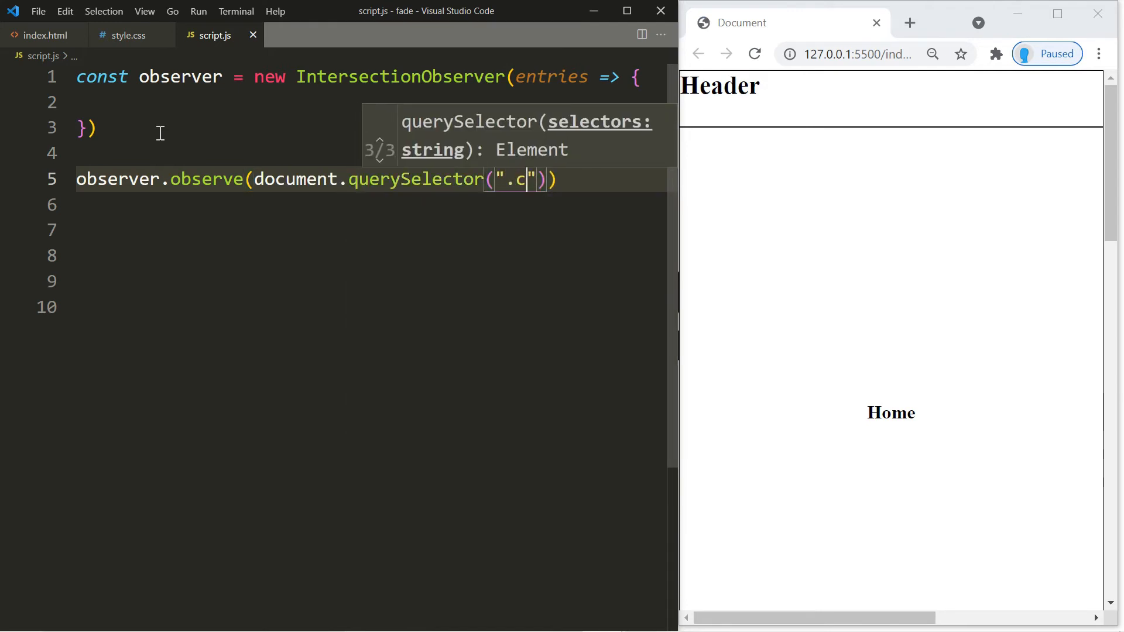
type("ontainer")
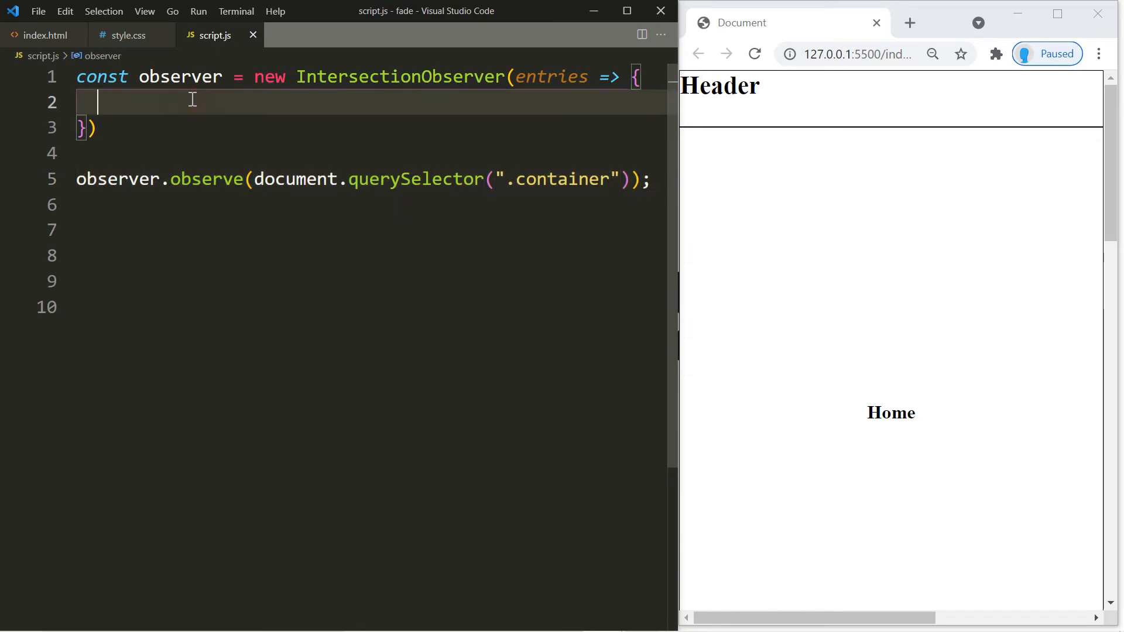
- Inside the callback write entries.forEach(entry => { if(entry.isIntersecting){ } })
type("entries.forEach")
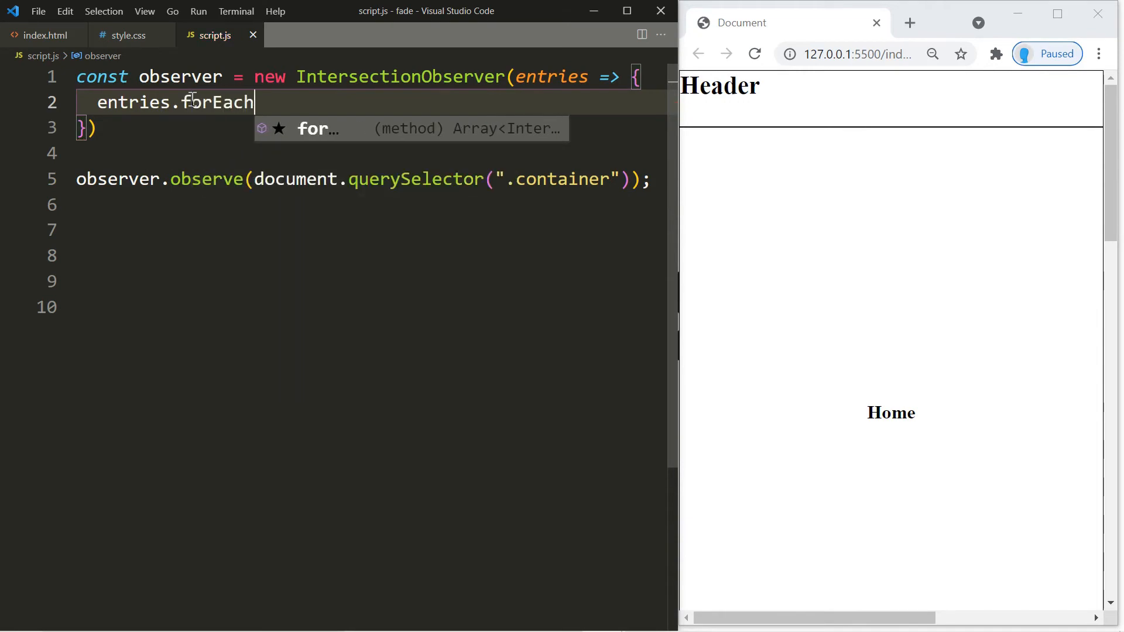
type("(entry => {")
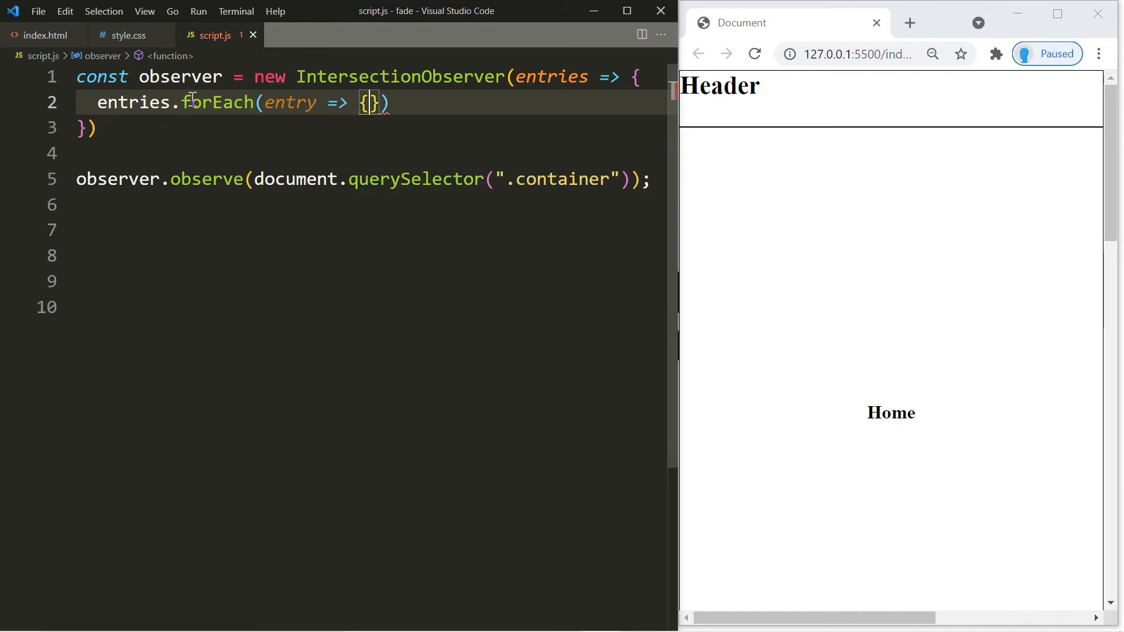
type("if(")
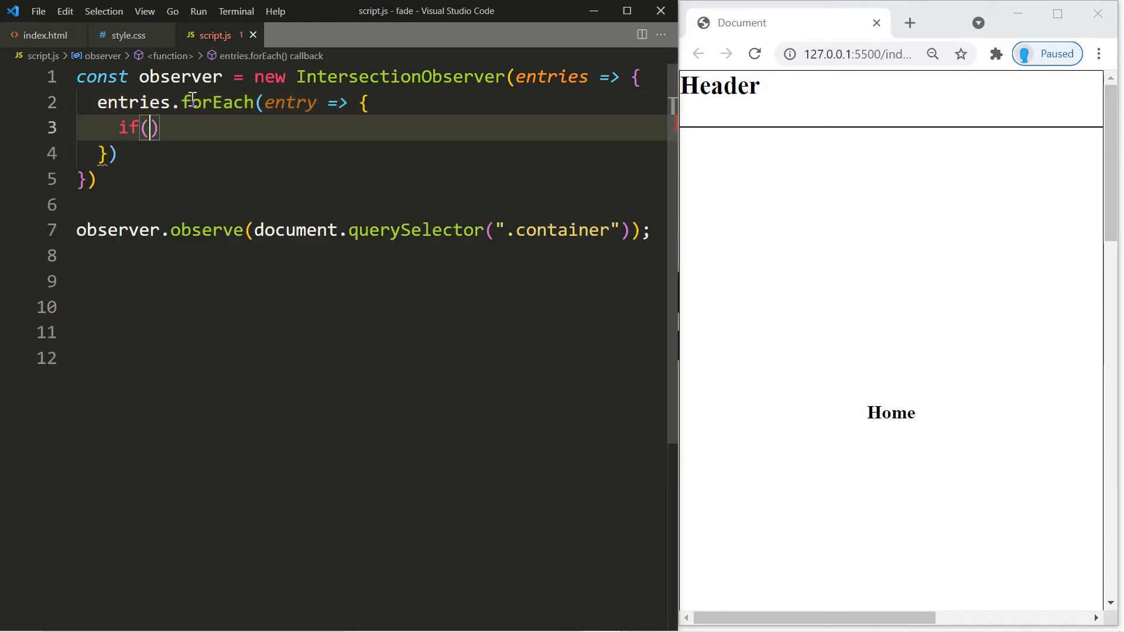
type("entry.")
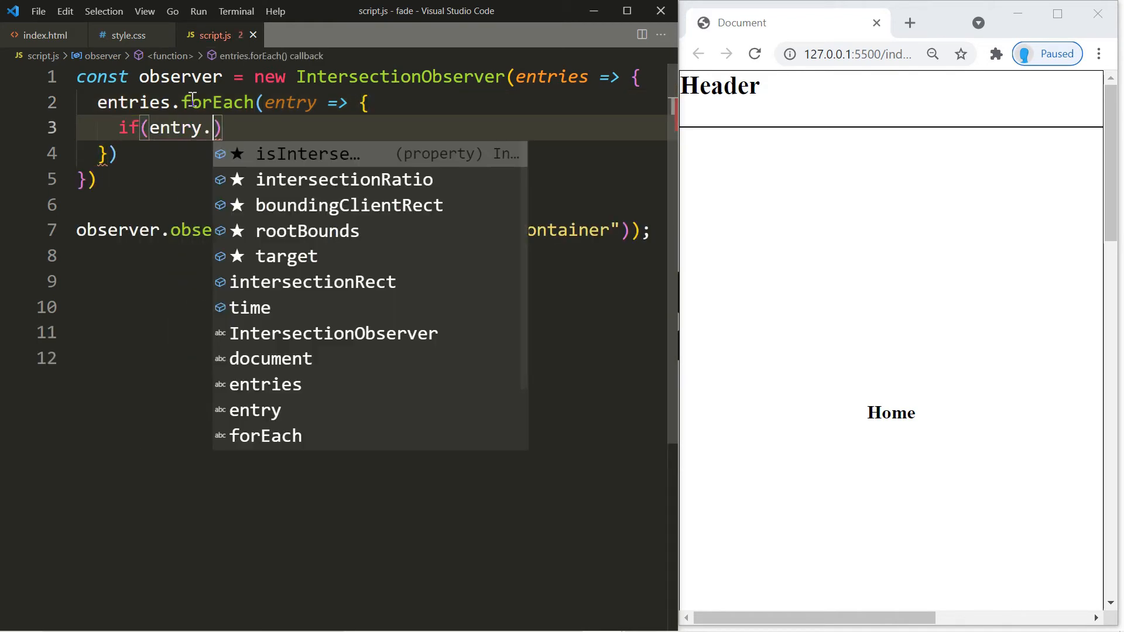
type("in")
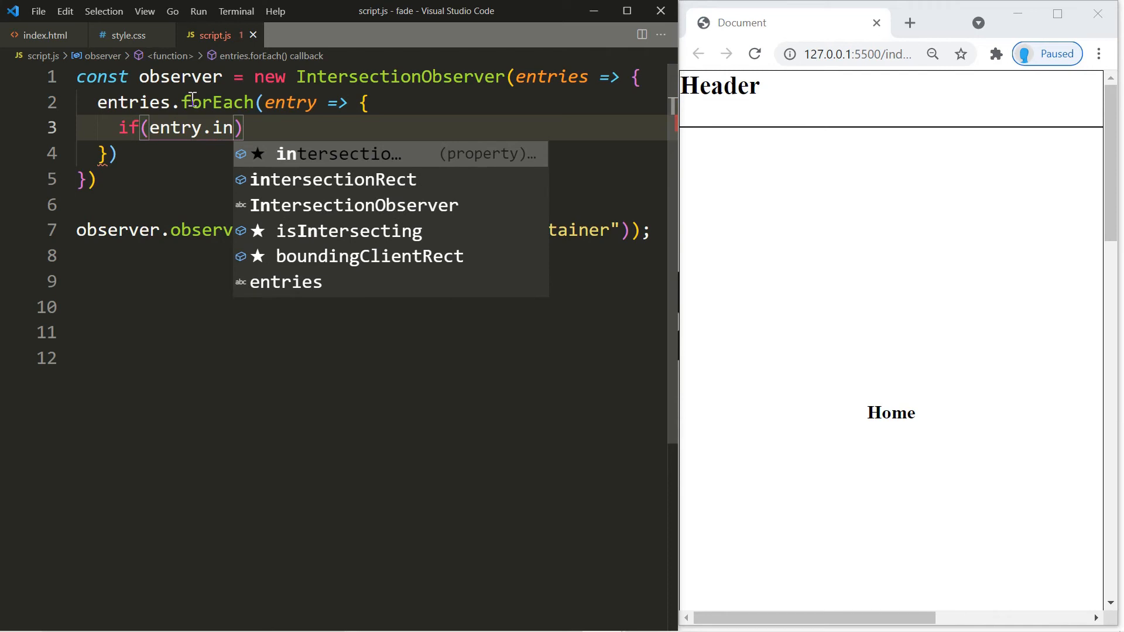
type("Intersecting")
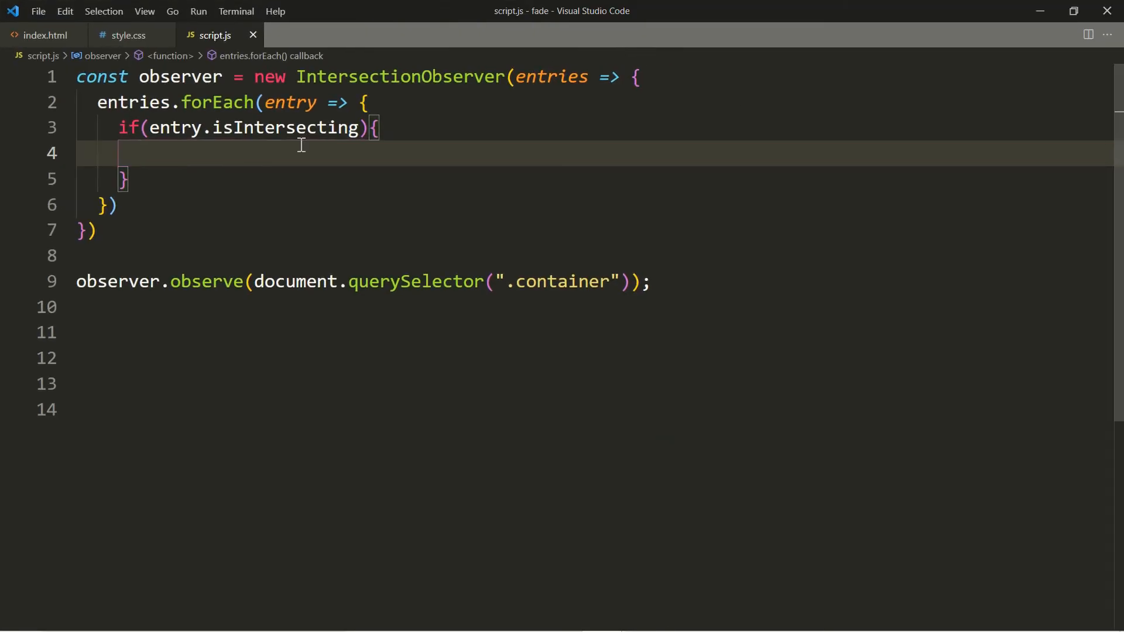
- Write document.querySelectorAll(".animated")[0].classList.add("fadeInLeft"); in the intersecting branch
type("document.querySelectorAll(")
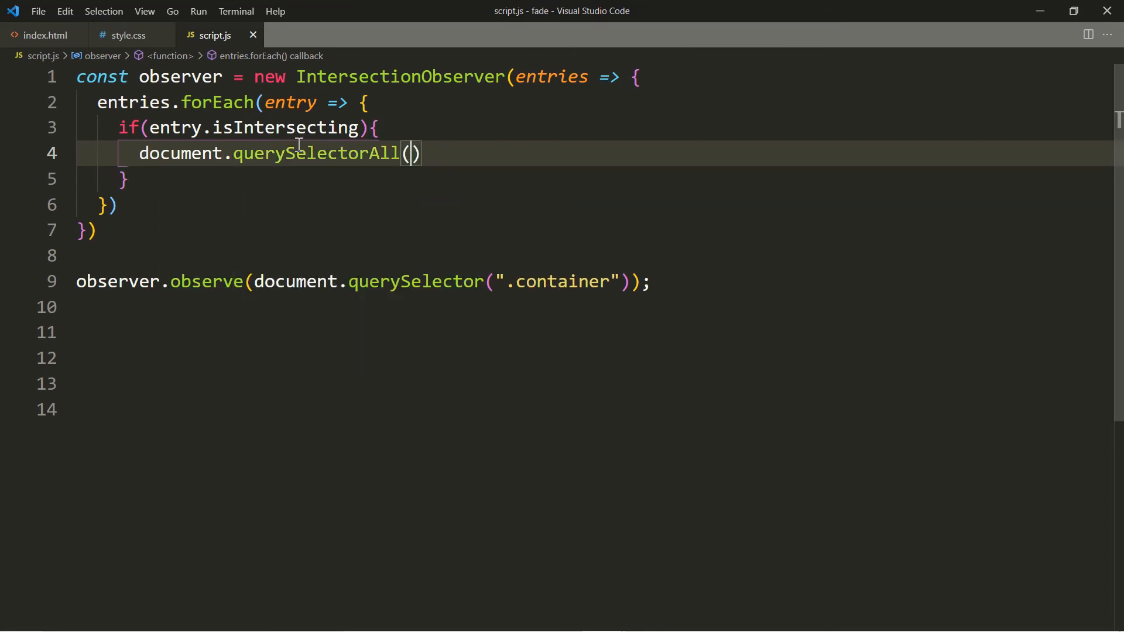
type("\".")
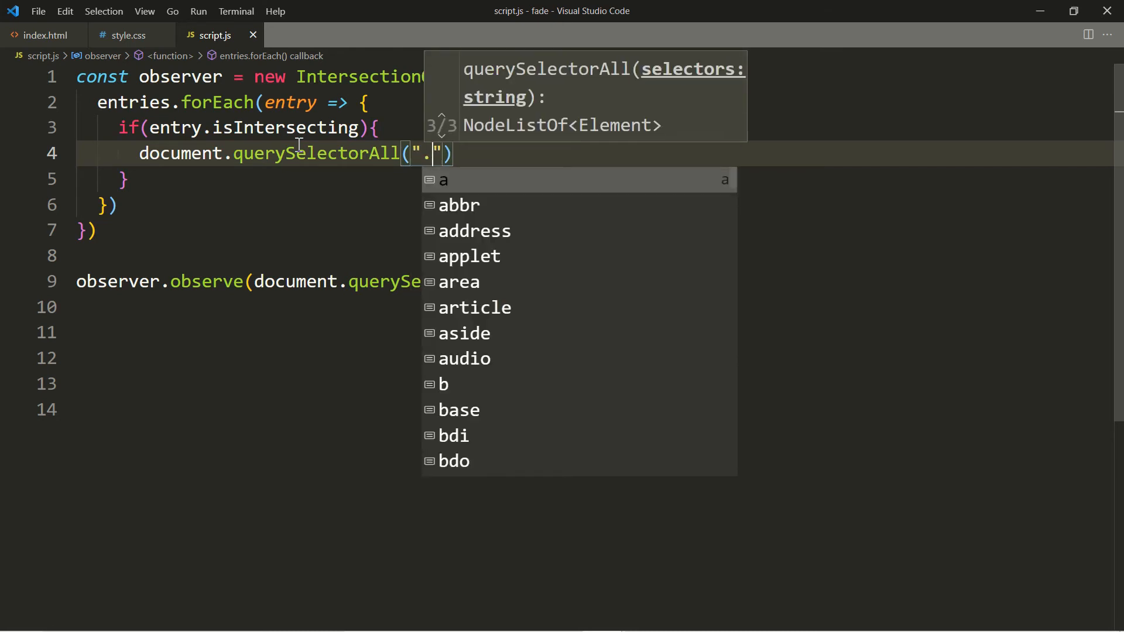
type("animated")
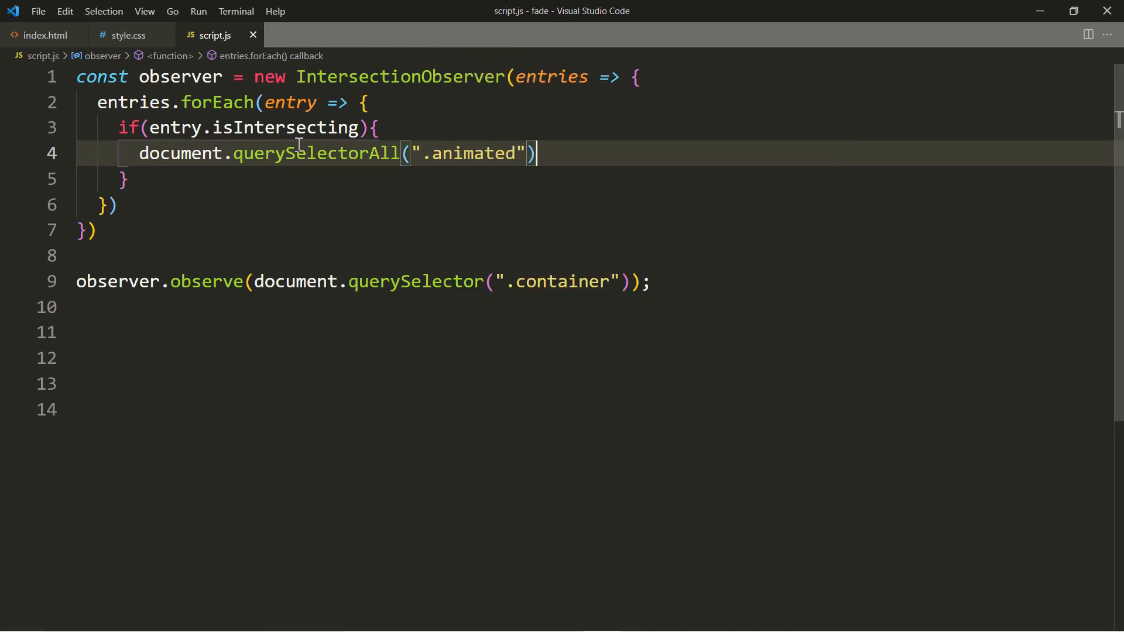
type("[0]")
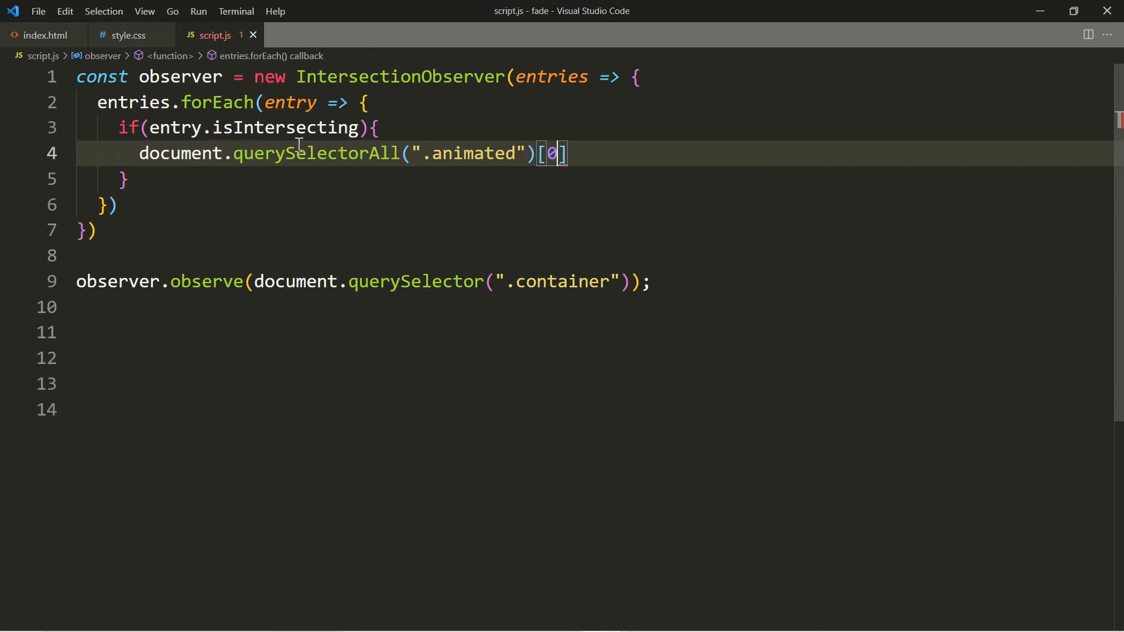
key("ctrl+s")
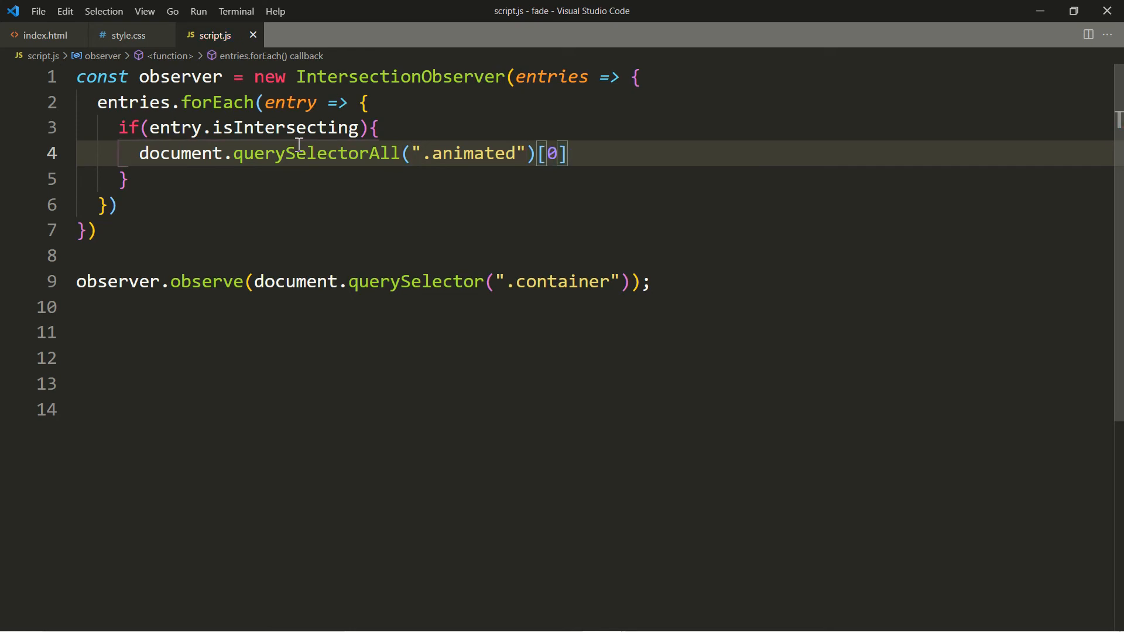
type(".classList")
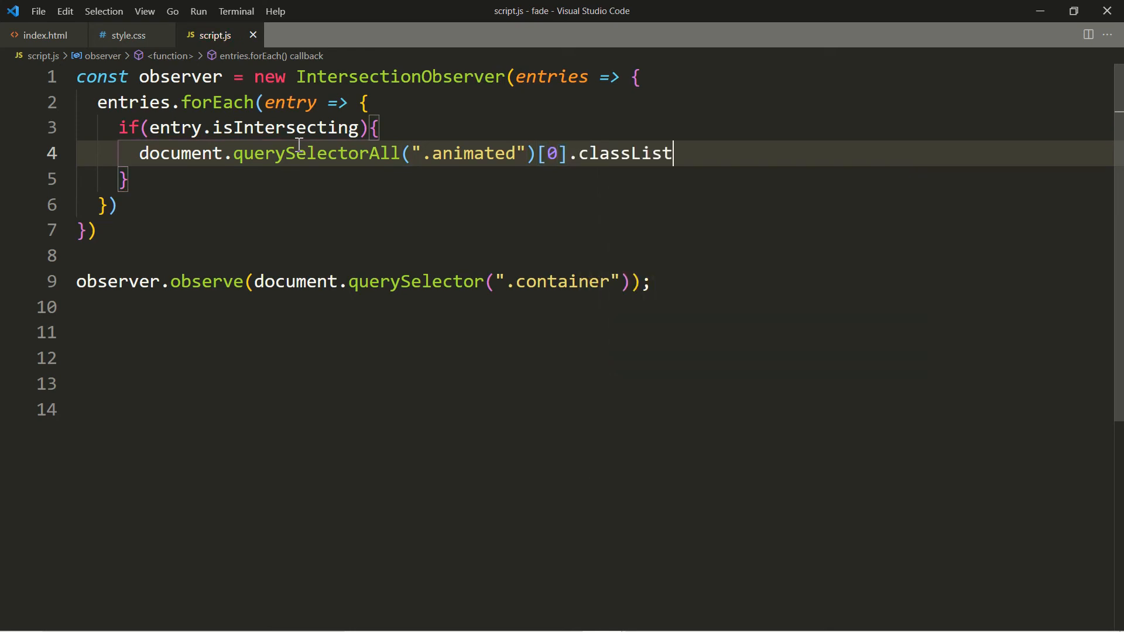
type(".add(")
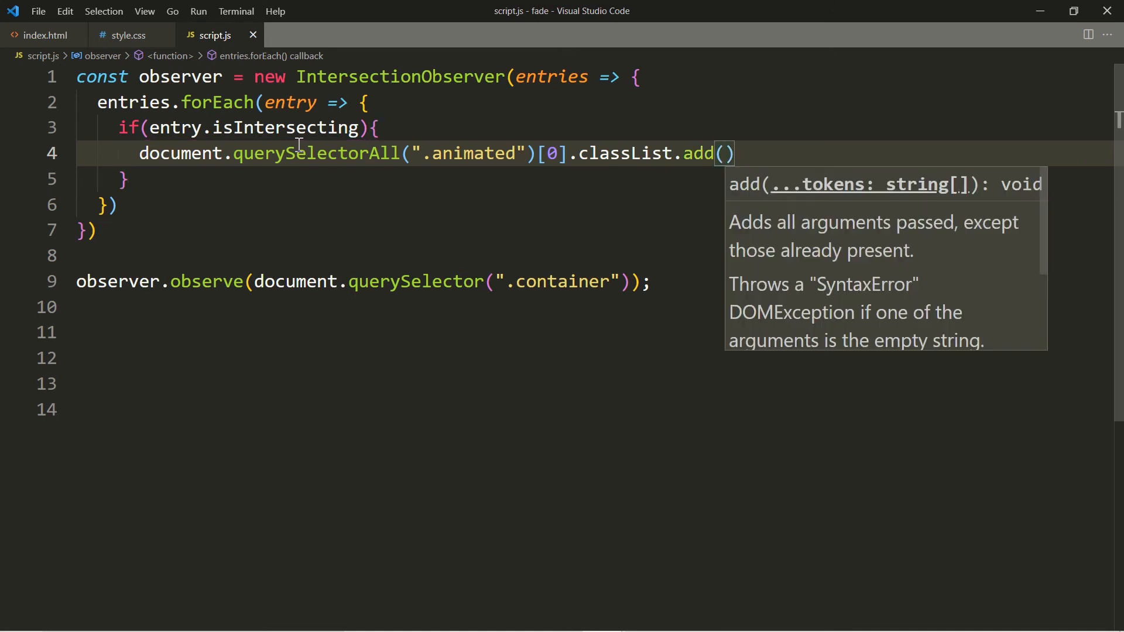
type("\"fadeInLef")
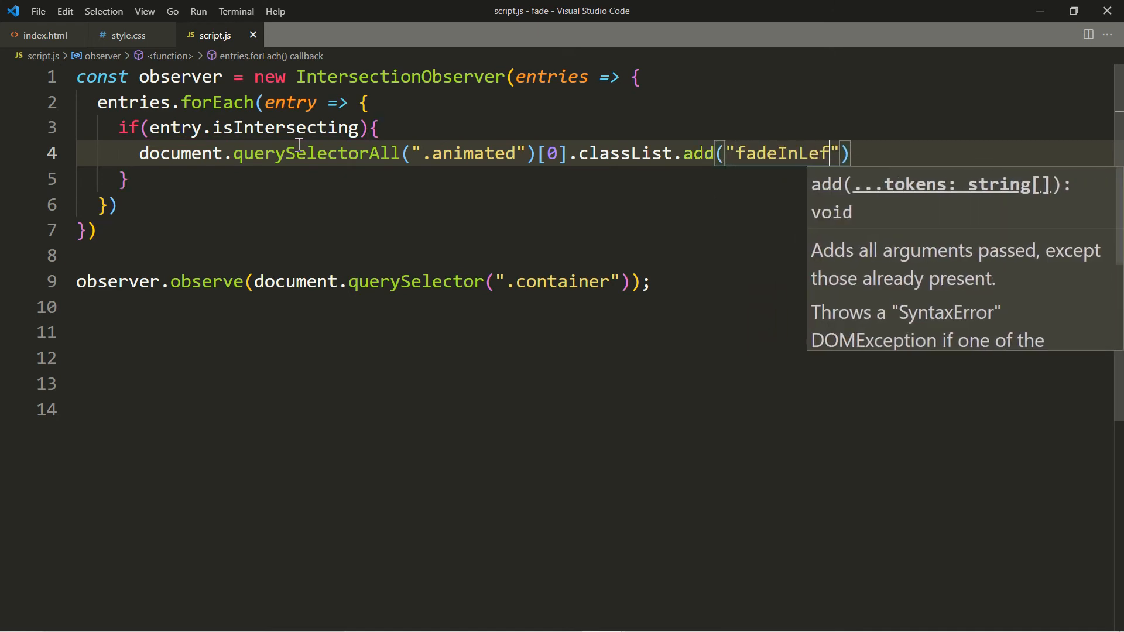
type("t);")
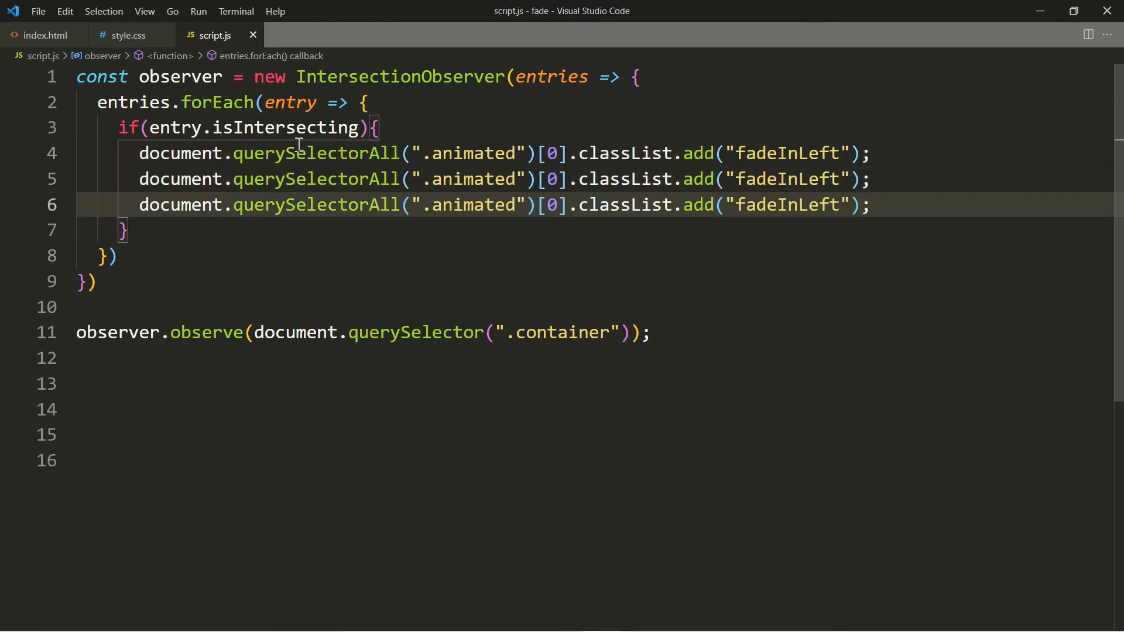
- Copy the line for indices 1 and 2, adding fadeInTop and fadeInRight
left_click(551, 179)
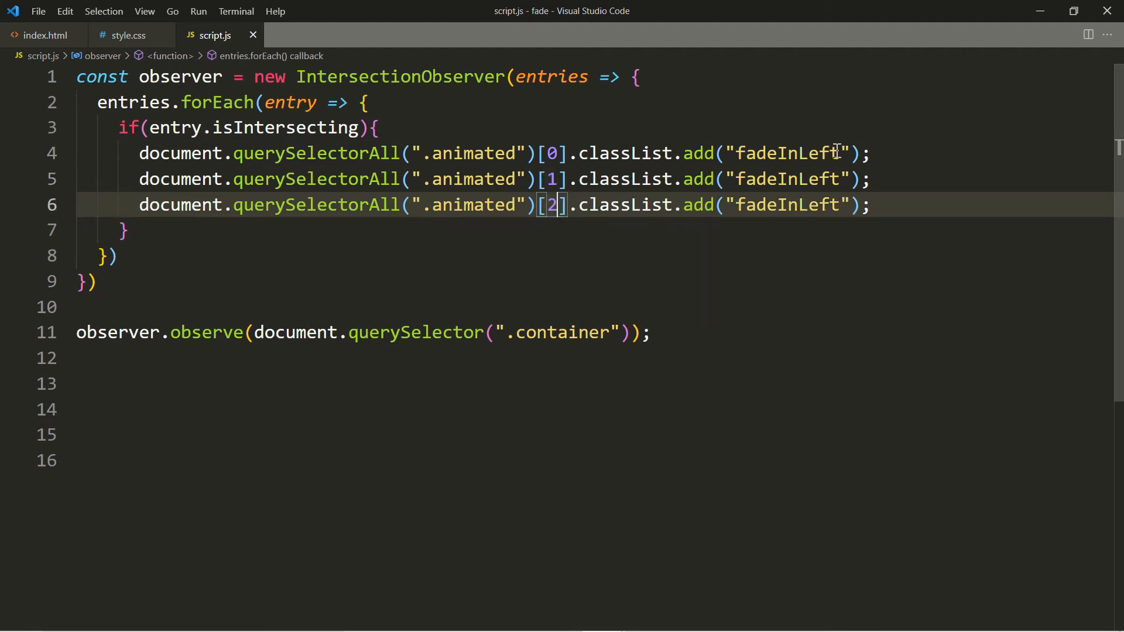
left_click(831, 178)
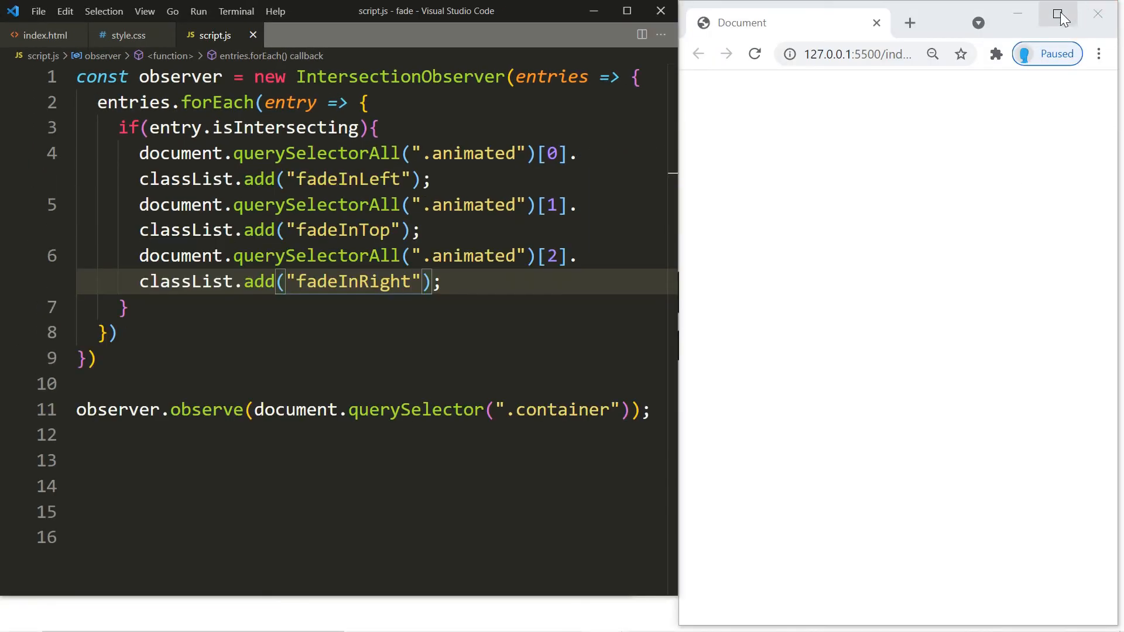
- Maximize Chrome, scroll to the image container to see the three images, then restore the window beside VS Code
left_click(1058, 14)
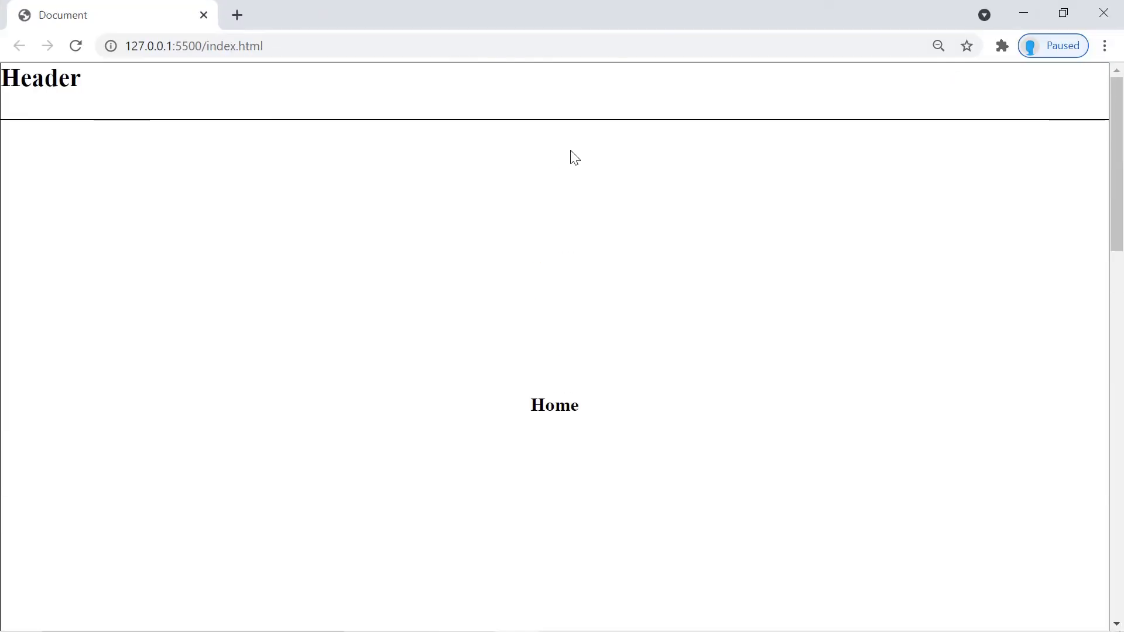
scroll("down", 3)
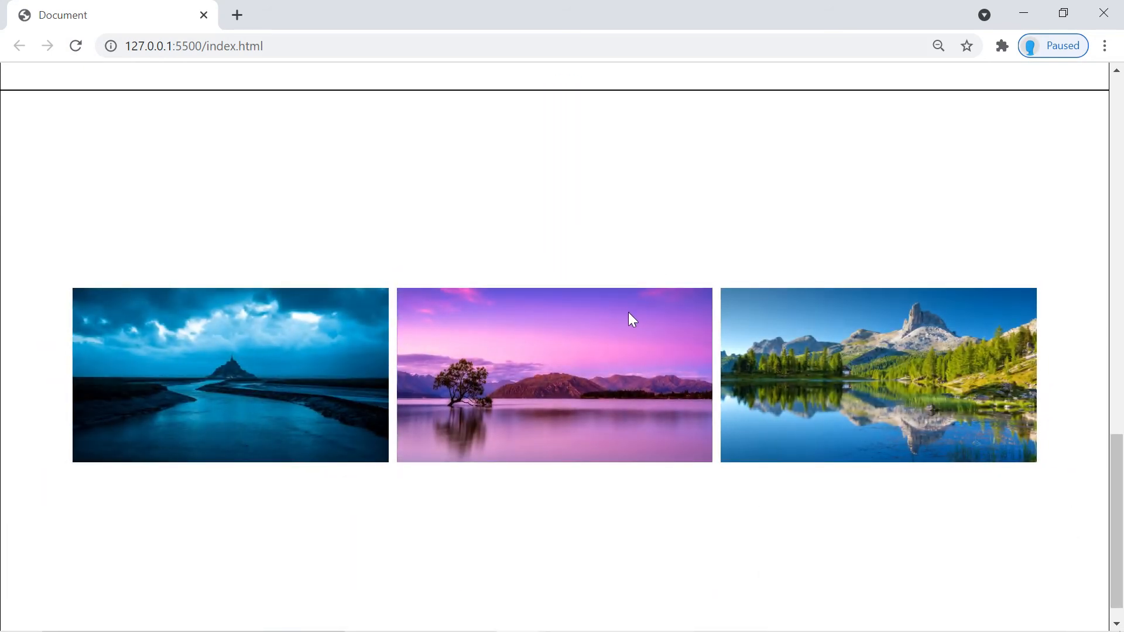
mouse_move(604, 273)
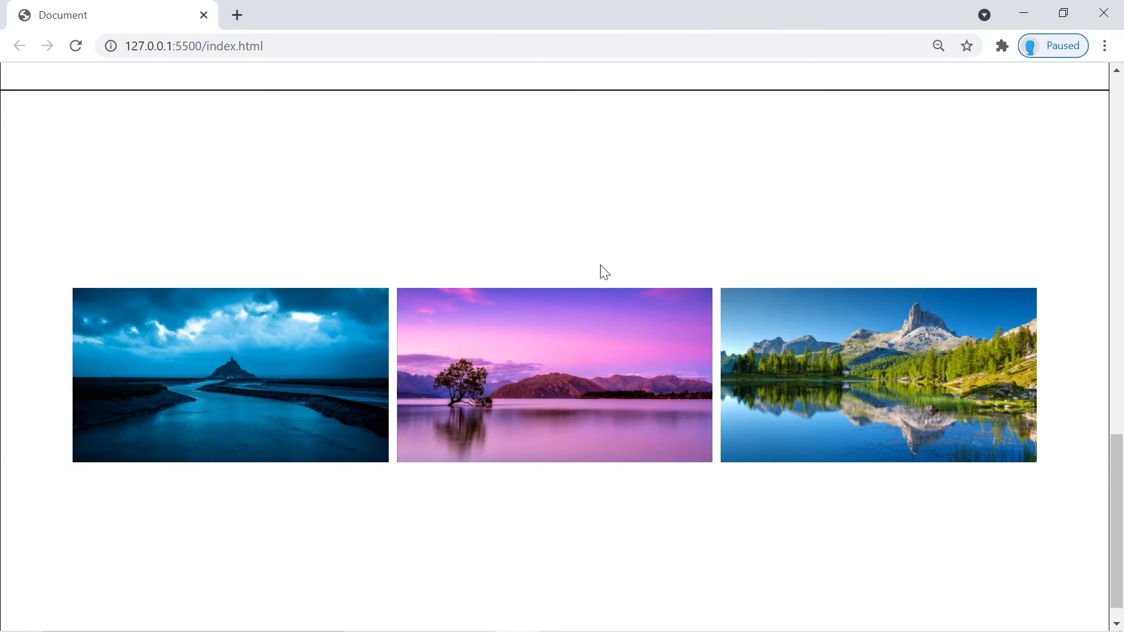
left_click(75, 46)
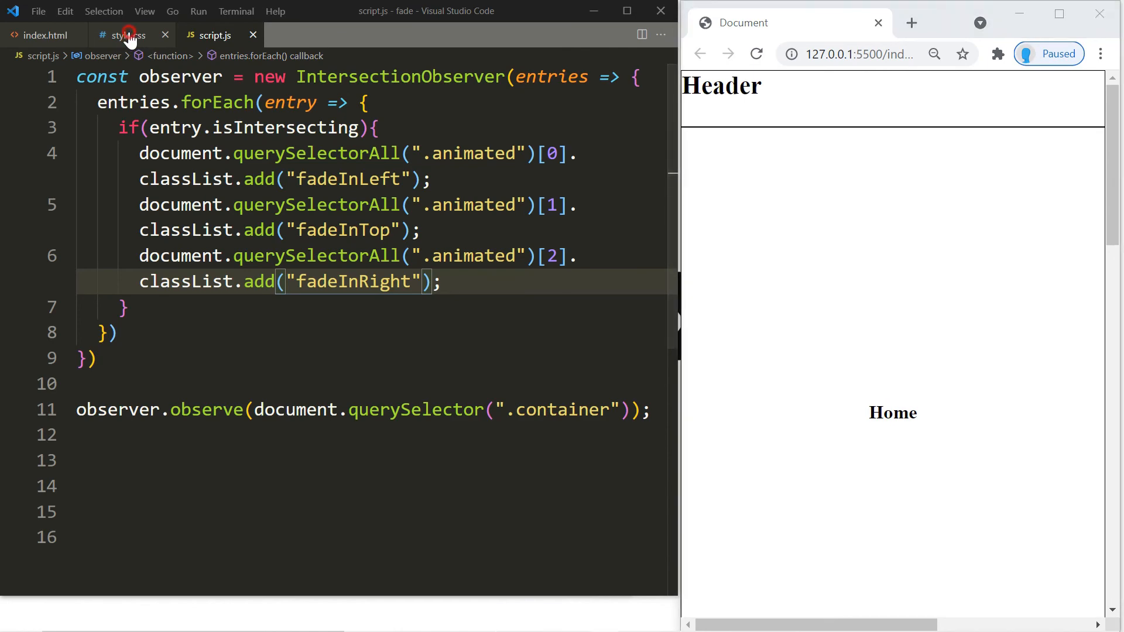
- In style.css cut the background-image line out of the .animated rule and reload the browser preview
left_click(125, 35)
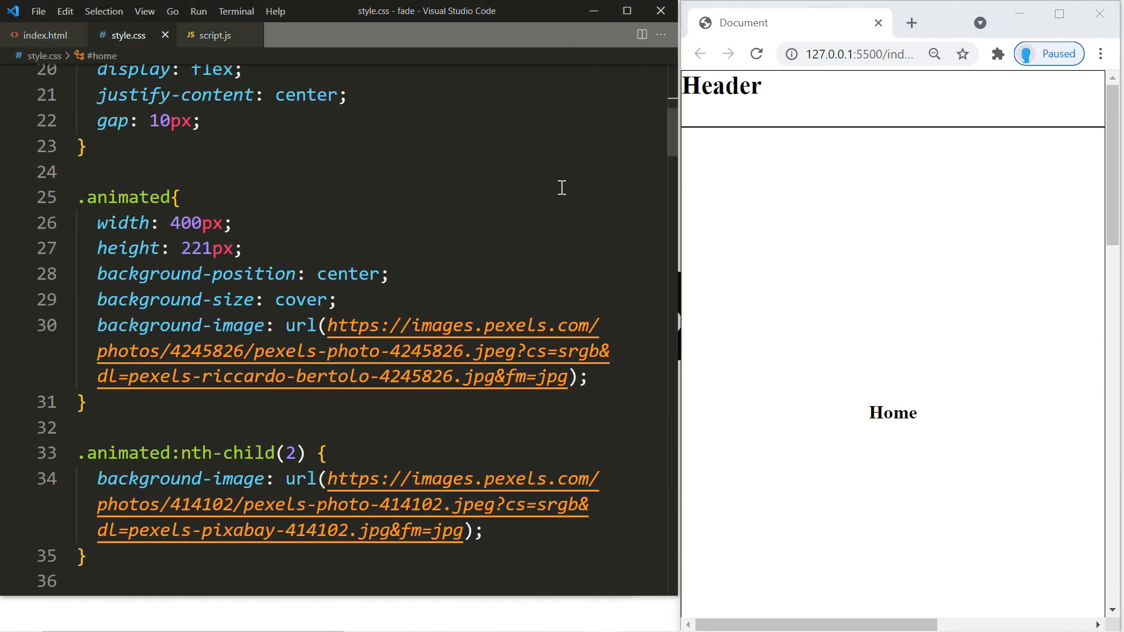
scroll("down", 3)
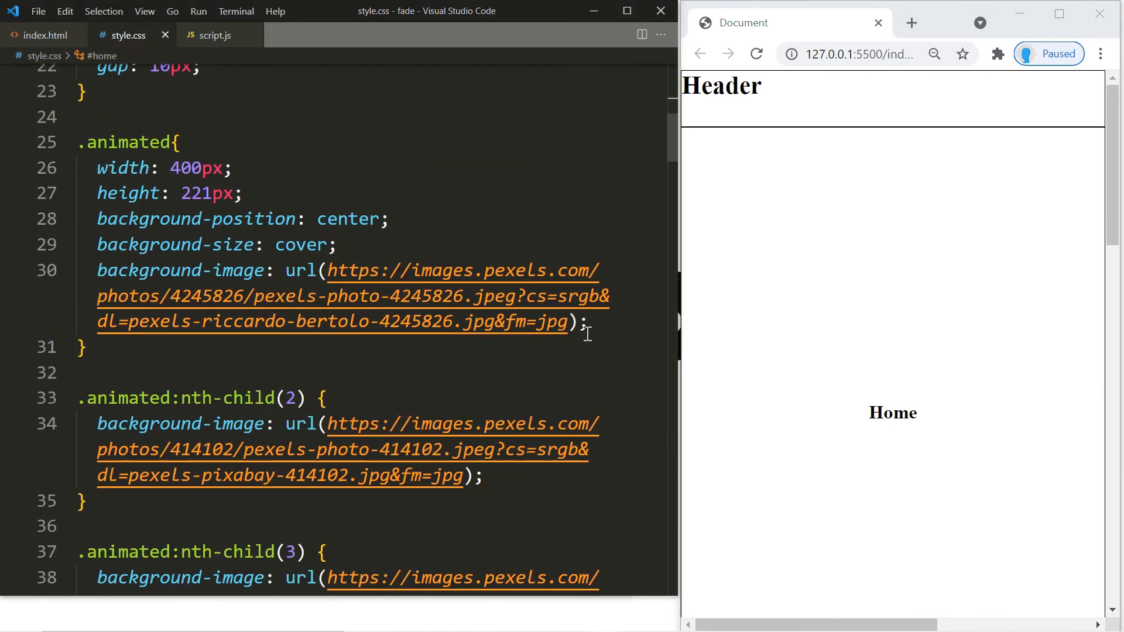
left_click(754, 54)
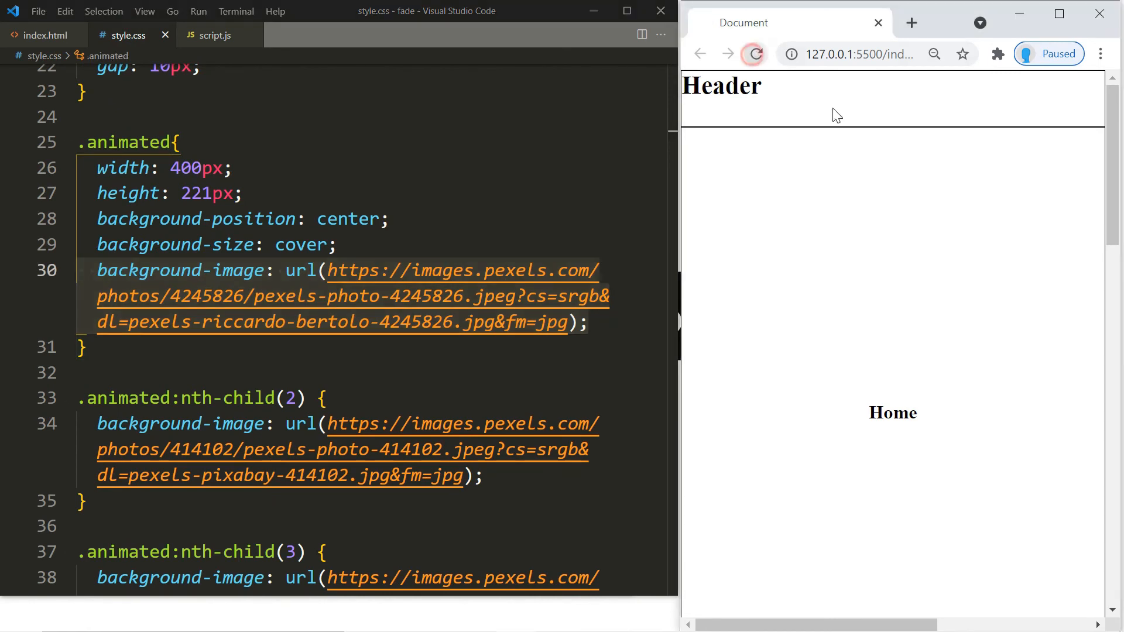
left_click(753, 53)
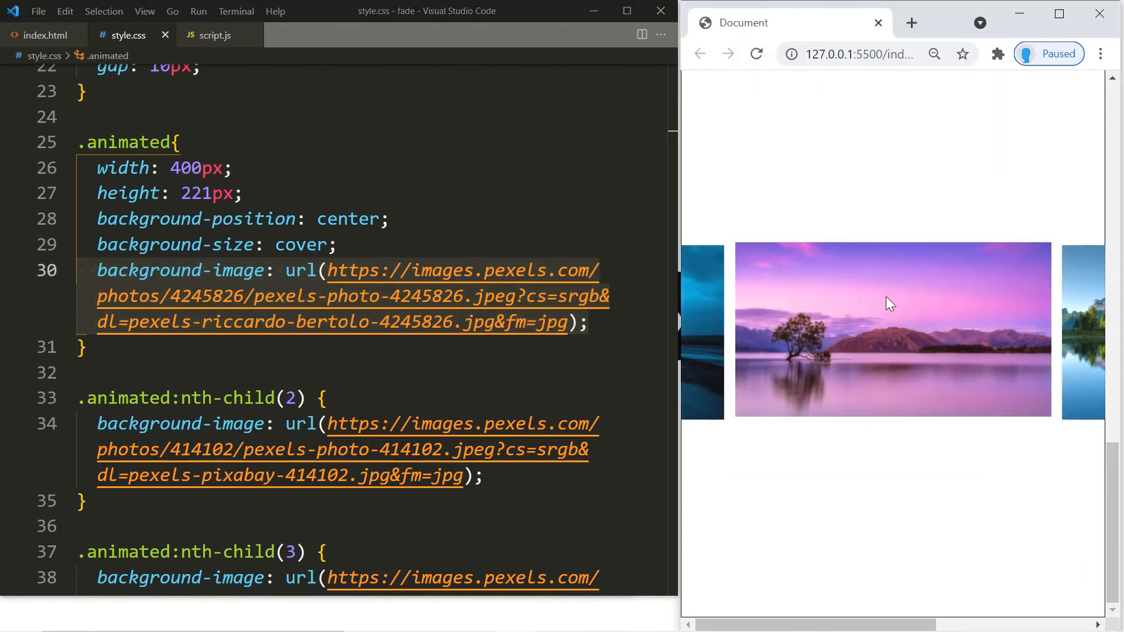
left_click(587, 323)
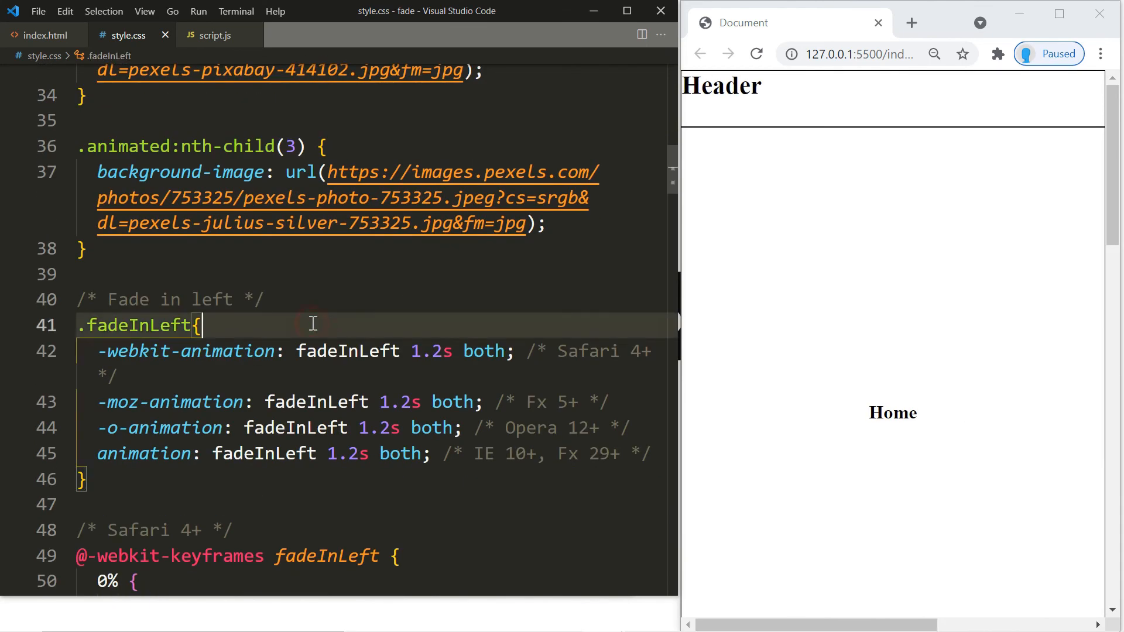
- Paste the first image's pexels background-image url into the .fadeInLeft rule
type("background-image: url(https://images.pexels.com/photos/4245826/pexels-photo-4245826.jpeg?cs=srgb&dl=pexels-riccardo-bertolo-4245826.jpg&fm=jpg);")
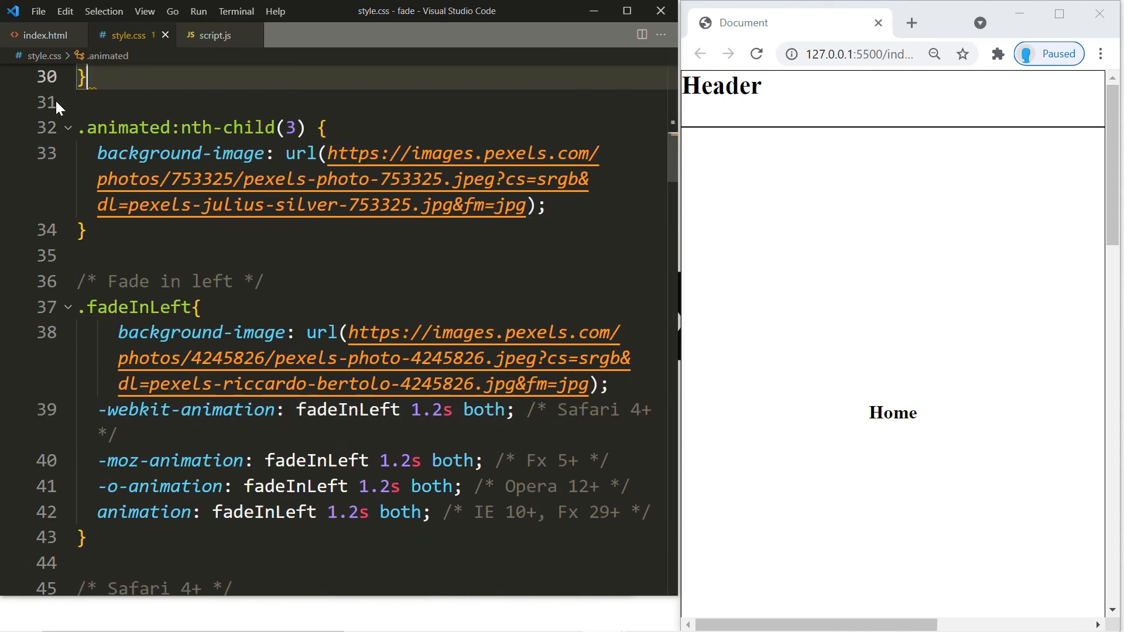
scroll("down", 3)
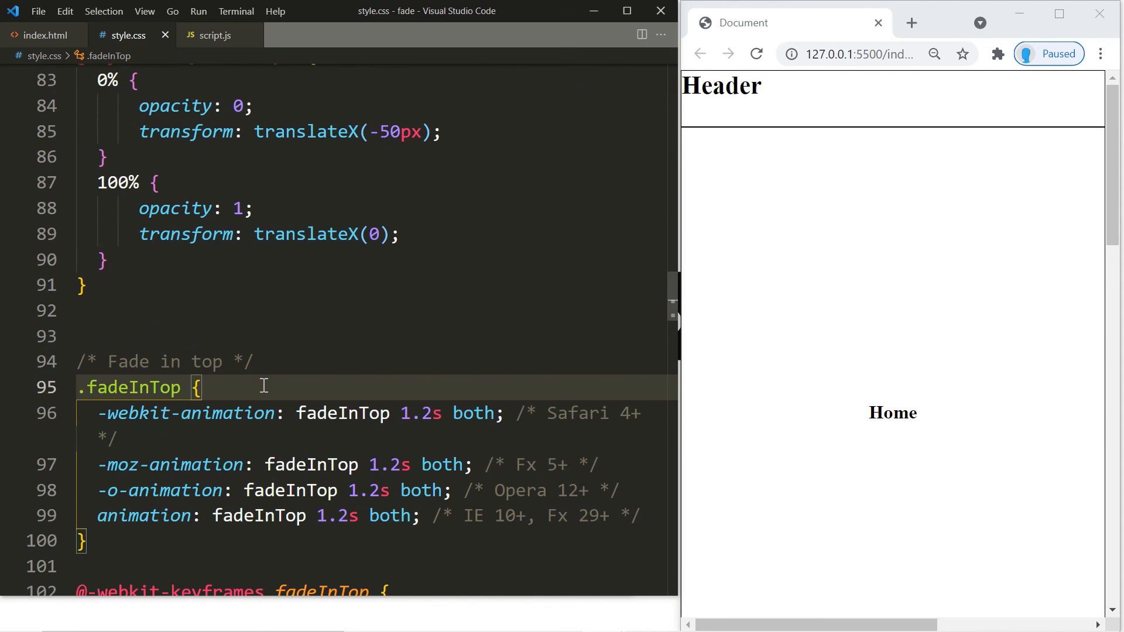
scroll("up", 3)
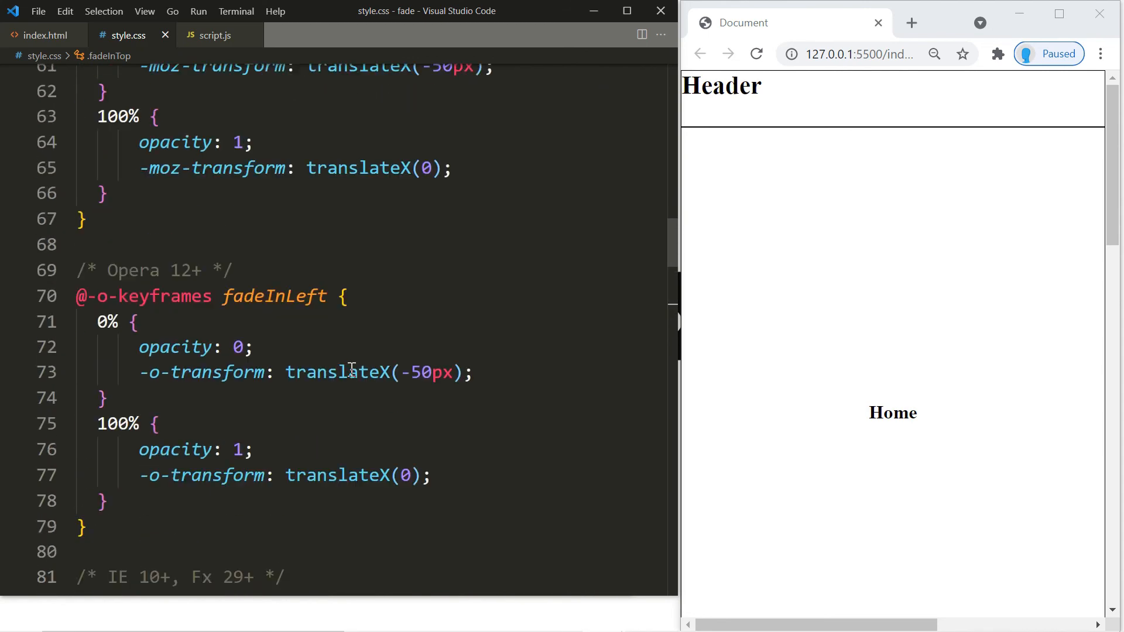
scroll("up", 3)
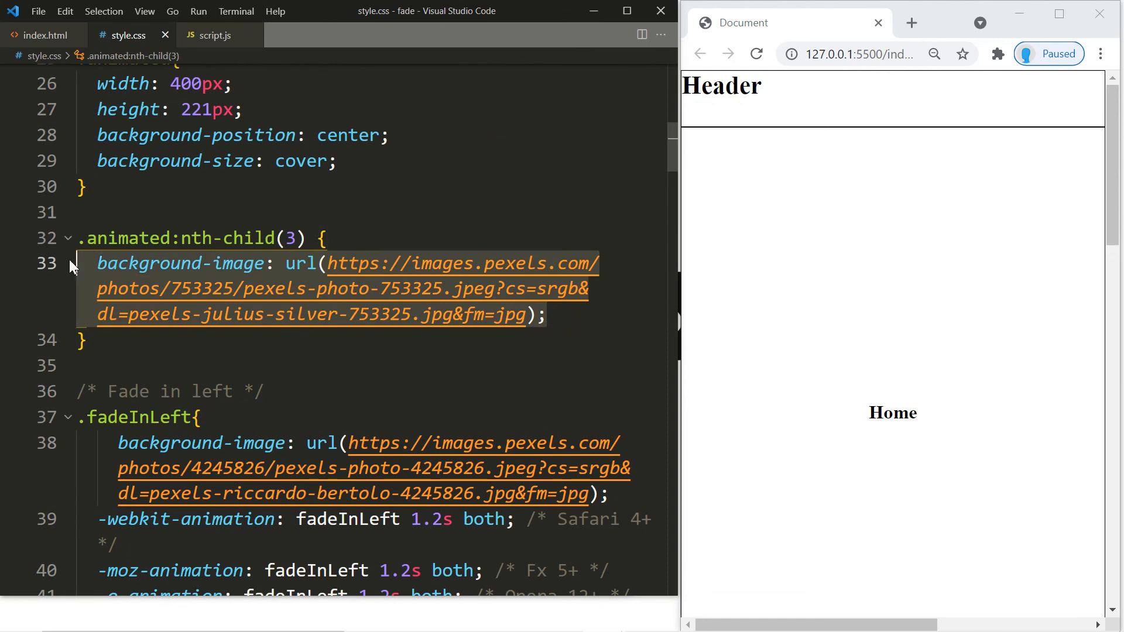
- Cut the .animated:nth-child(3) background-image and paste it into the .fadeInRight rule
key("Delete")
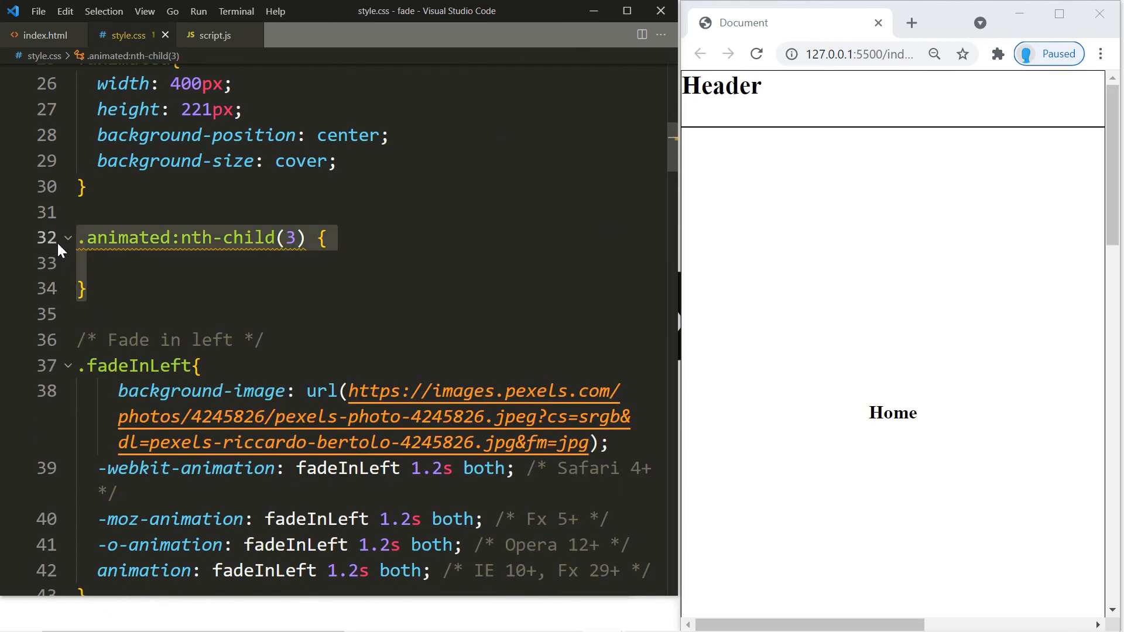
scroll("down", 3)
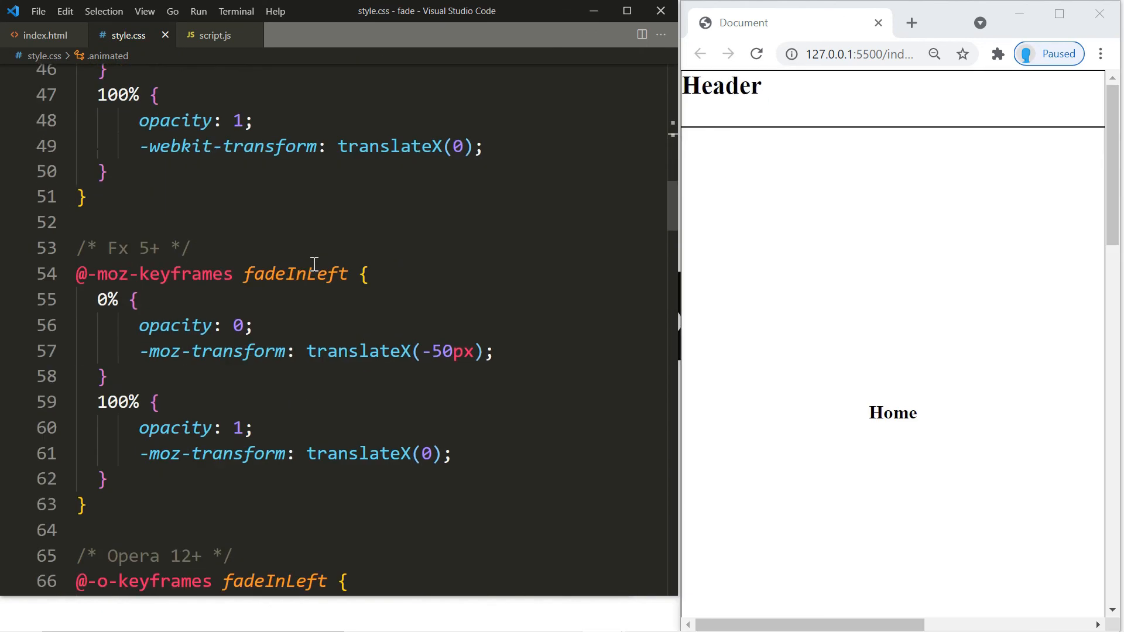
scroll("down", 3)
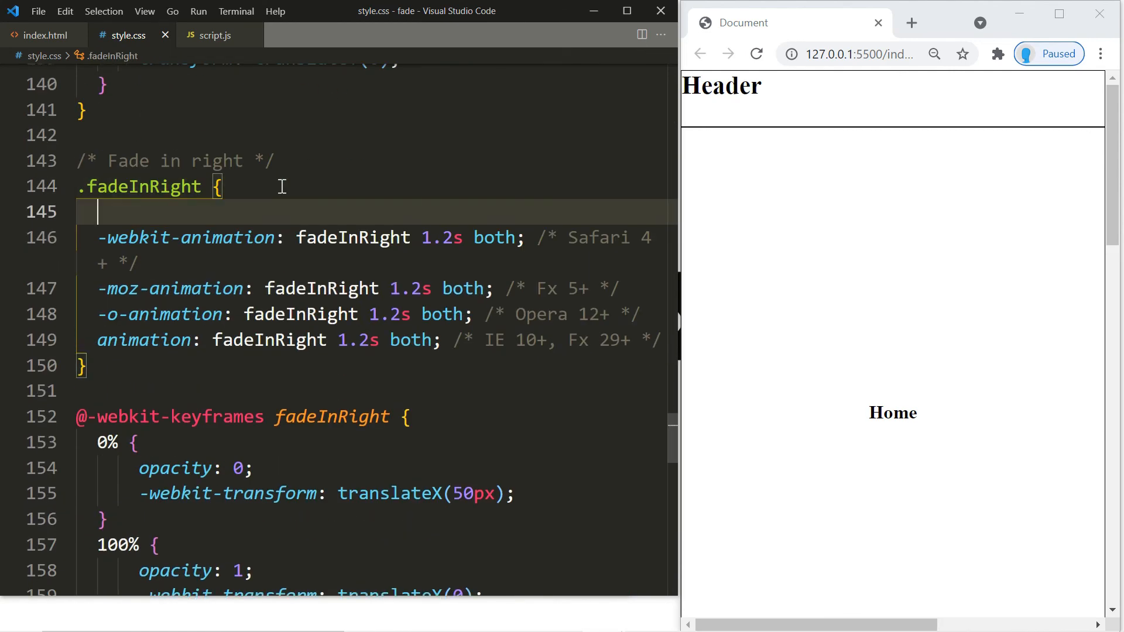
type("background-image: url(https://images.pexels.com/photos/753325/pexels-photo-753325.jpeg?cs=srgb&dl=pexels-julius-silver-753325.jpg&fm=jpg);")
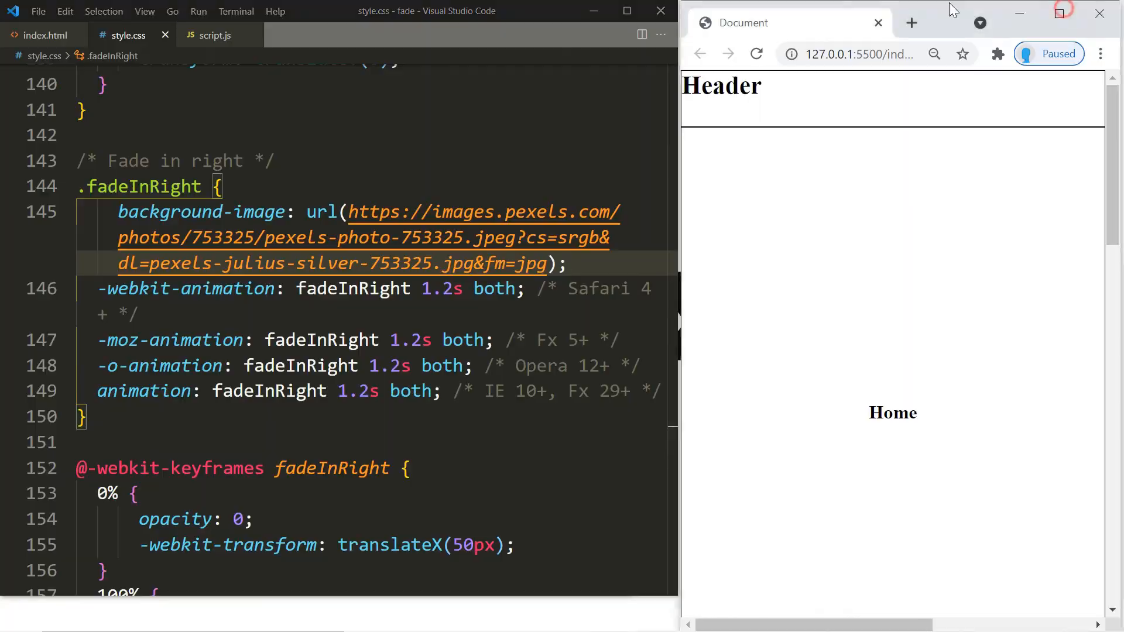